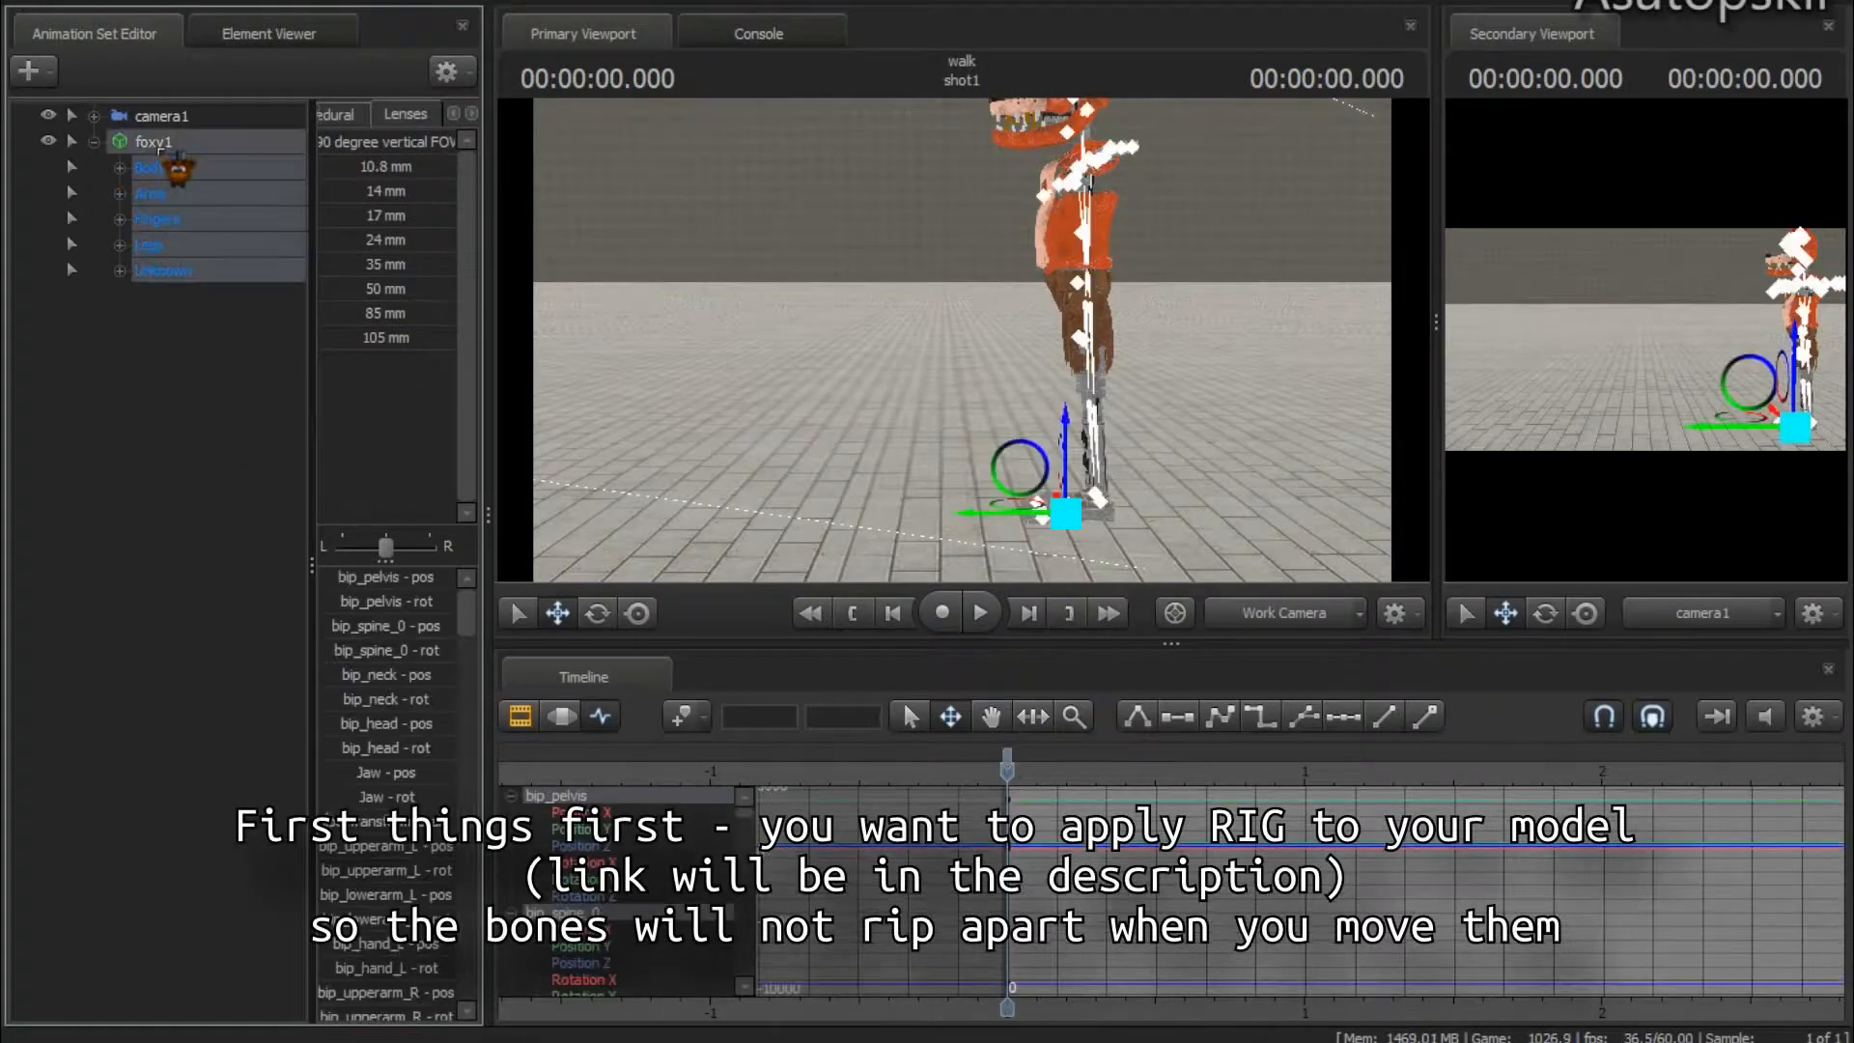
Apply the universal biped rig script to the foxy1 animation set
{"action": "right_click", "coordinate": [154, 142]}
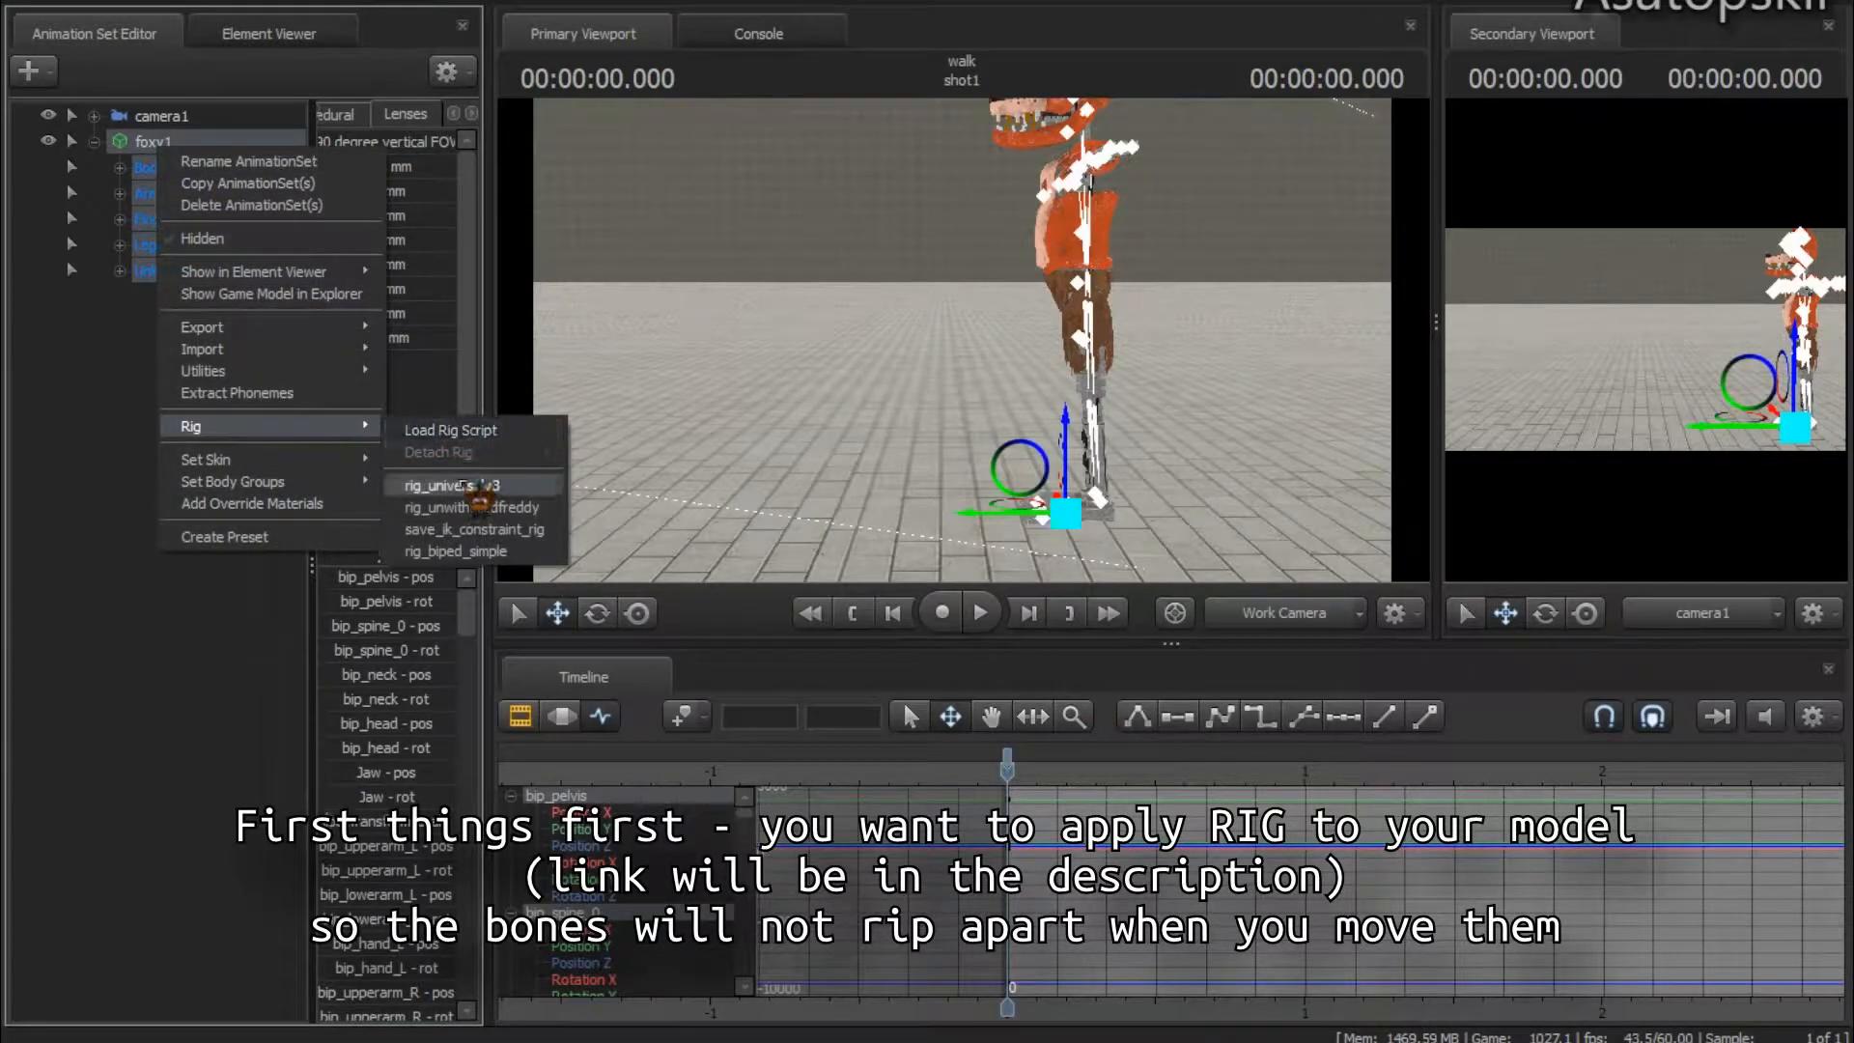
{"action": "left_click", "coordinate": [455, 485]}
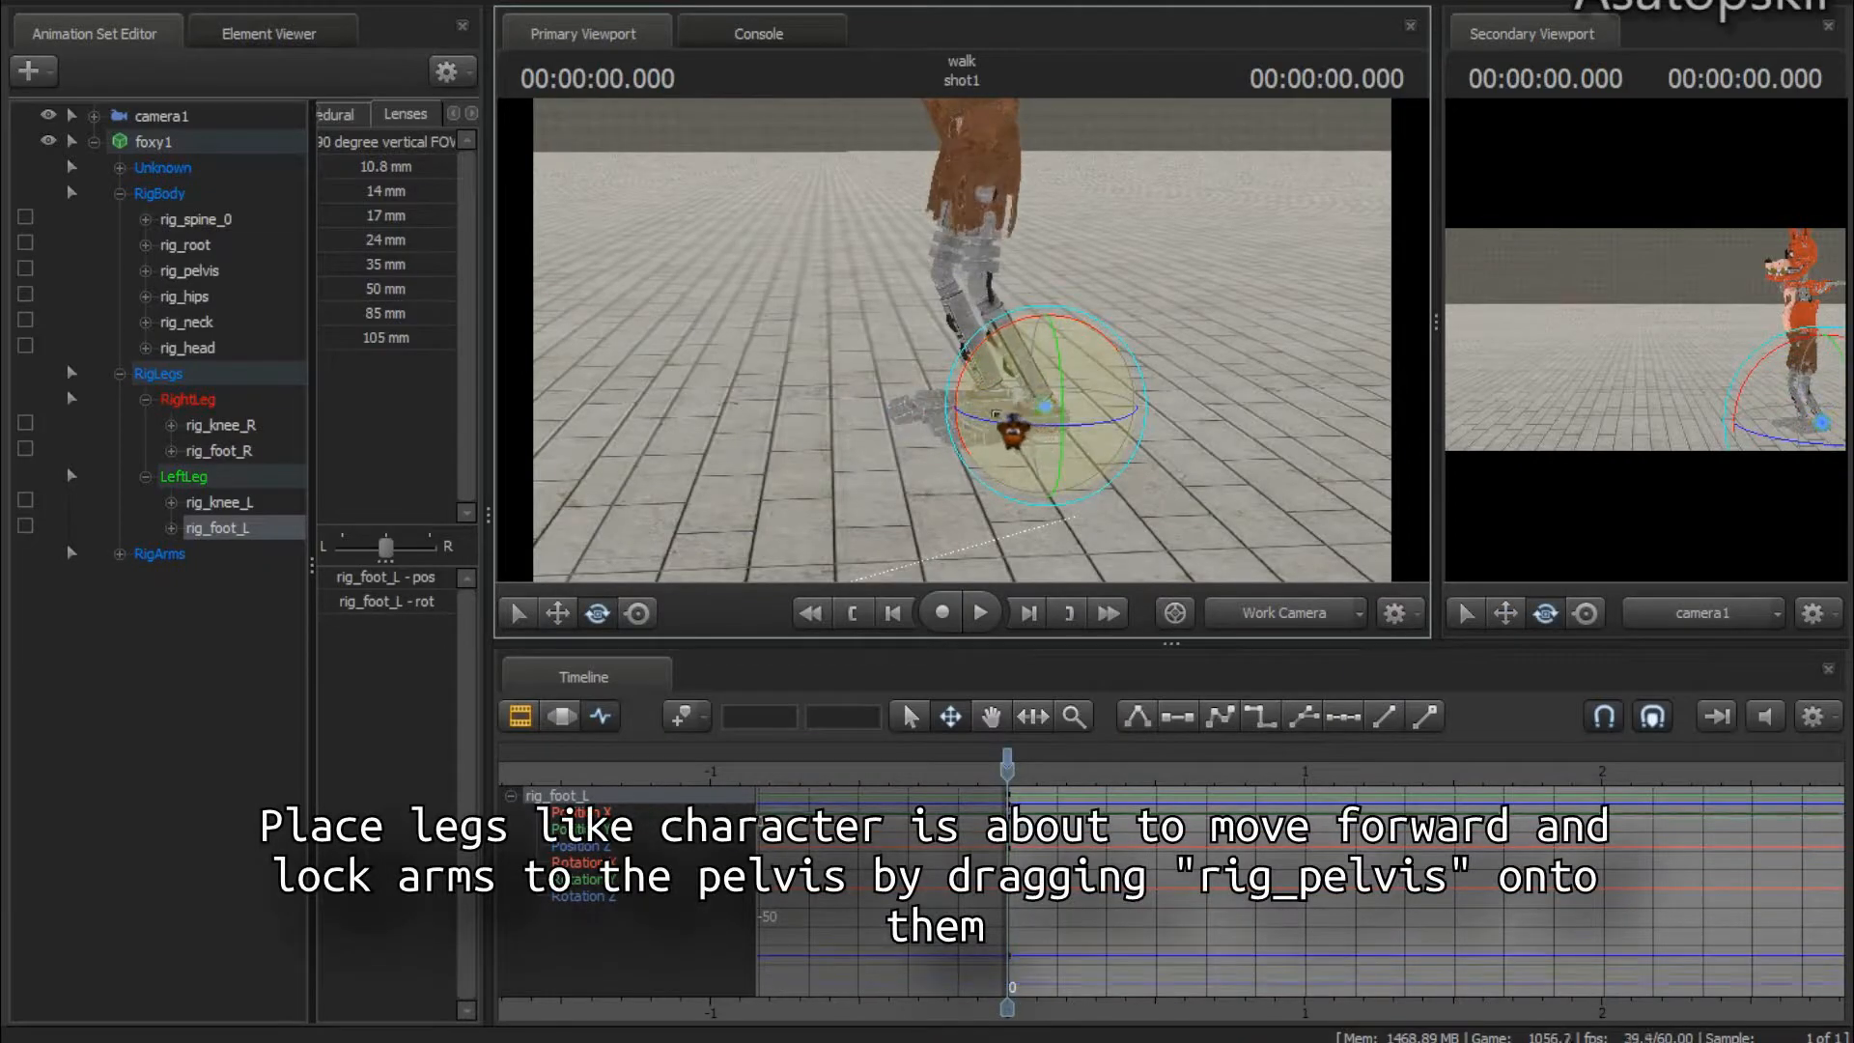
Select rig_foot_L and rig_foot_R to pose Foxy's legs in a forward step
{"action": "left_click", "coordinate": [219, 451]}
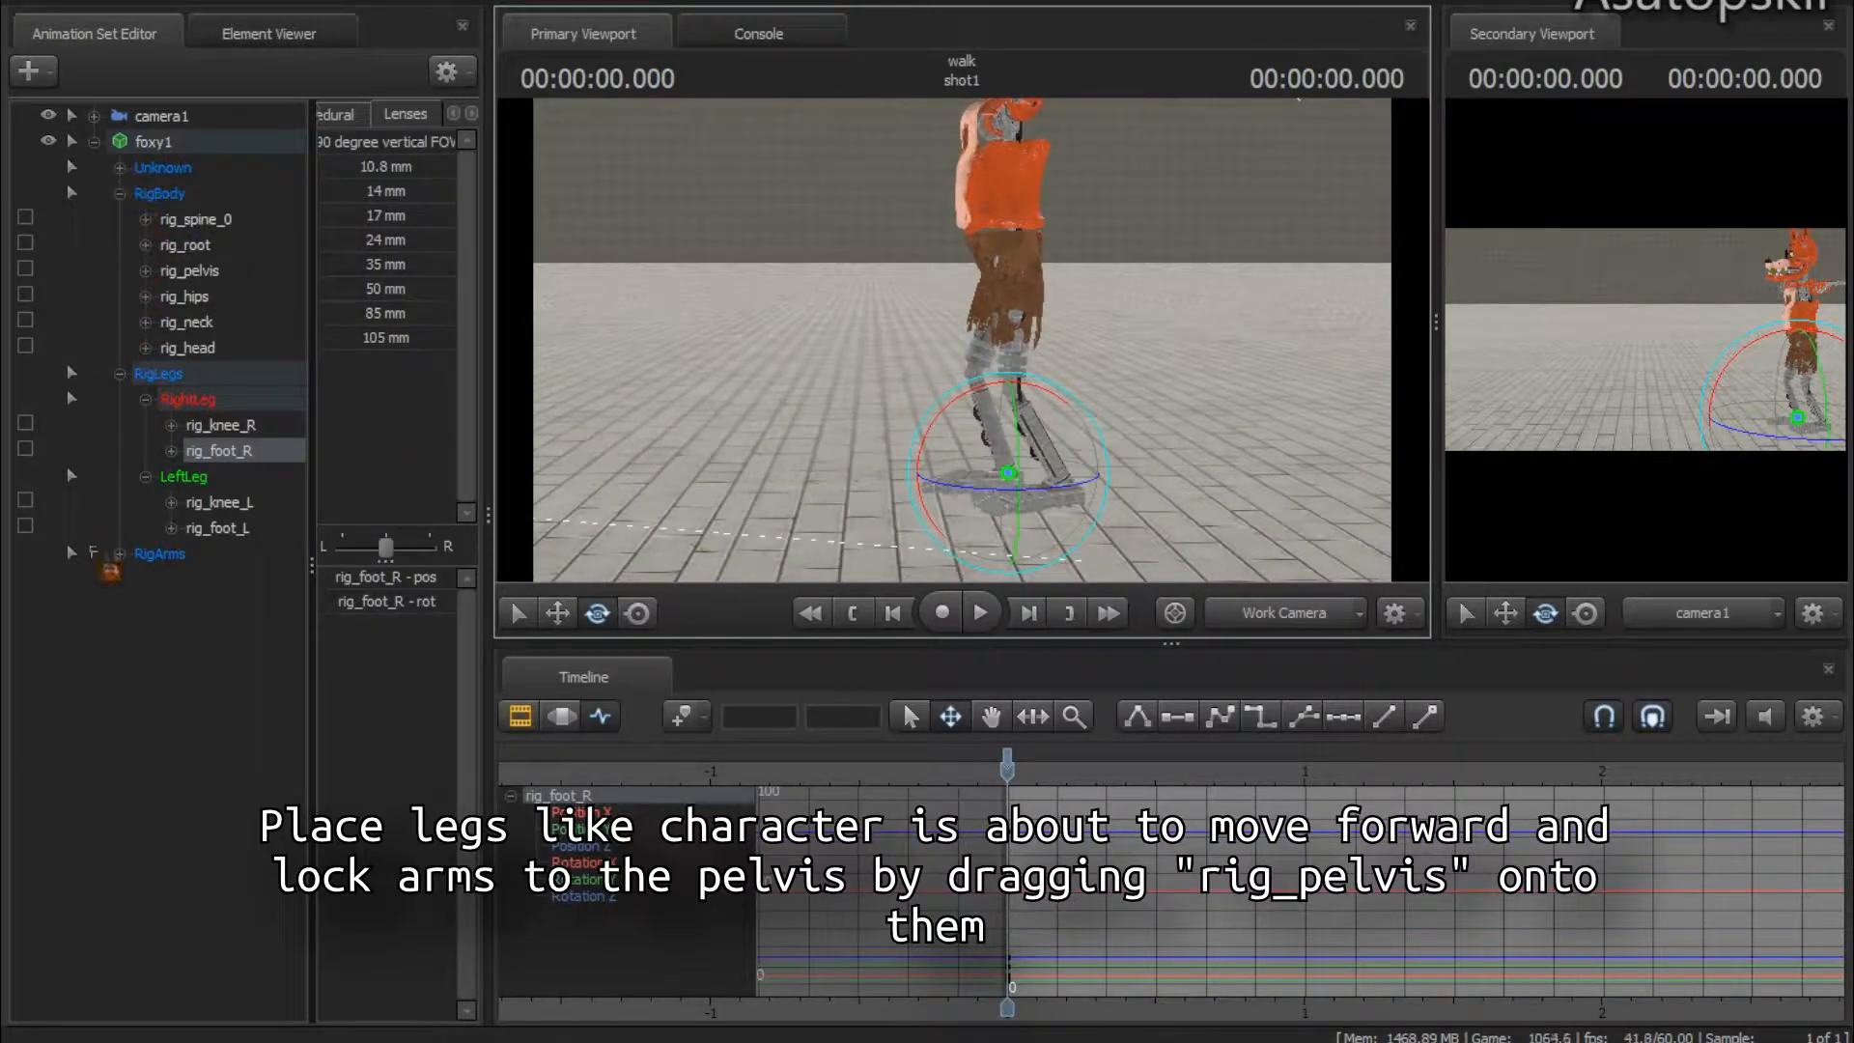
{"action": "left_click", "coordinate": [70, 553]}
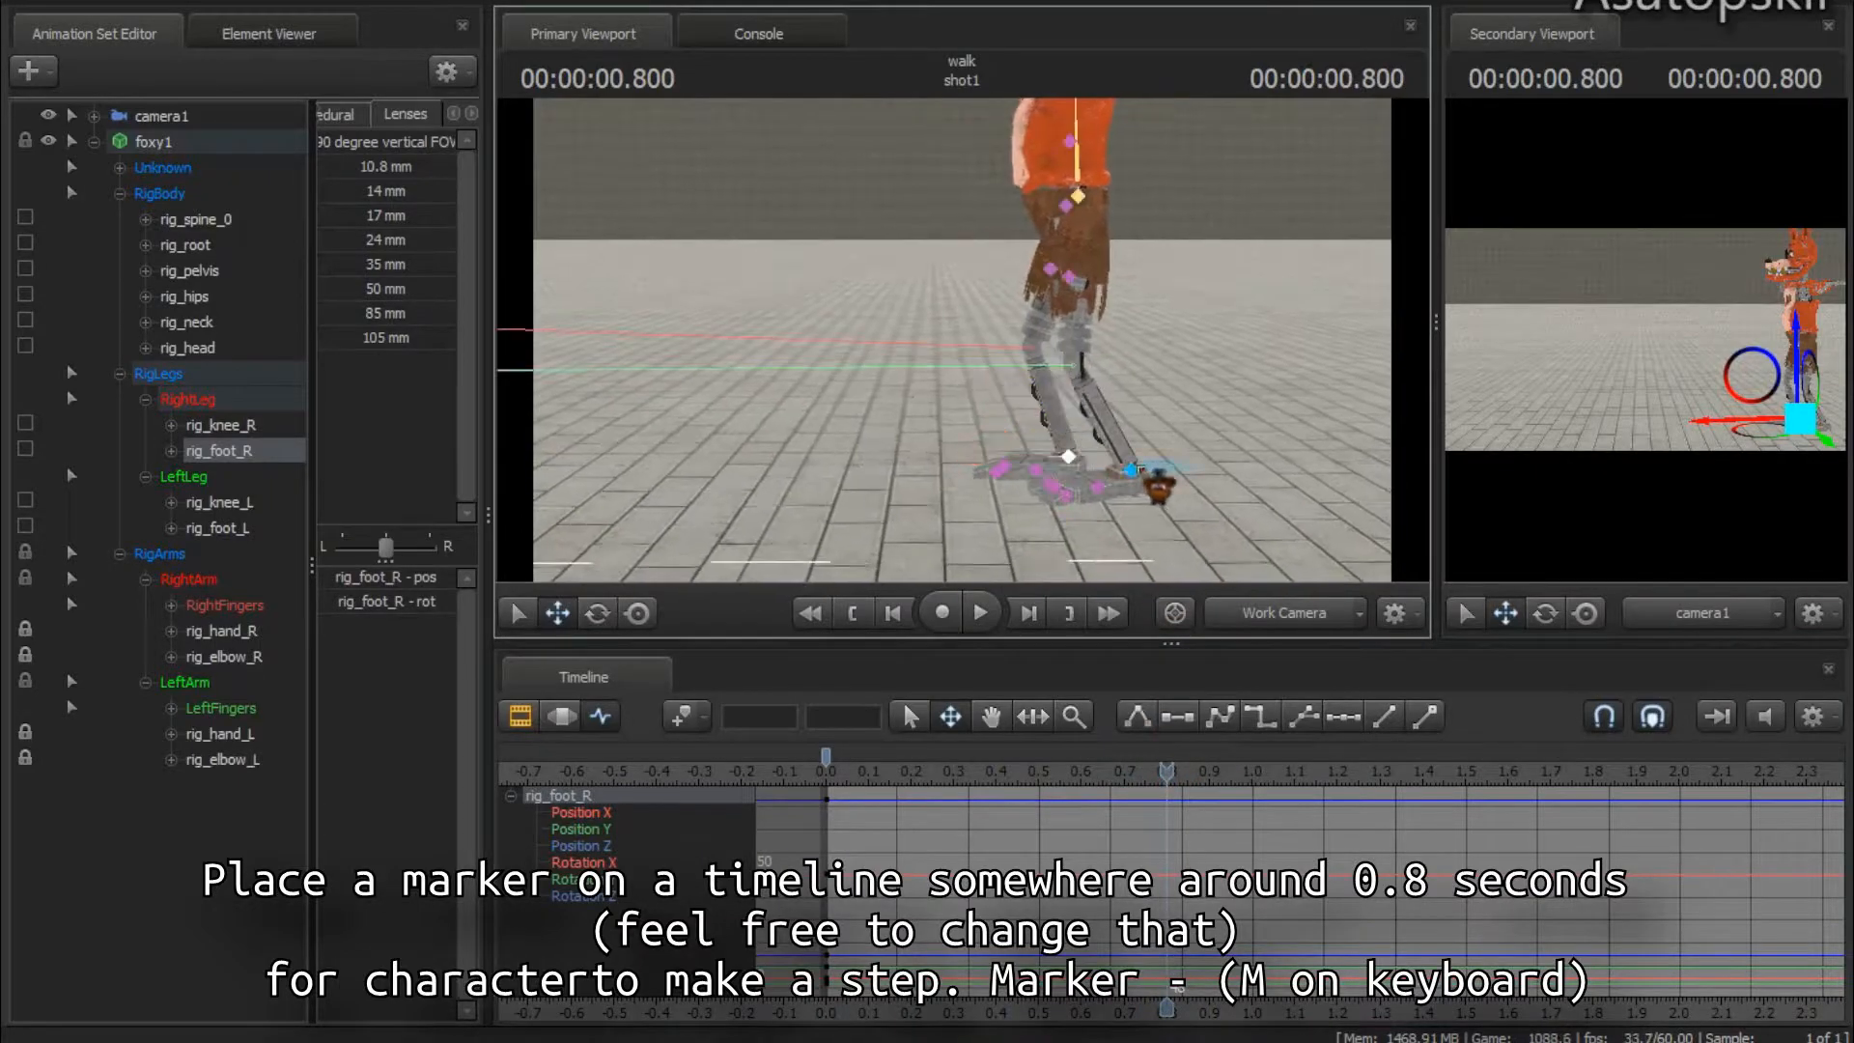
Select rig_pelvis for posing at the 0.8-second step marker
{"action": "left_click", "coordinate": [190, 270]}
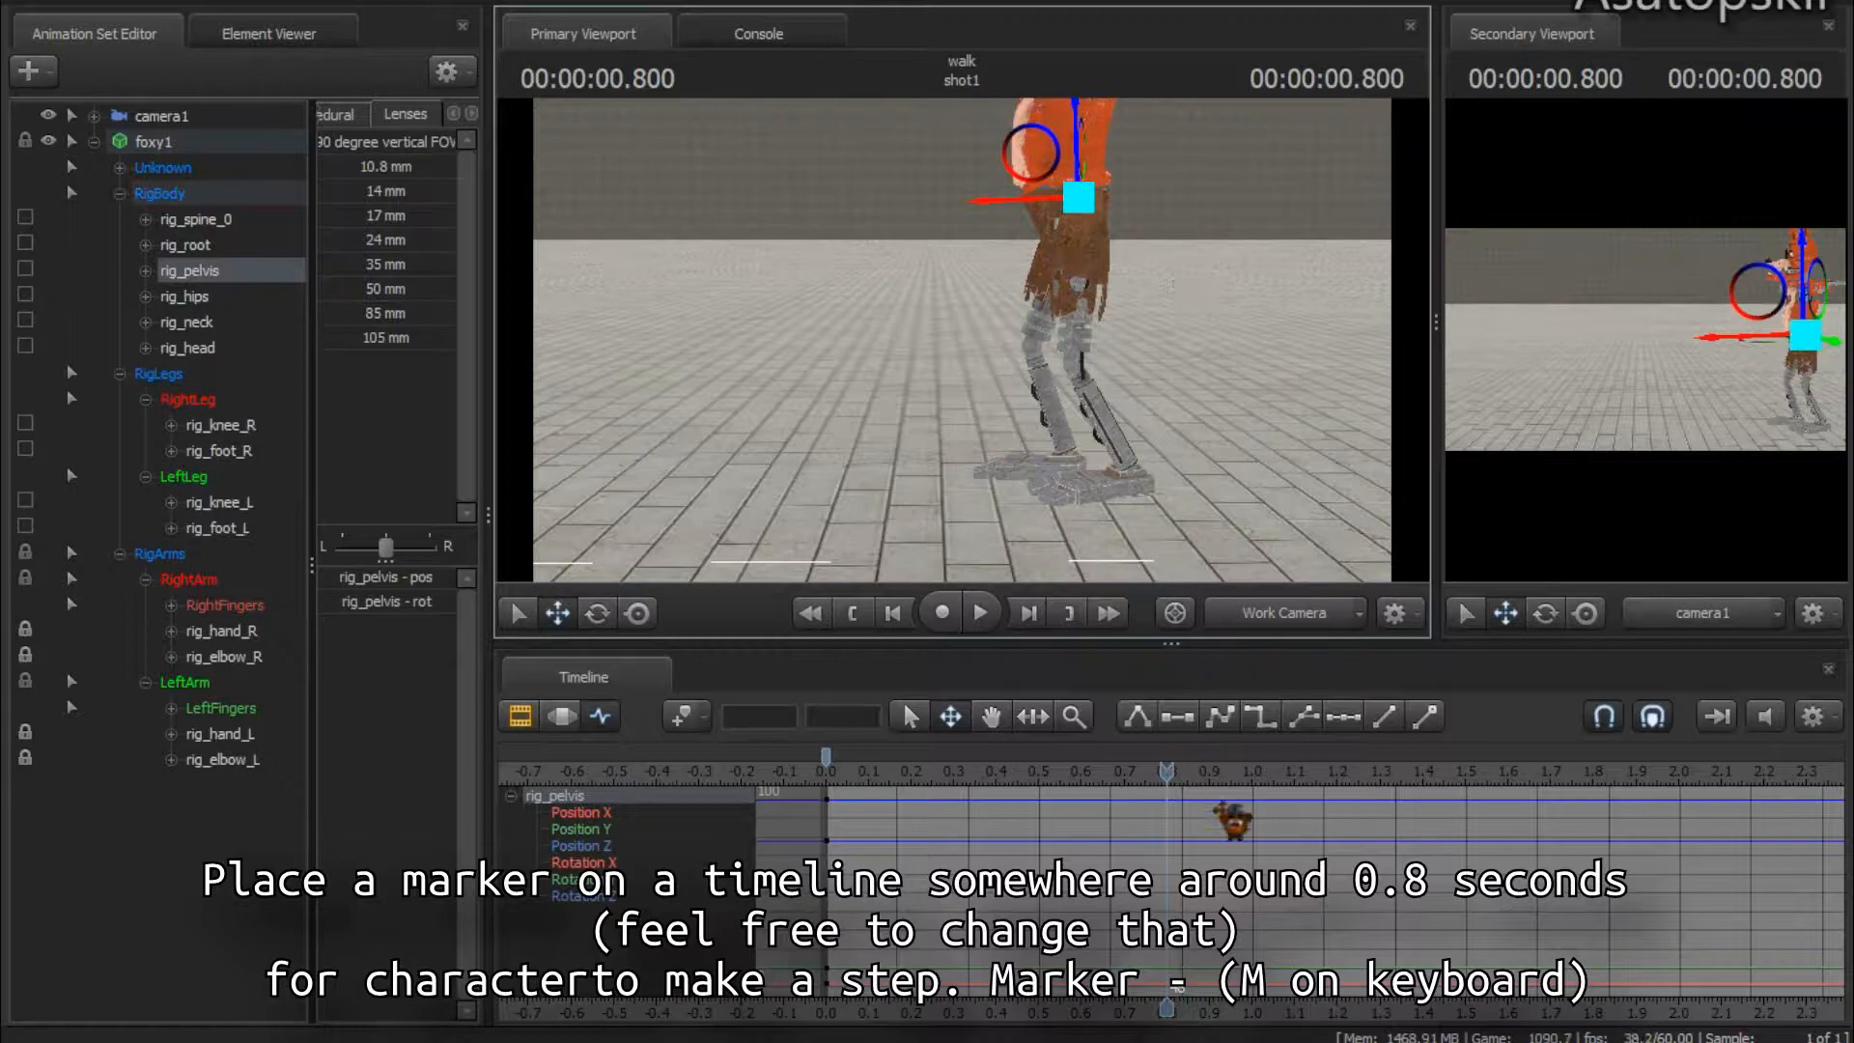
{"action": "left_click", "coordinate": [1164, 754]}
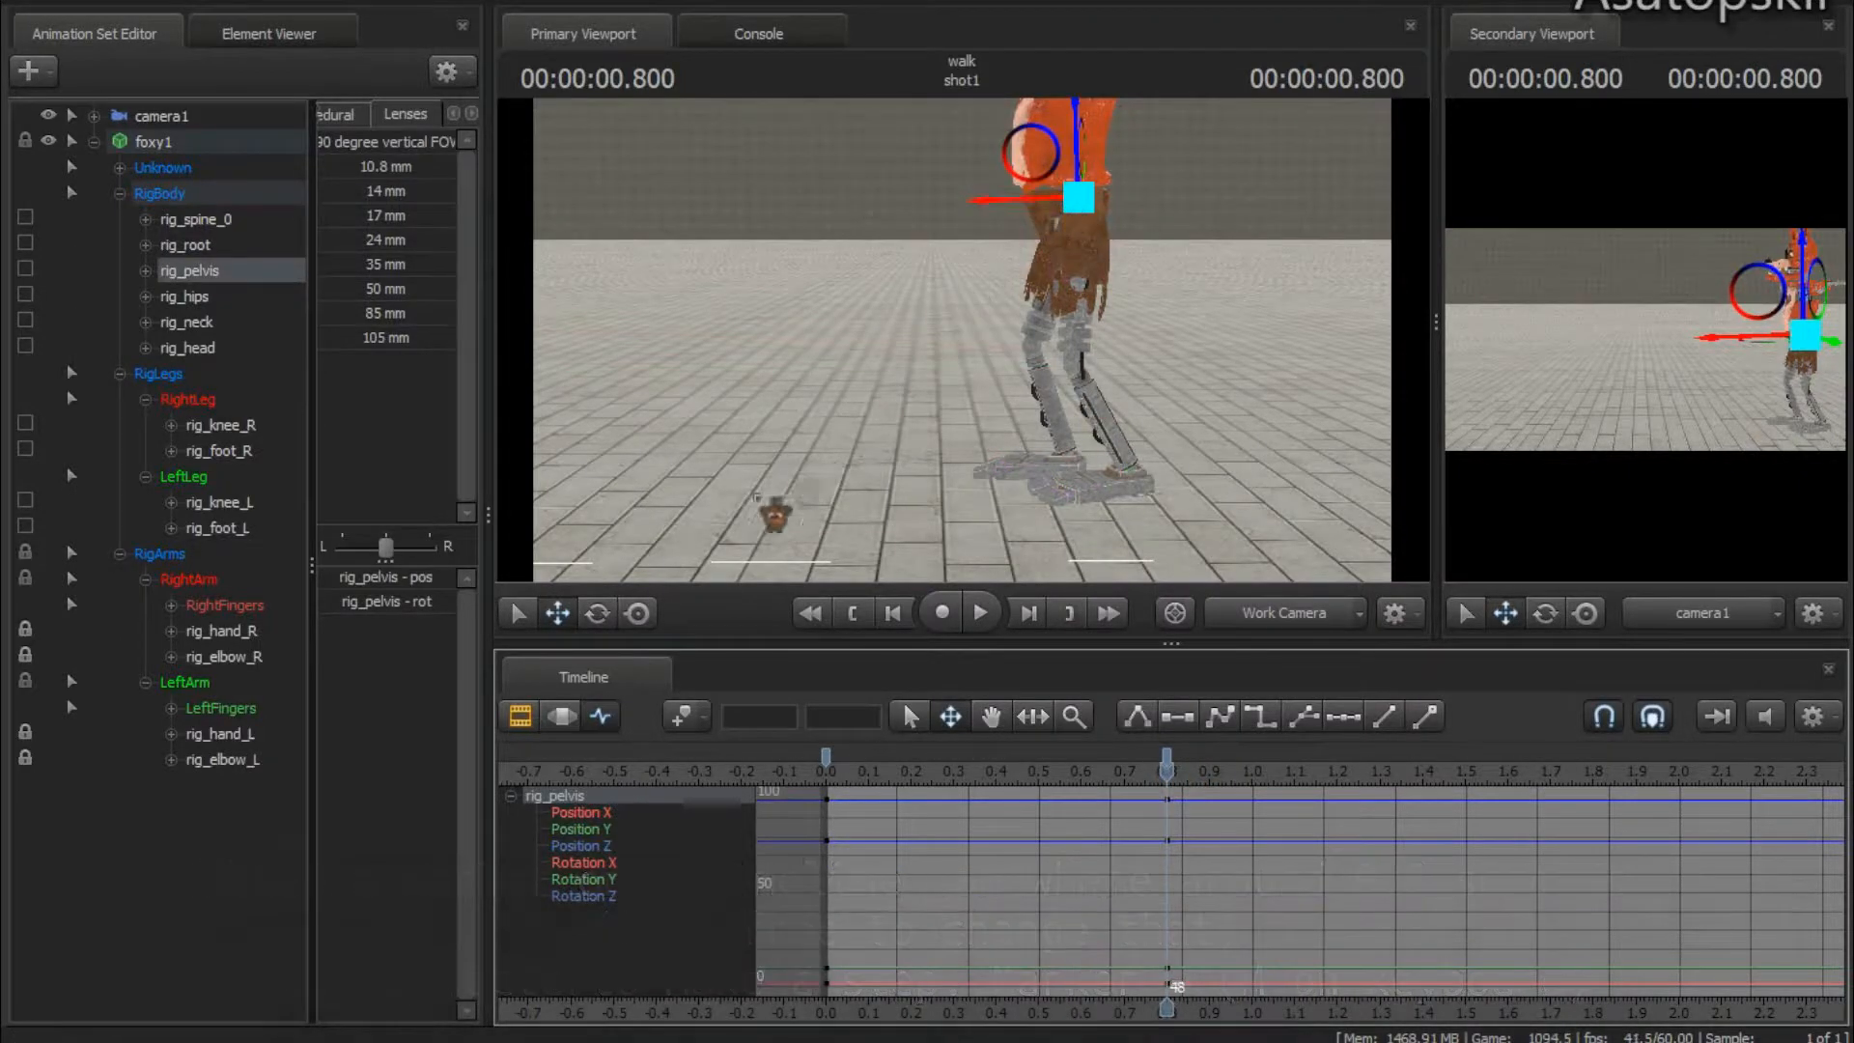
Push Foxy's pelvis forward at 0.8 s until the leg is nearly straight
{"action": "left_click_drag", "start_coordinate": [1070, 196], "coordinate": [993, 201]}
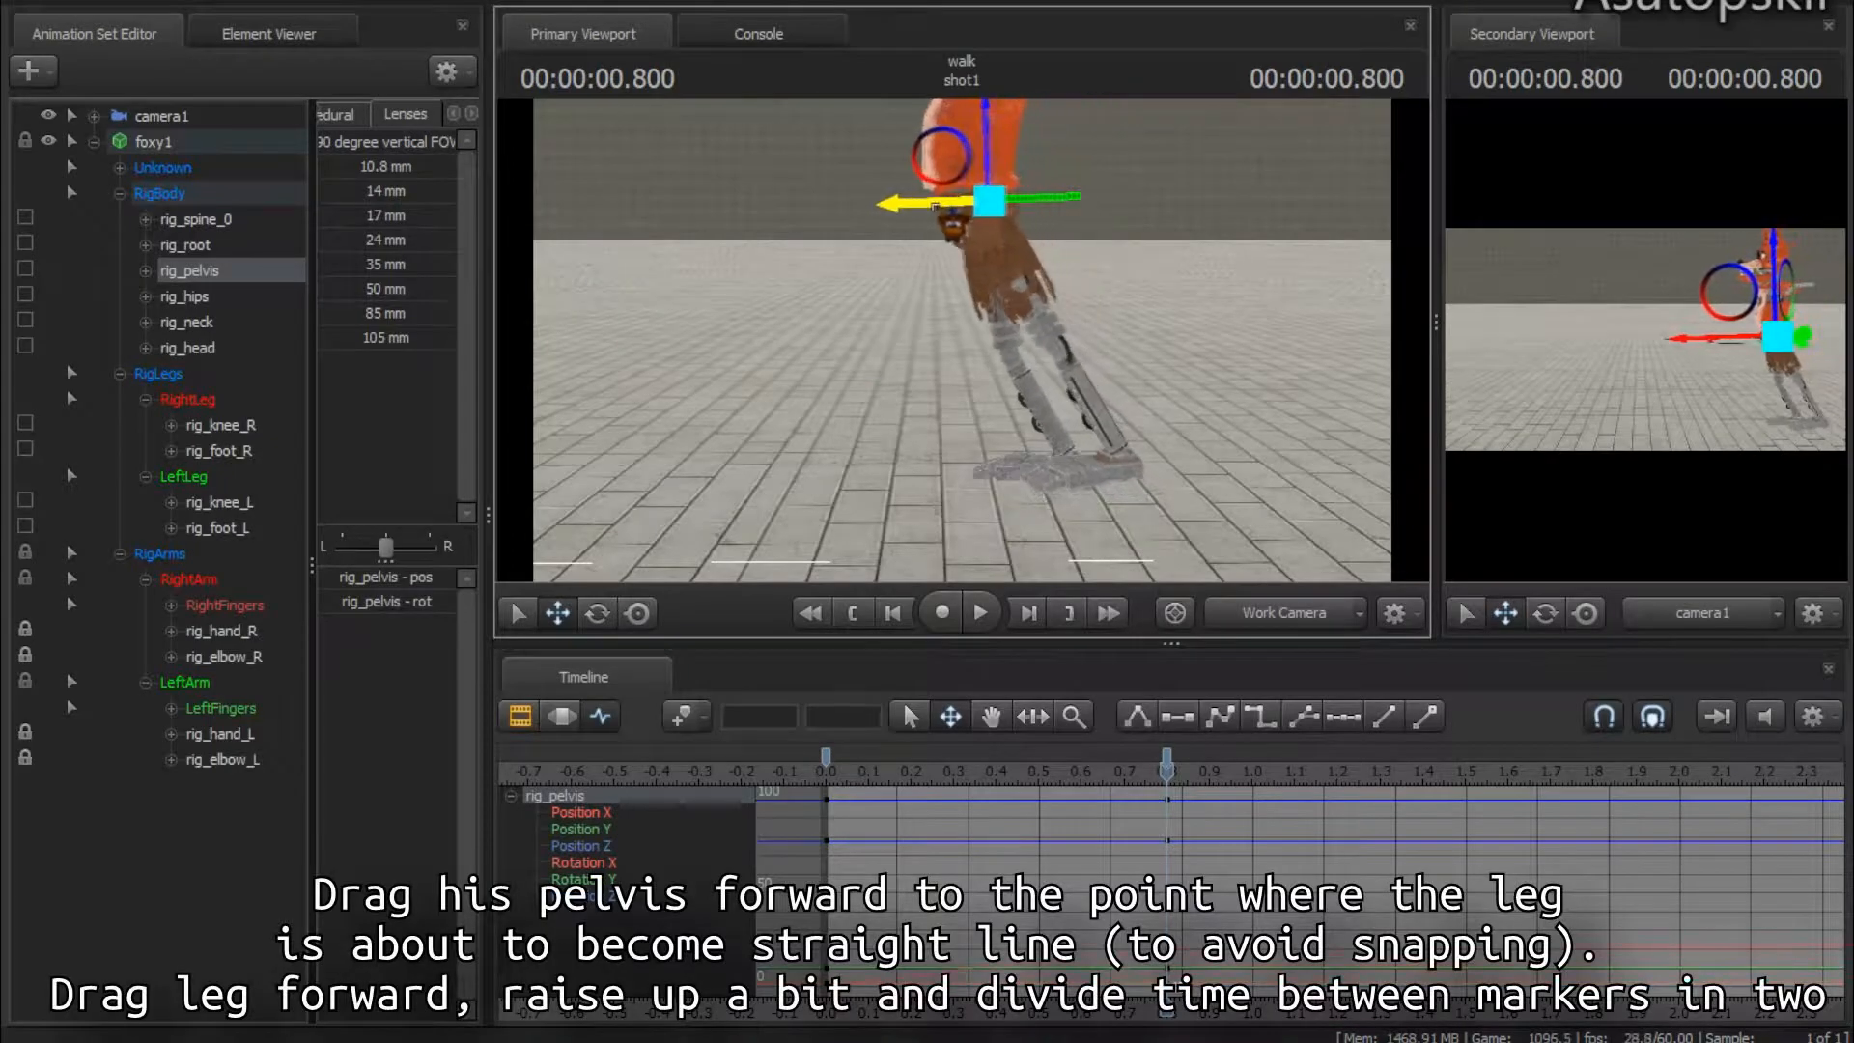
{"action": "left_click_drag", "start_coordinate": [991, 201], "coordinate": [934, 210]}
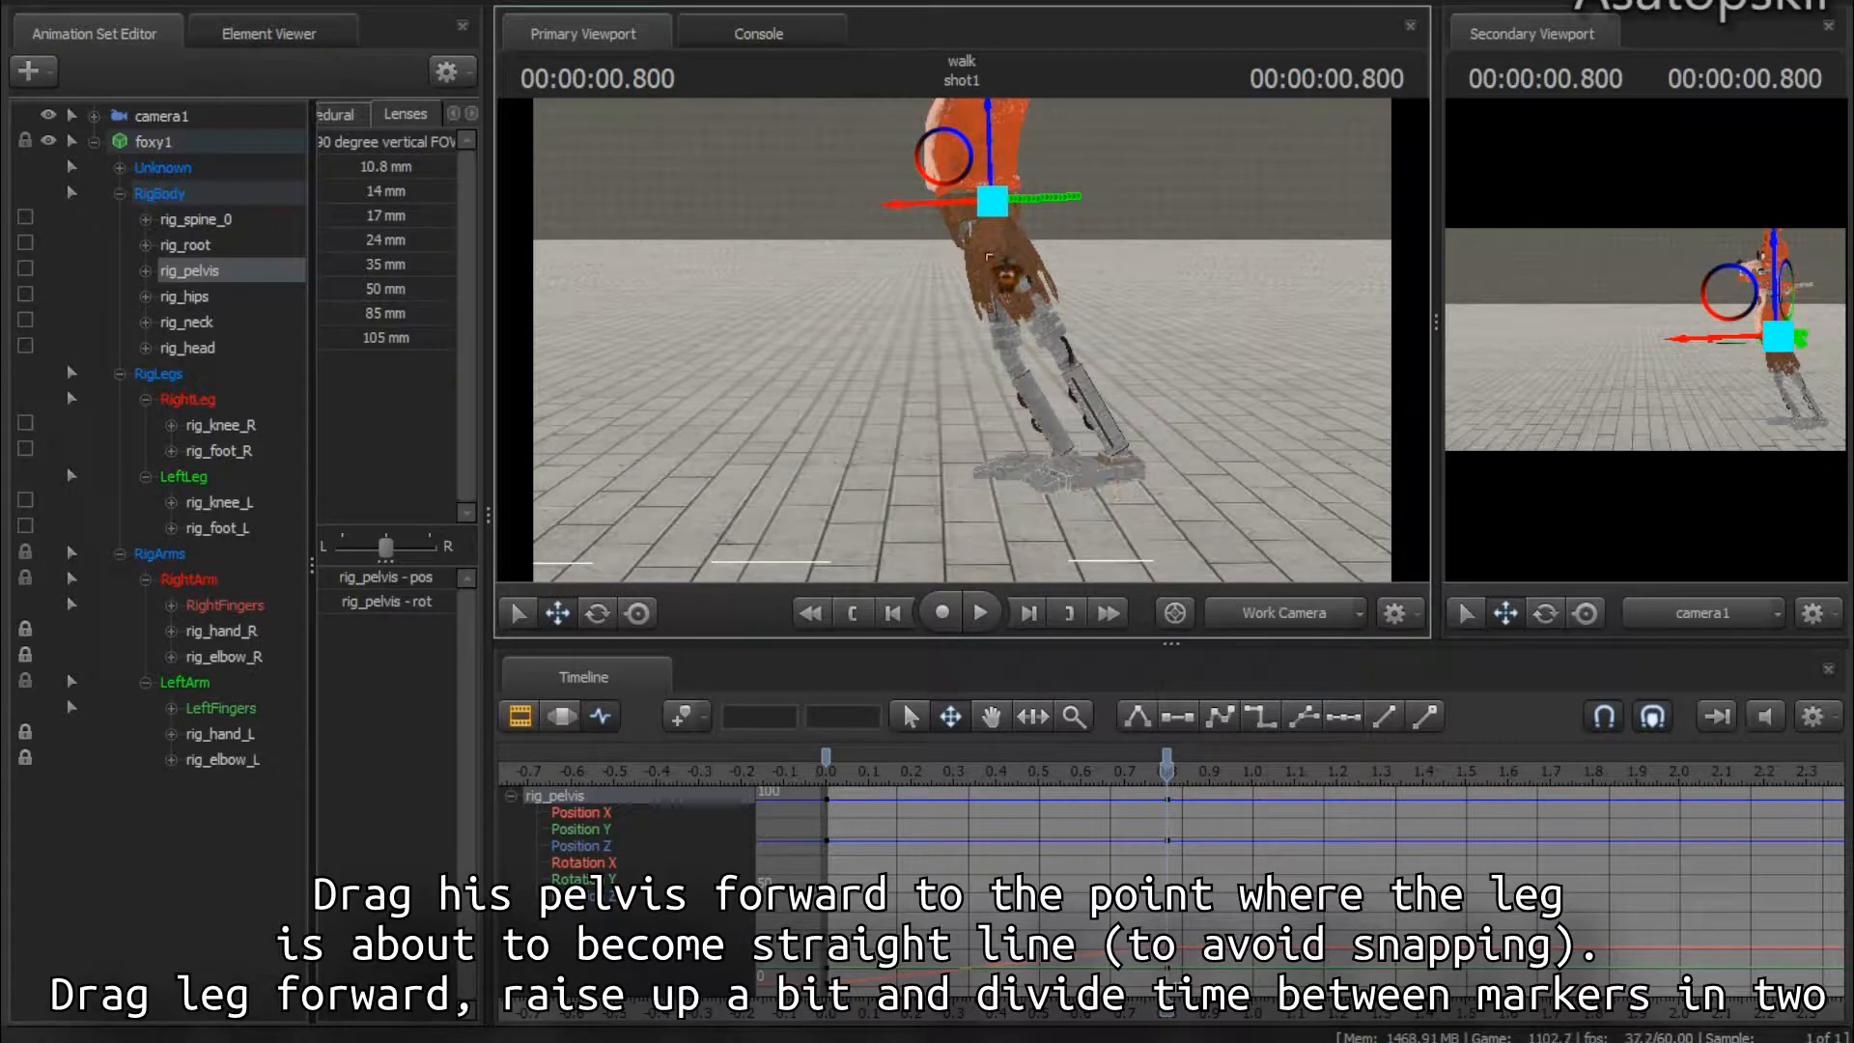
{"action": "left_click_drag", "start_coordinate": [994, 201], "coordinate": [899, 204]}
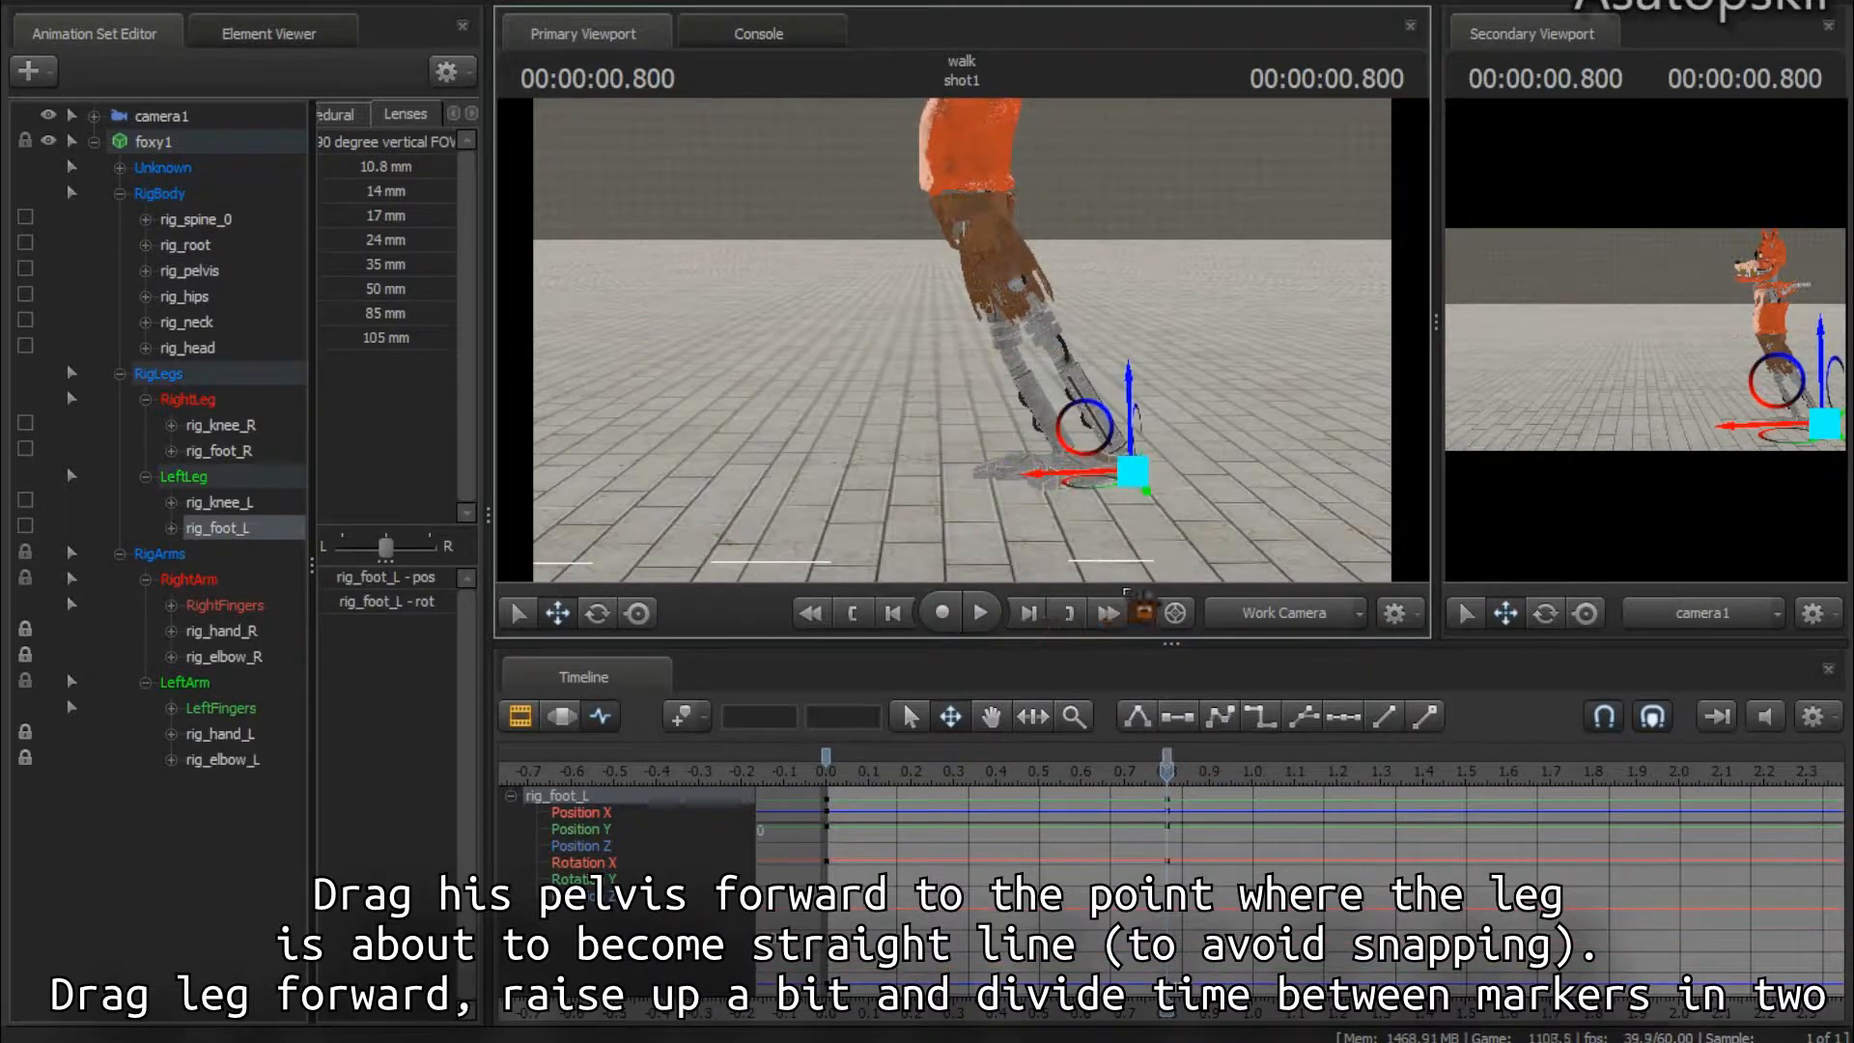
Select rig_foot_L and move the left foot forward at 0.8 seconds
{"action": "left_click", "coordinate": [1132, 476]}
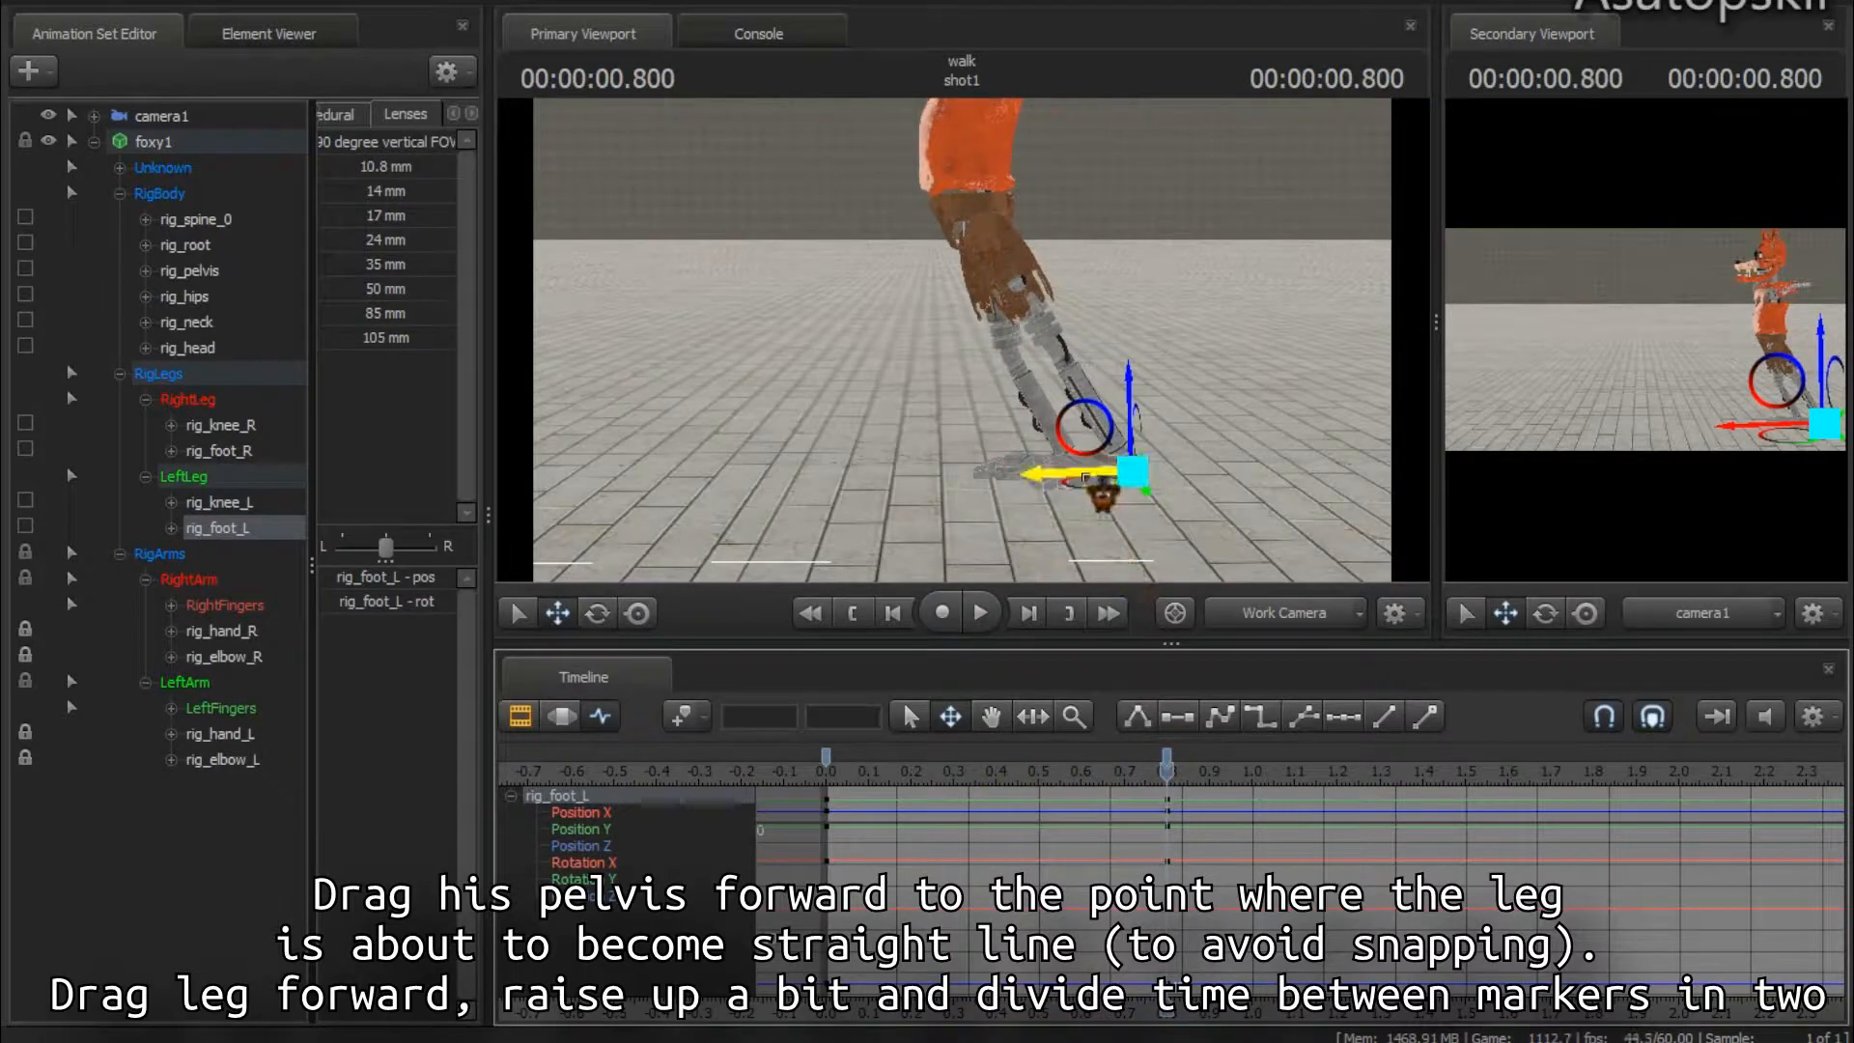
{"action": "left_click_drag", "start_coordinate": [1088, 473], "coordinate": [933, 485]}
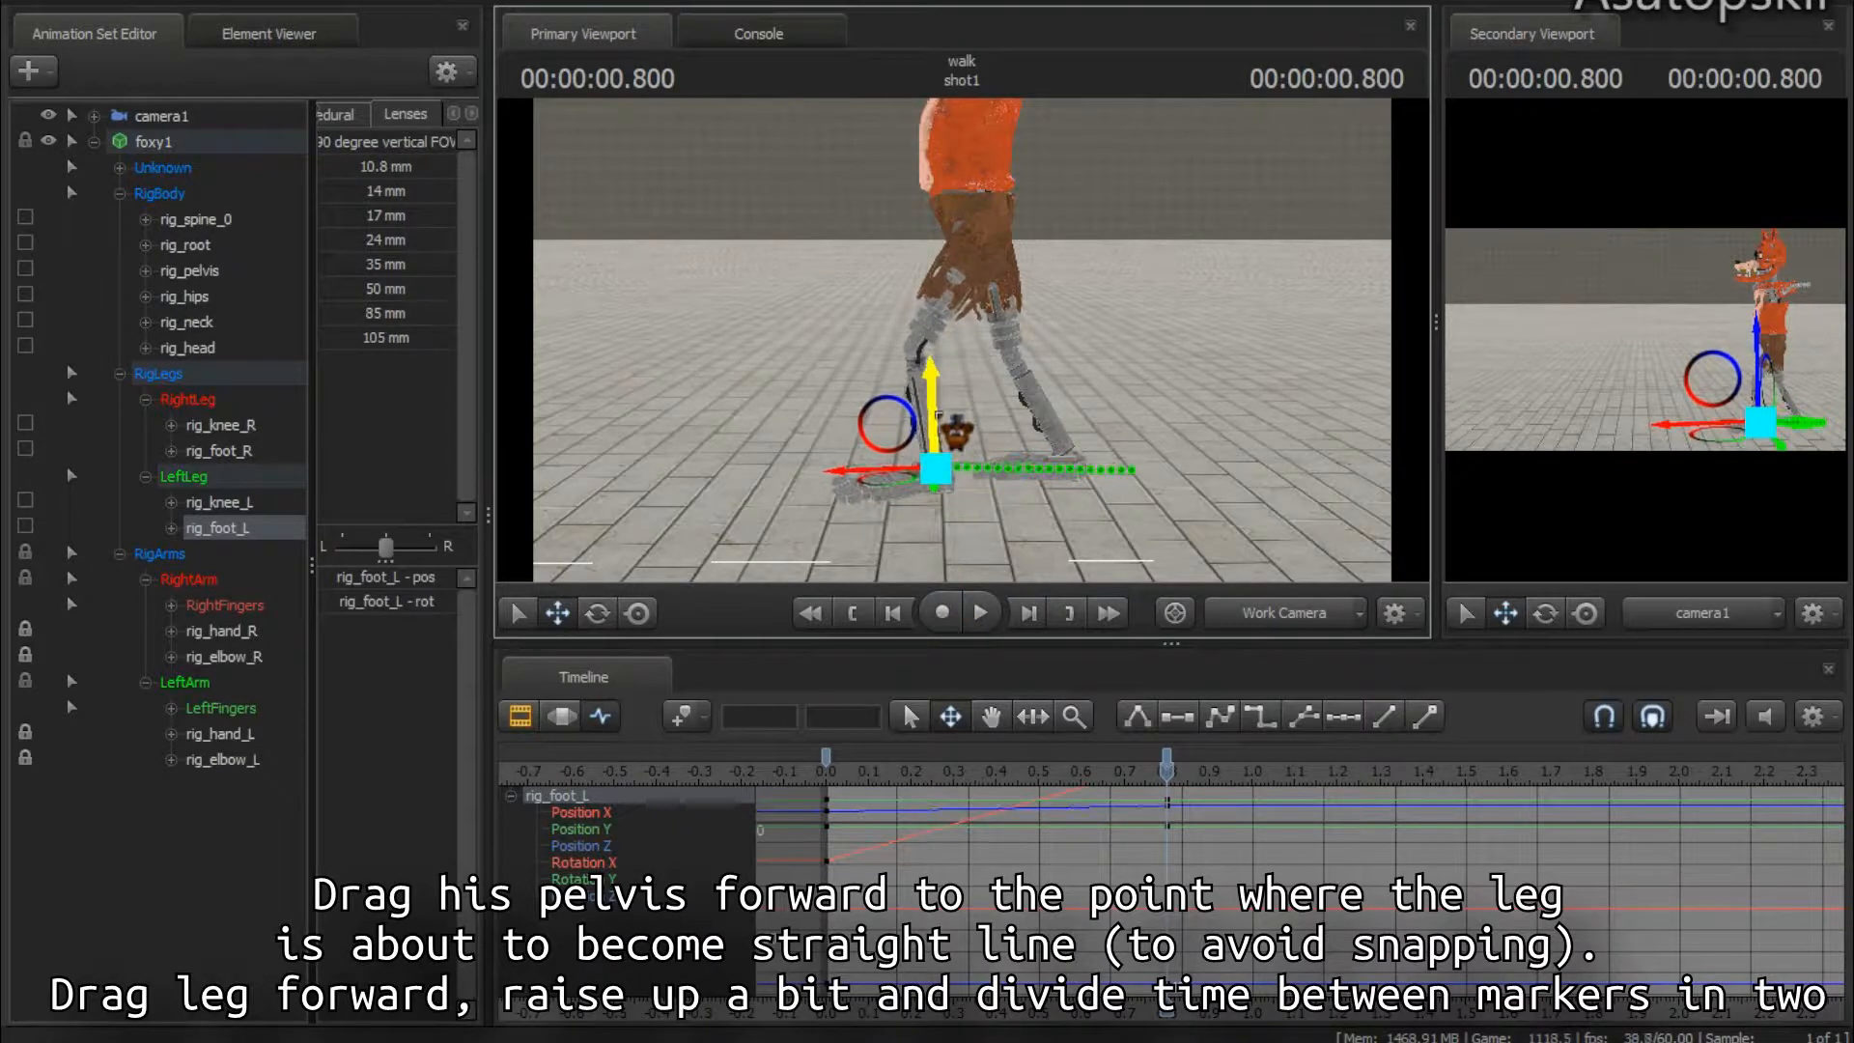
{"action": "left_click_drag", "start_coordinate": [1168, 763], "coordinate": [997, 763]}
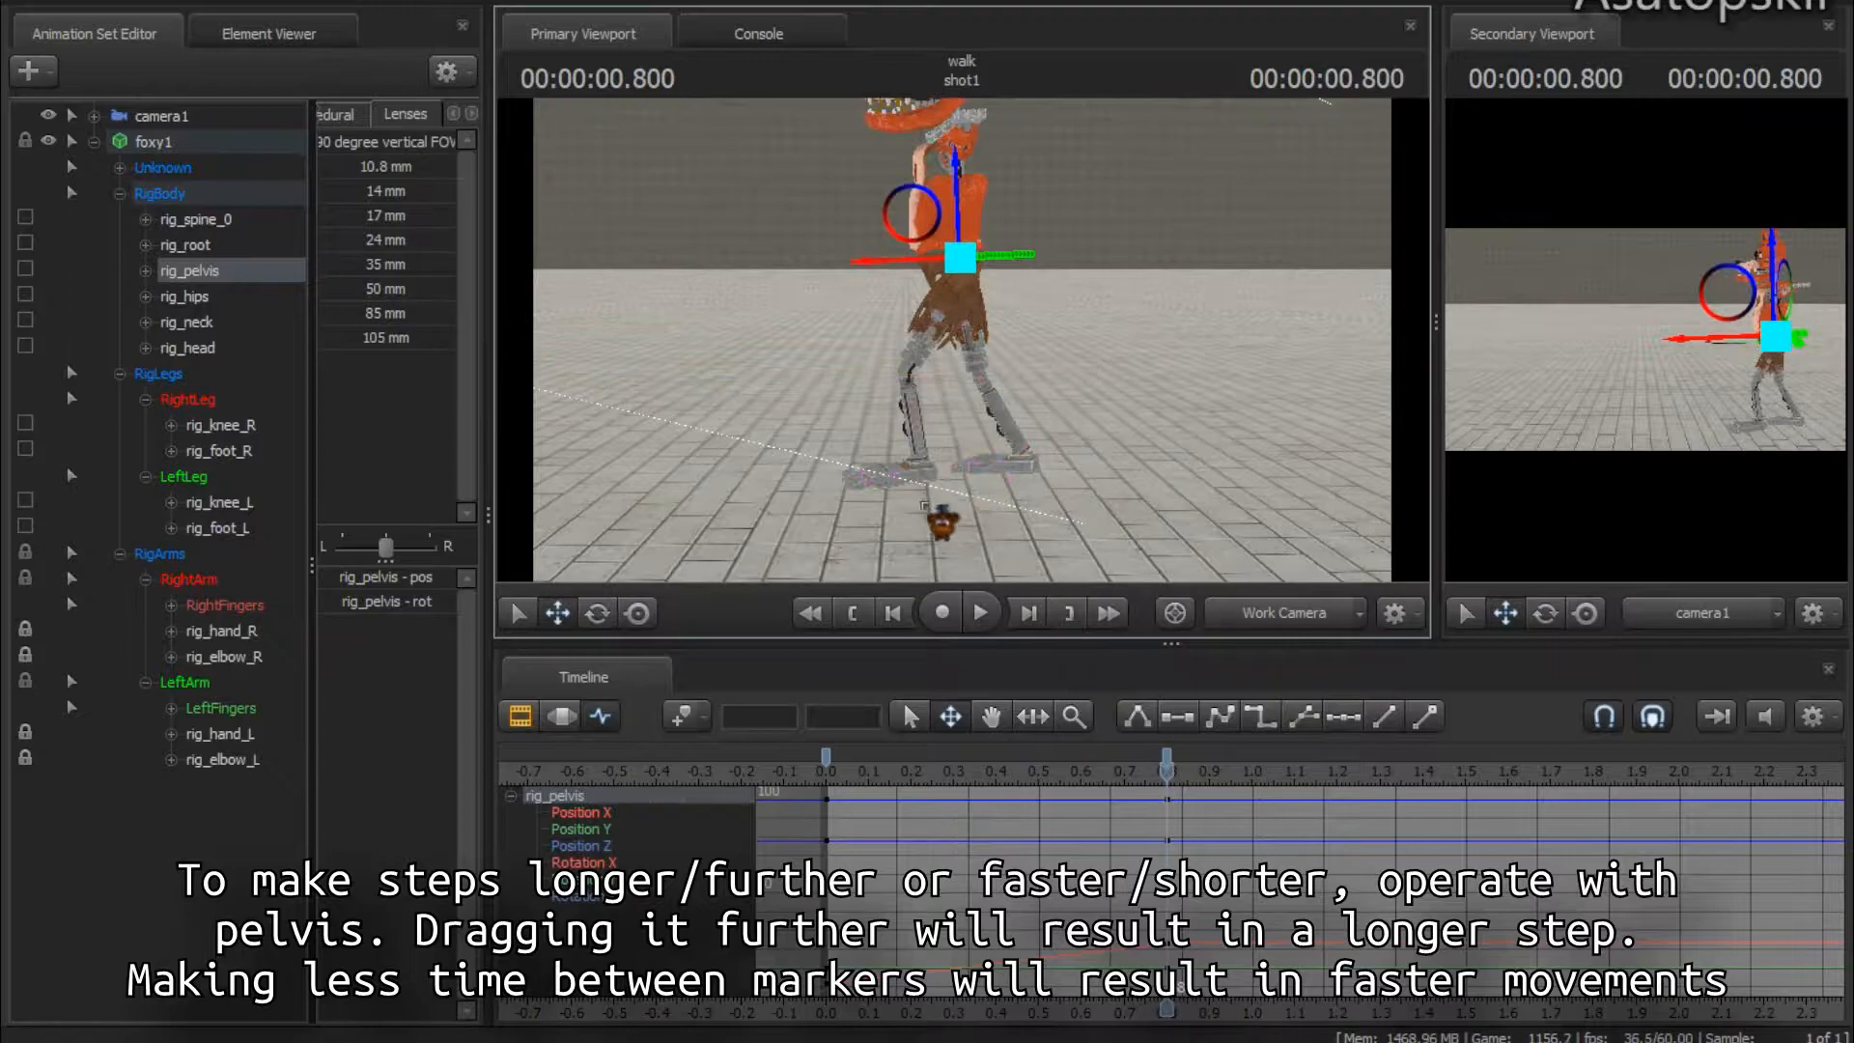
Select a rig control for posing at the second step point near 1.55 seconds
{"action": "left_click", "coordinate": [219, 451]}
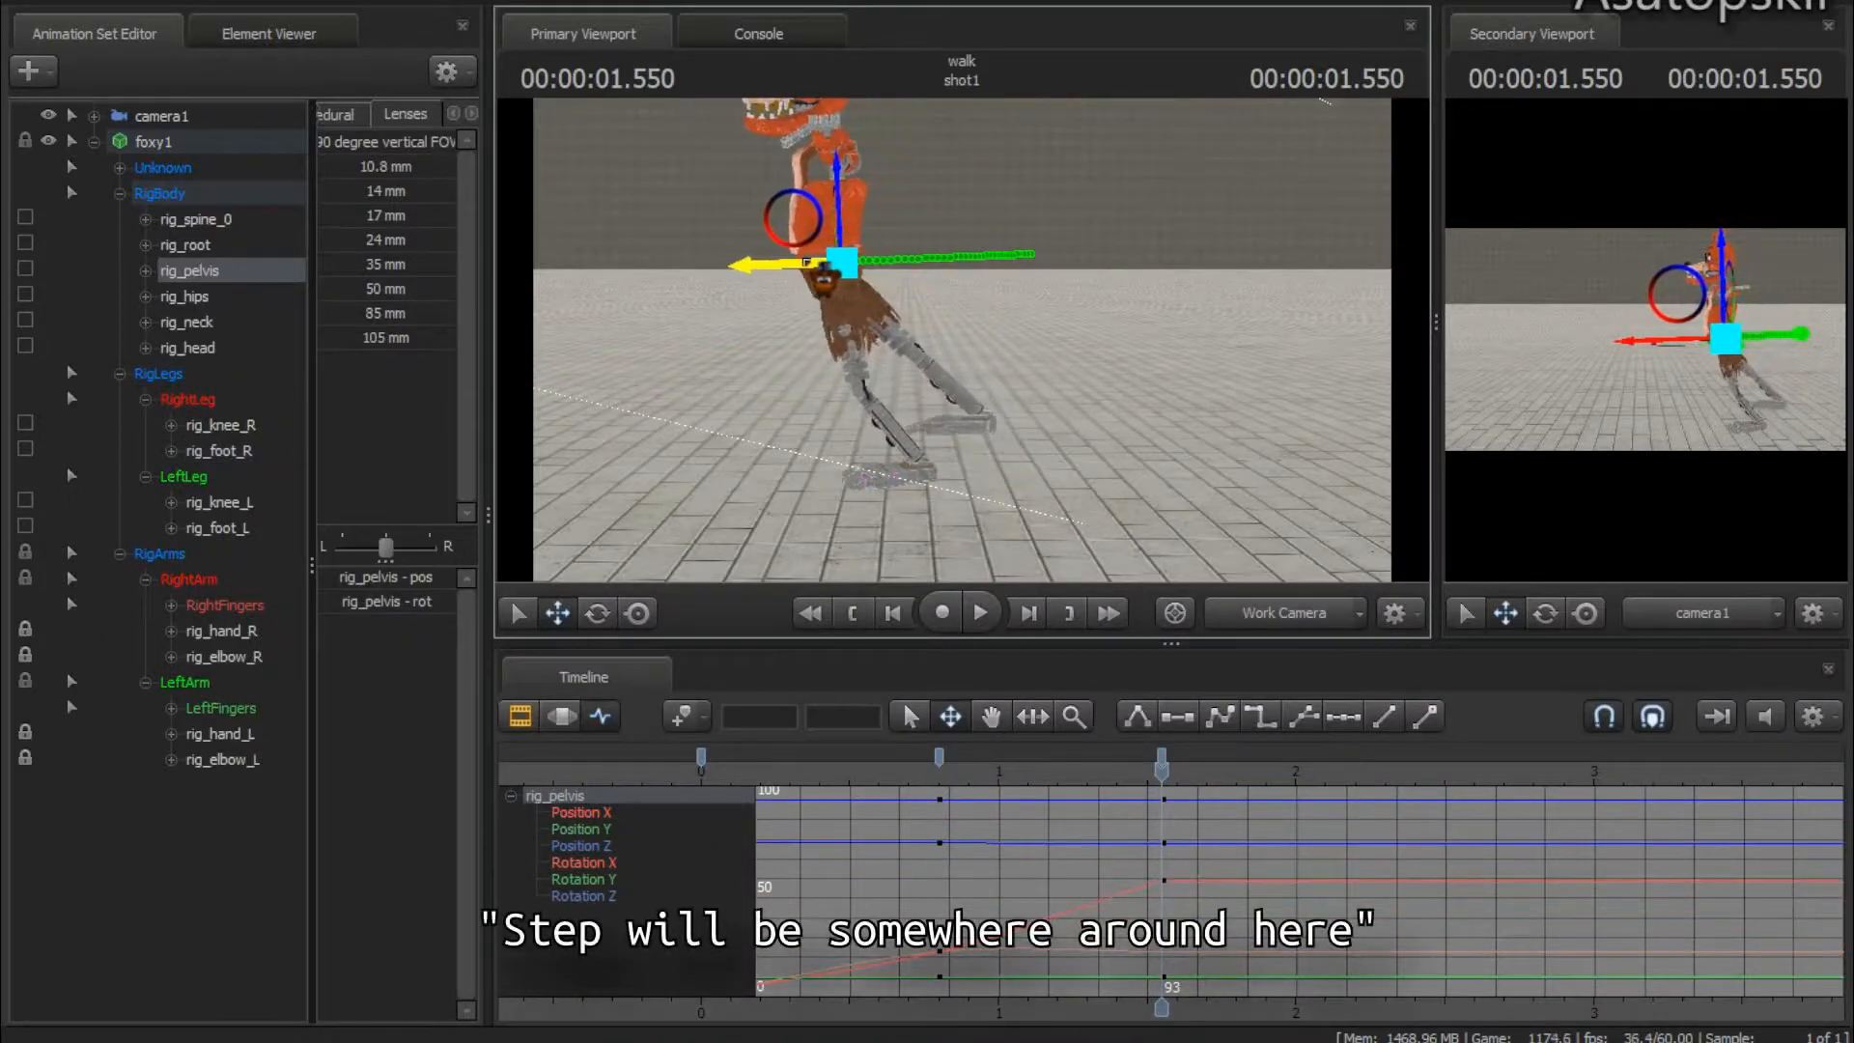
Select rig_foot_R and move the right foot forward to the 1.55-second step
{"action": "left_click", "coordinate": [217, 451]}
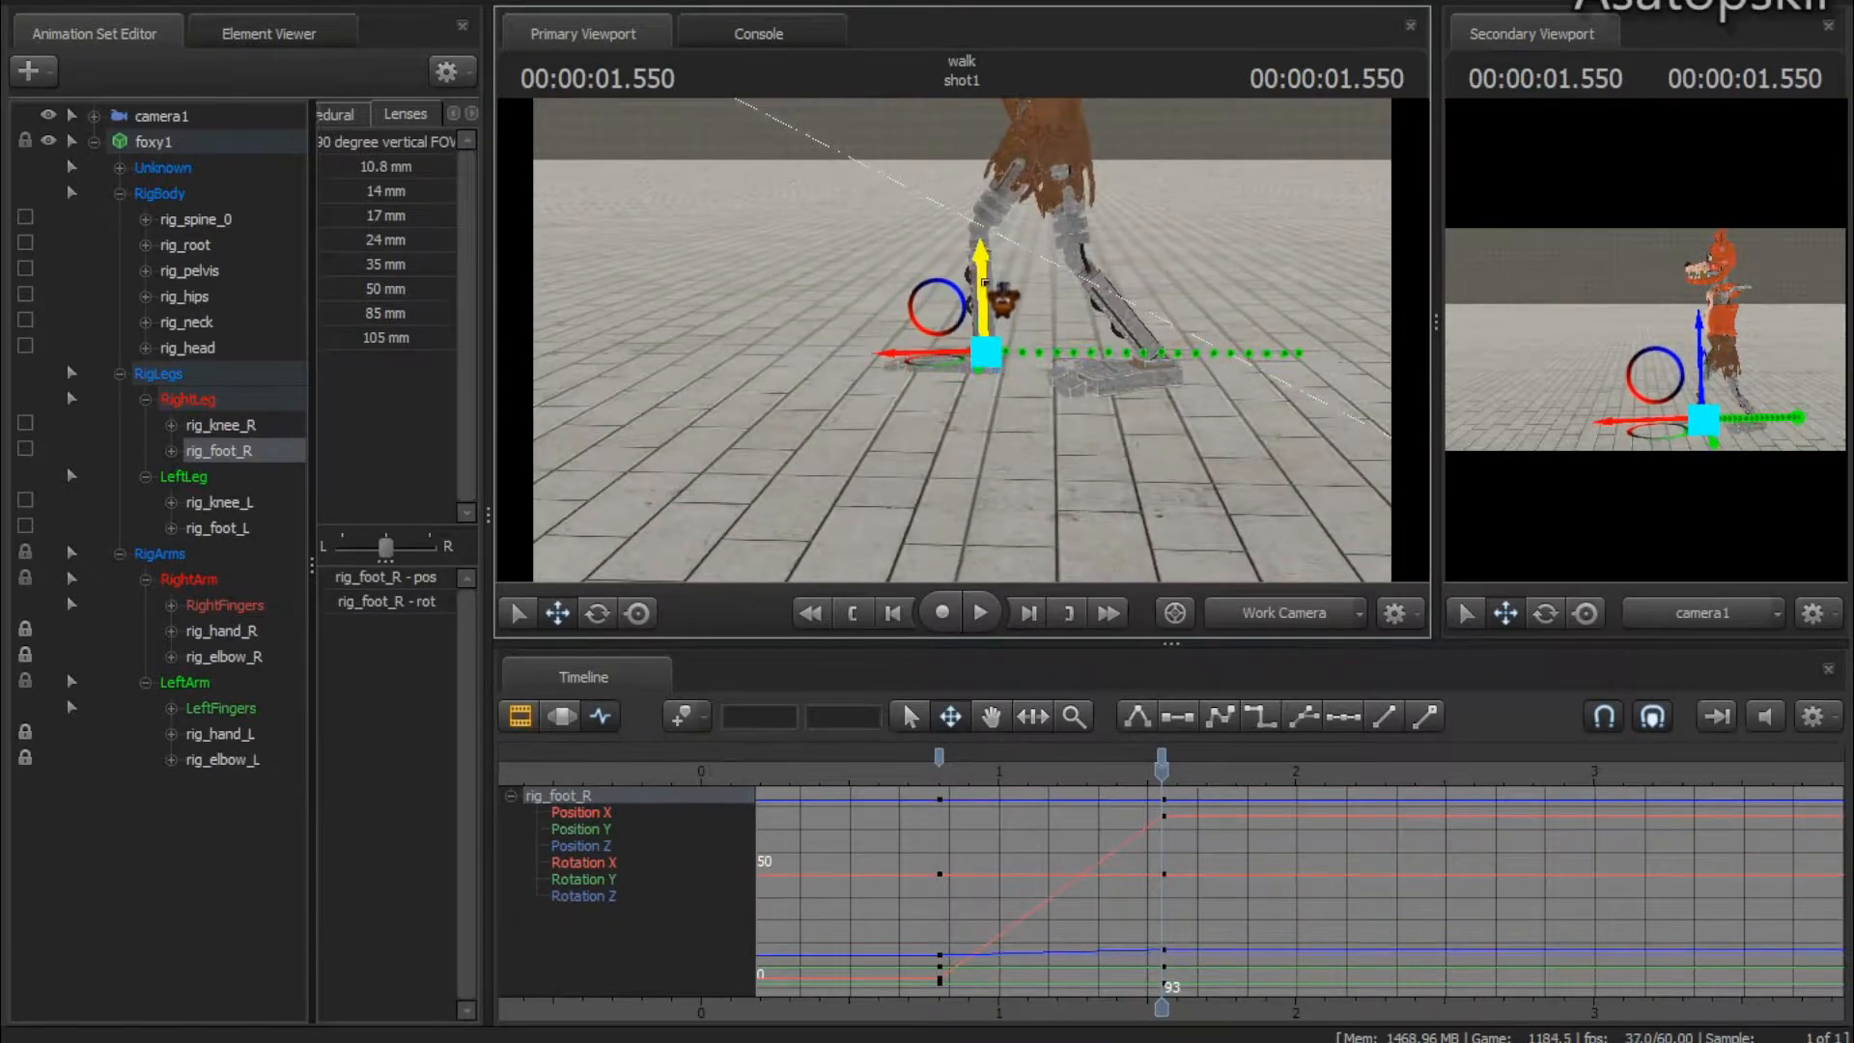
{"action": "left_click_drag", "start_coordinate": [1160, 757], "coordinate": [1042, 757]}
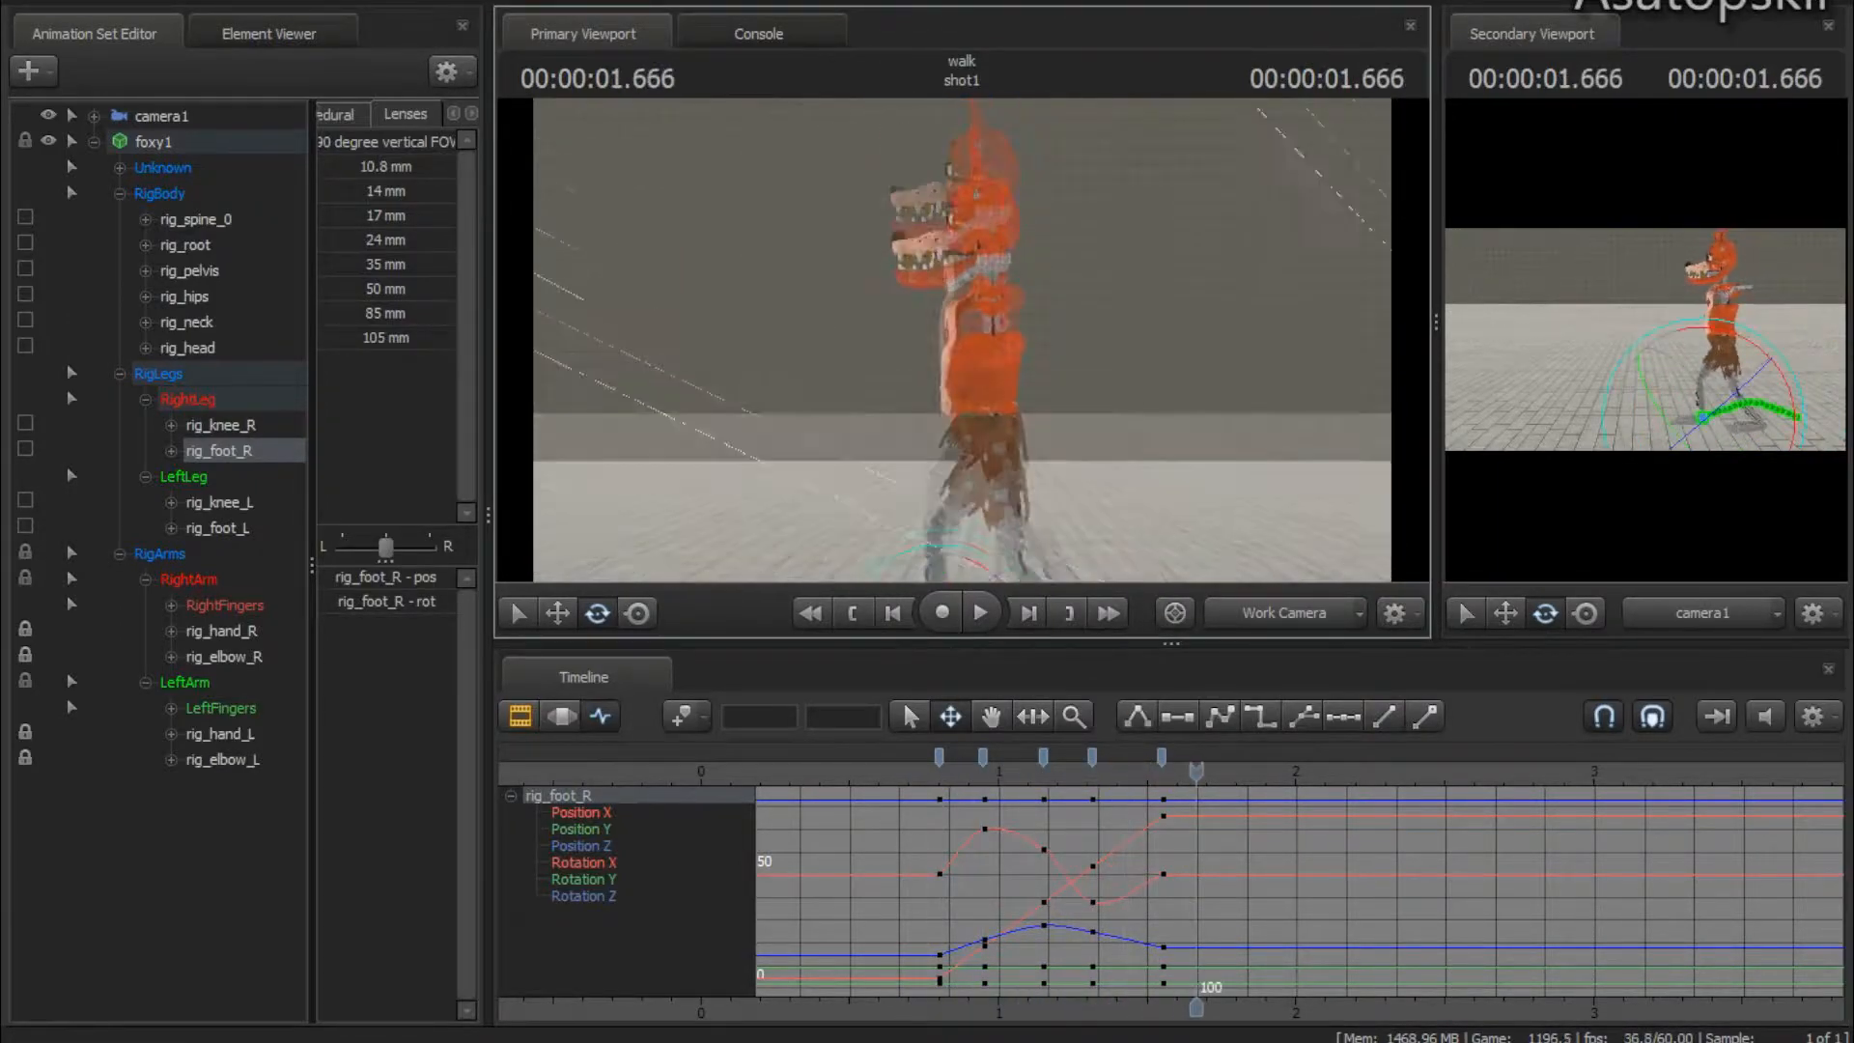
Preview the walk, then scrub back to about 0.78 seconds near the first step
{"action": "left_click", "coordinate": [978, 613]}
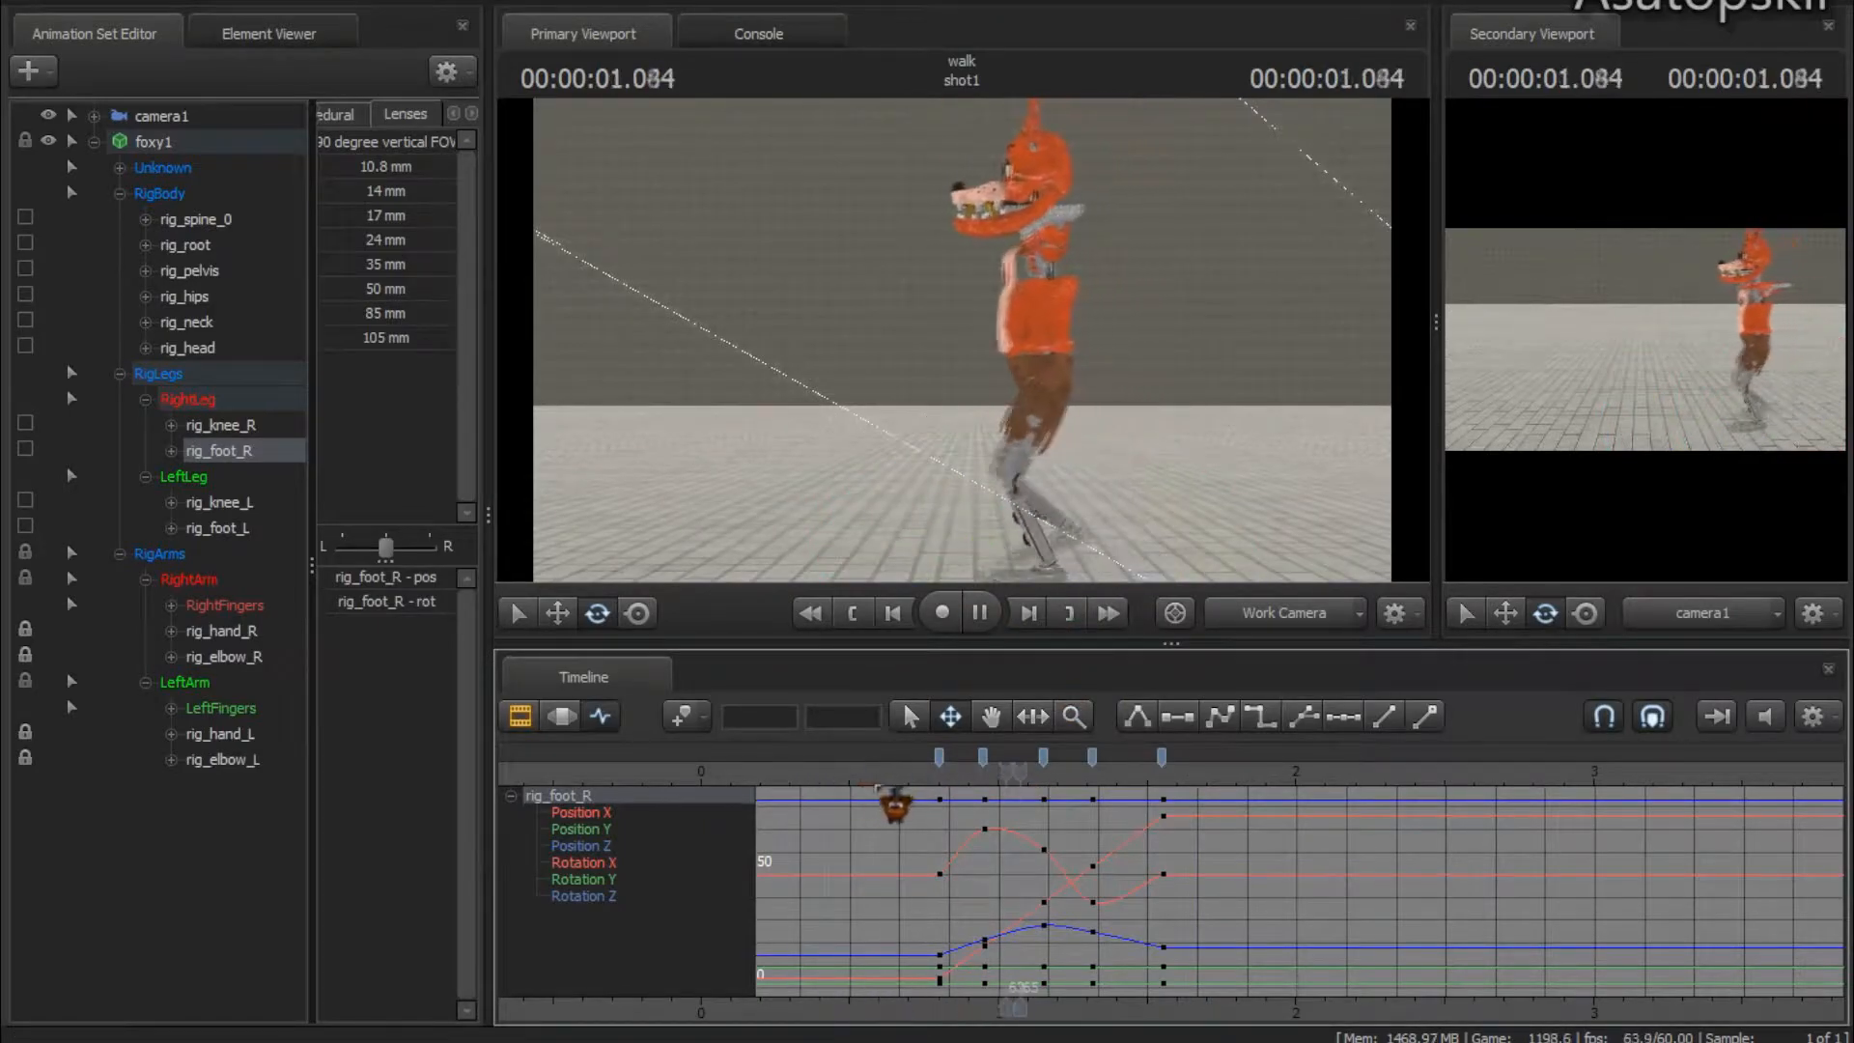
{"action": "left_click", "coordinate": [978, 611]}
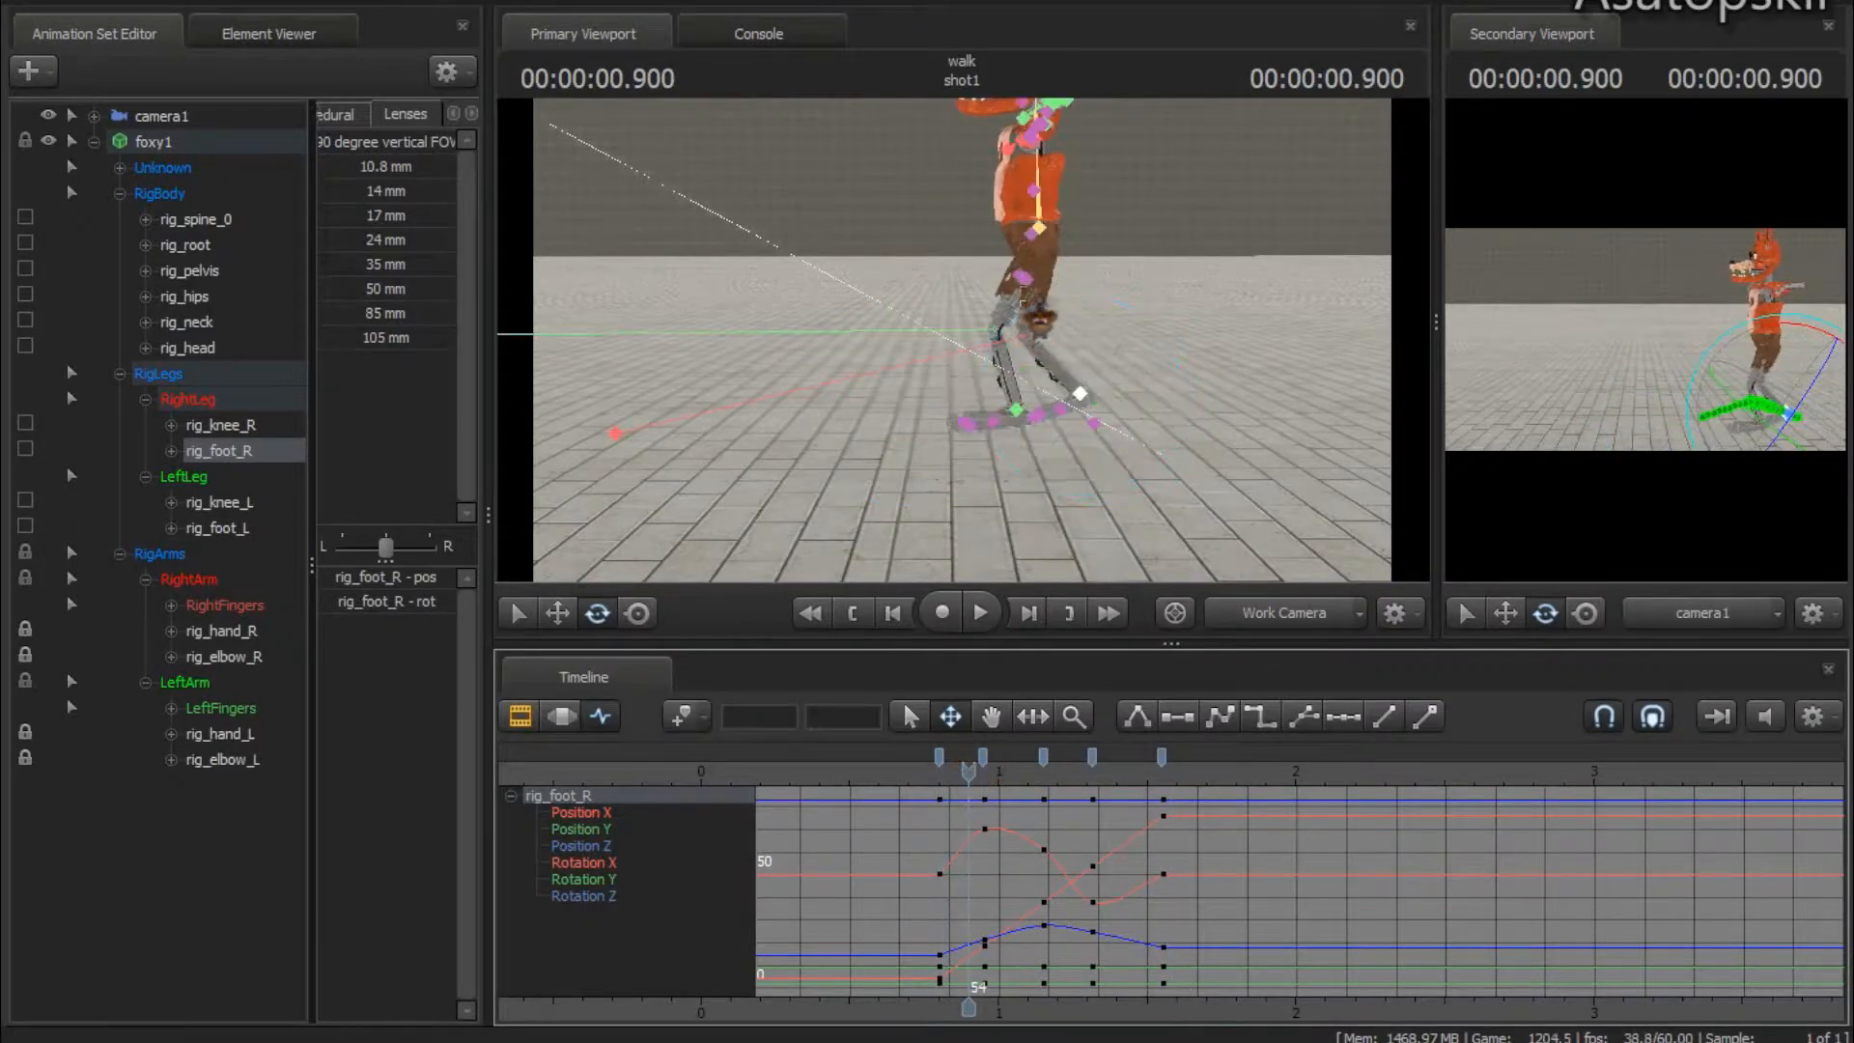
{"action": "left_click_drag", "start_coordinate": [968, 755], "coordinate": [1137, 775]}
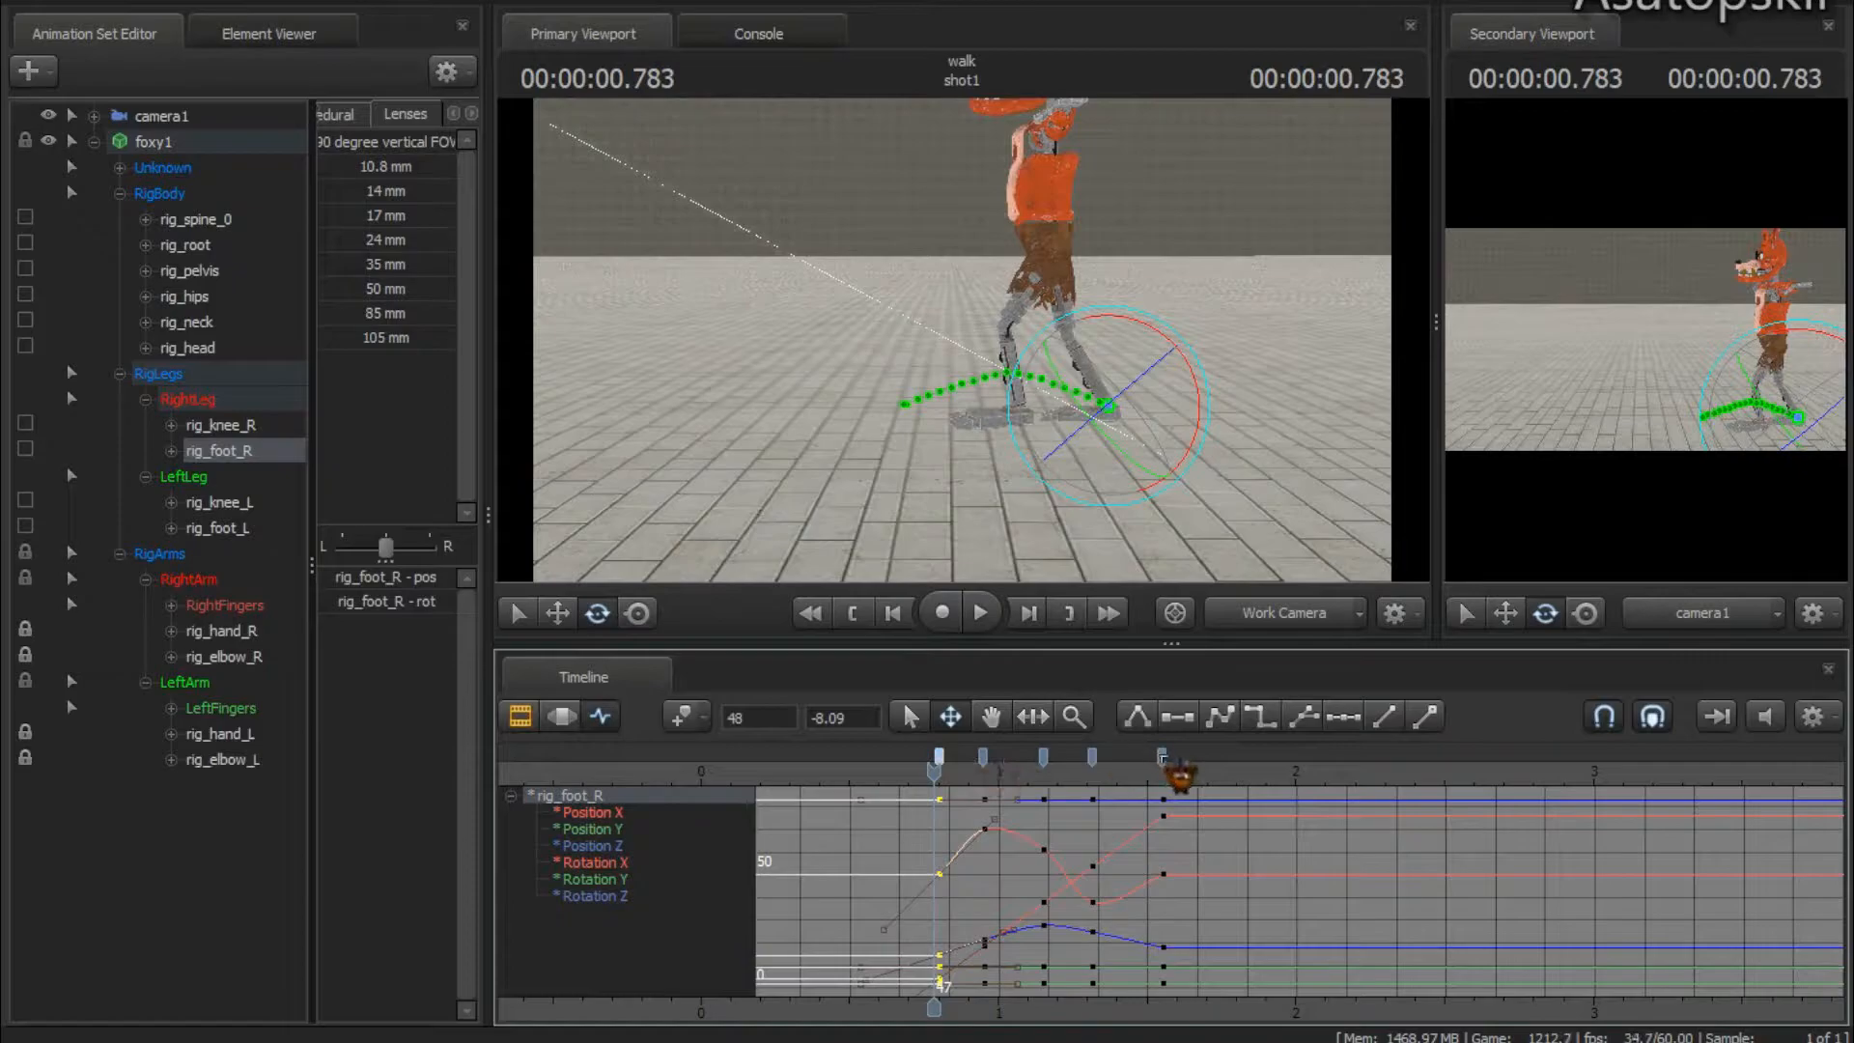
{"action": "left_click", "coordinate": [980, 612]}
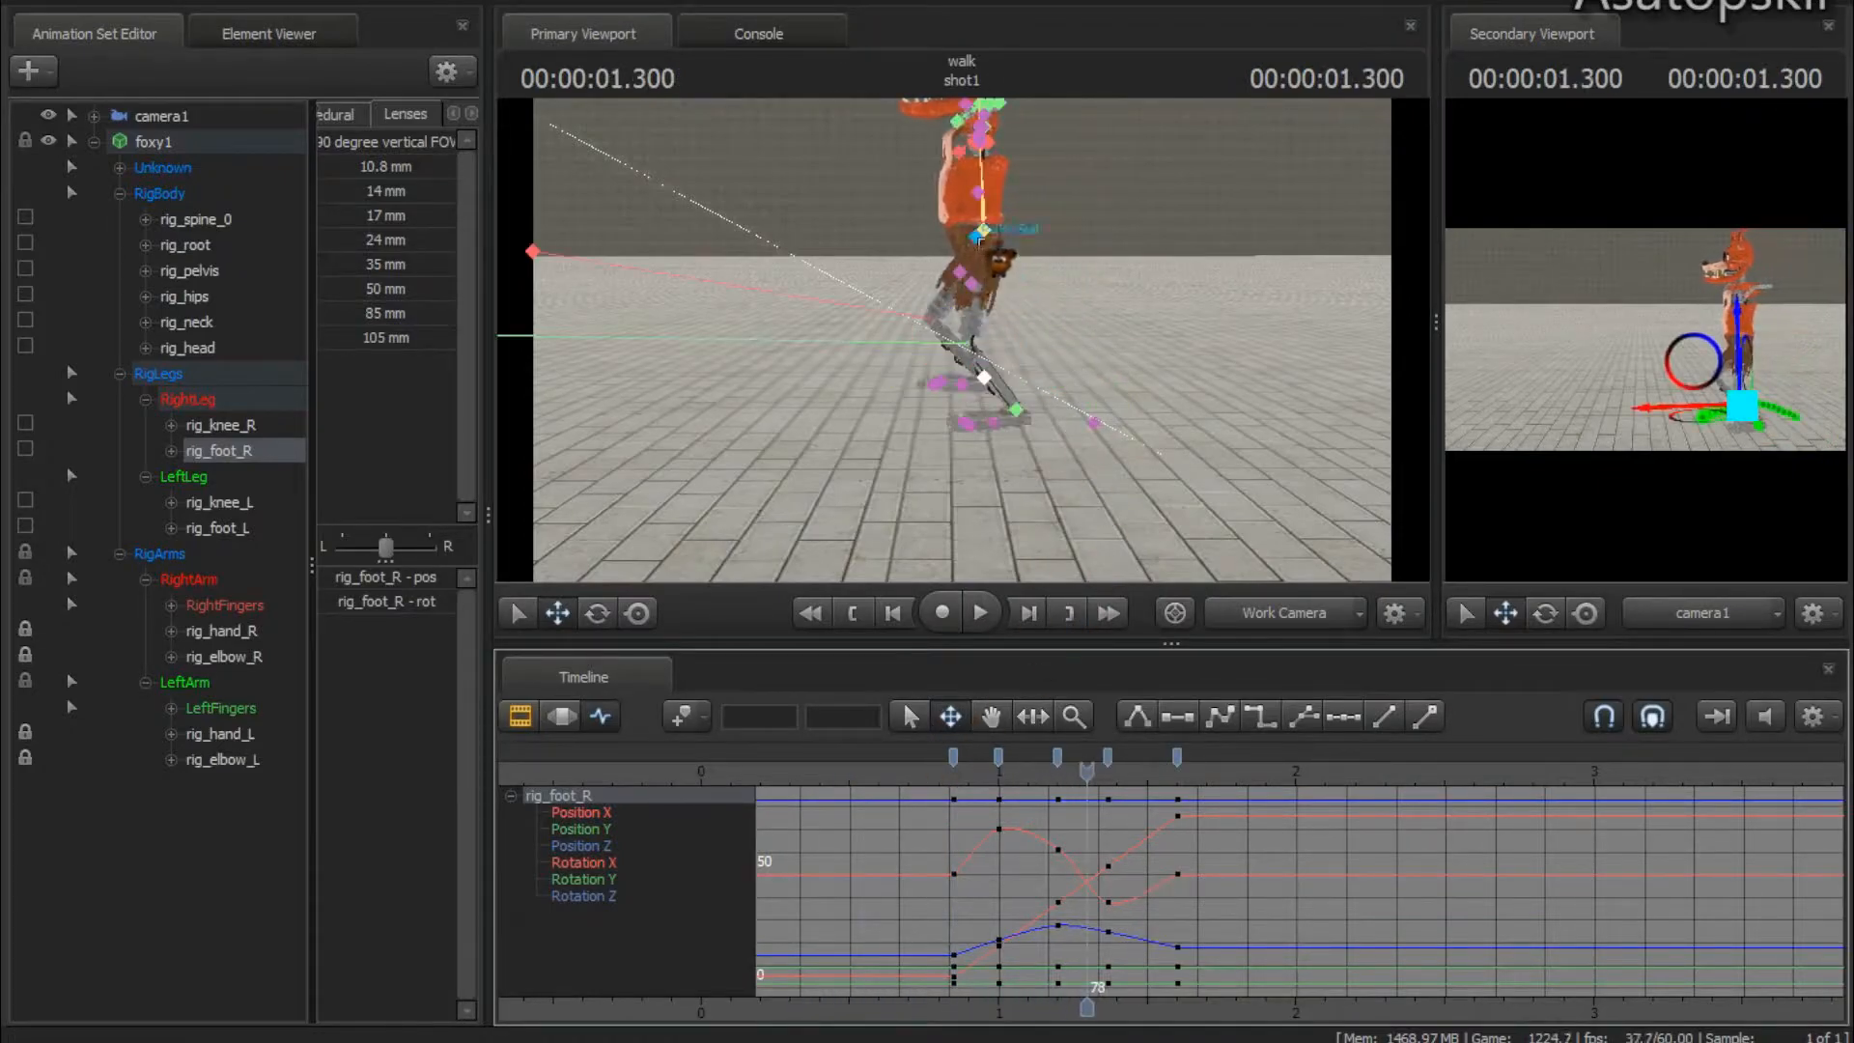
Select rig_pelvis to key its movement at the step frames
{"action": "left_click", "coordinate": [190, 271]}
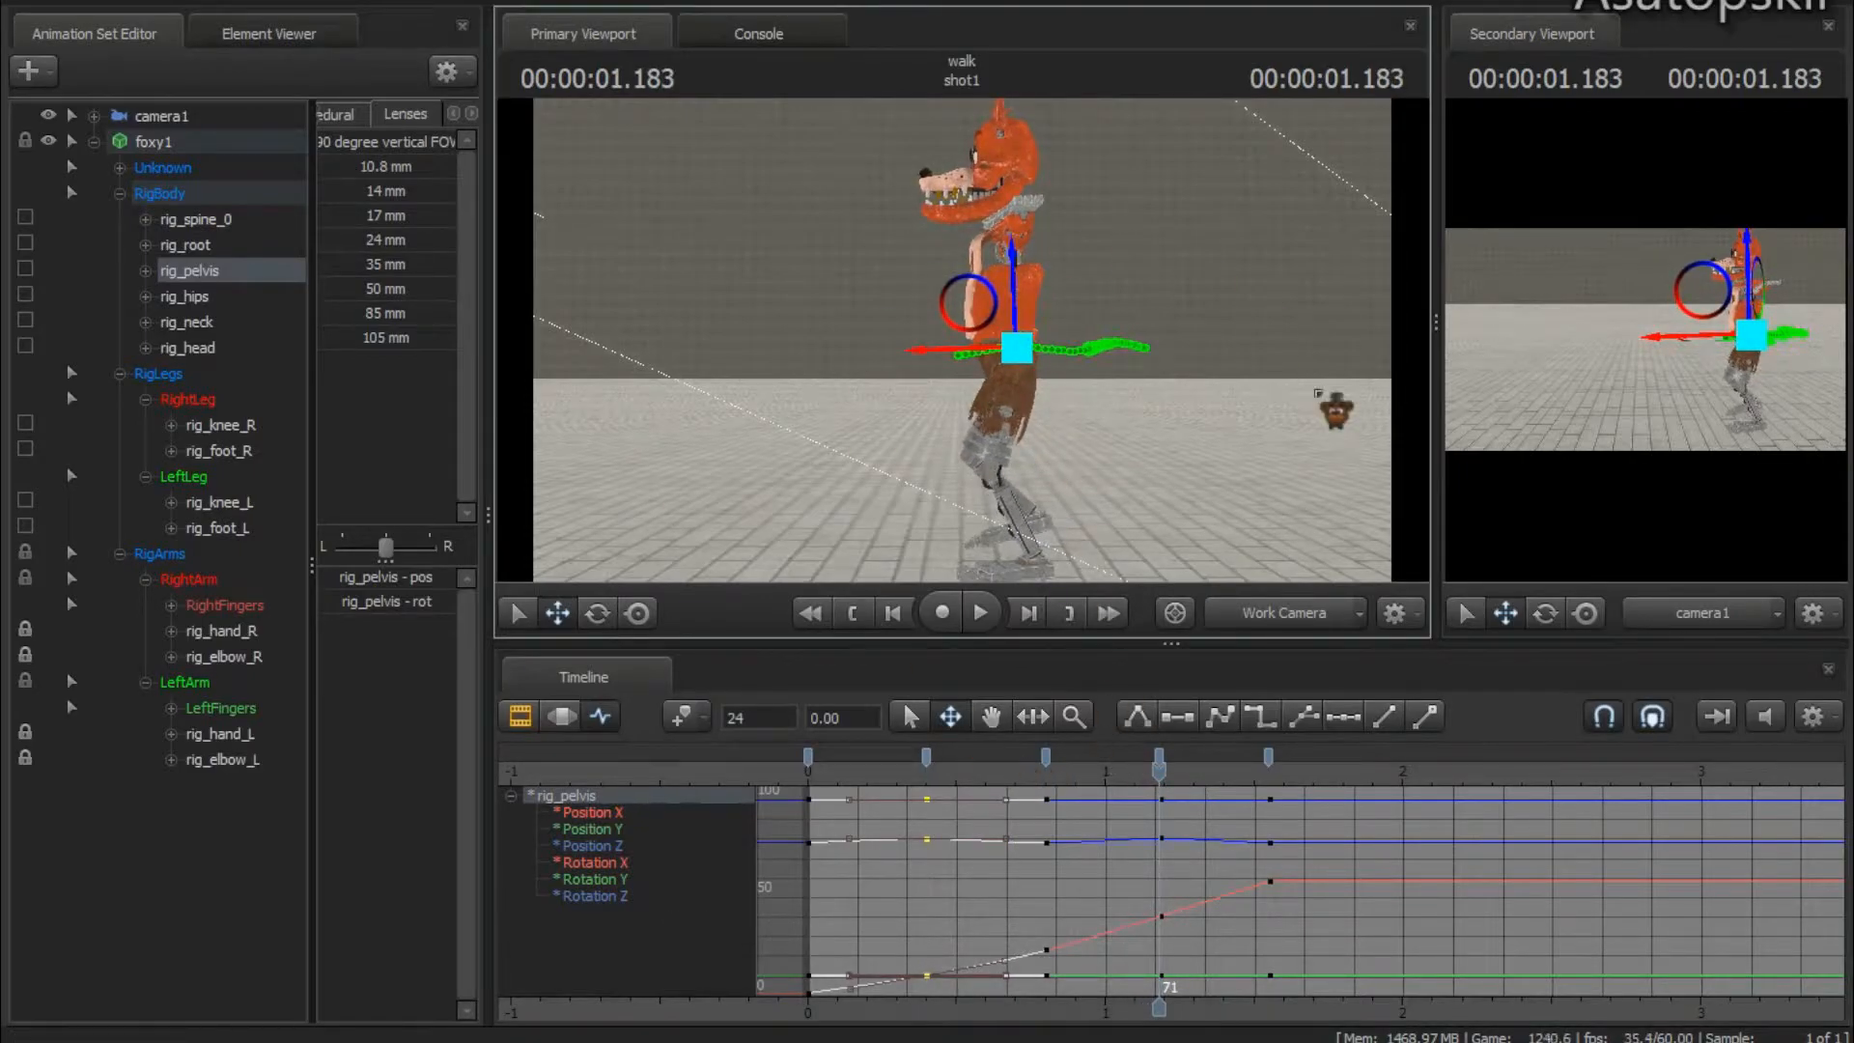
Switch between the spine and pelvis controls while keying the hip twist along the timeline
{"action": "left_click", "coordinate": [978, 613]}
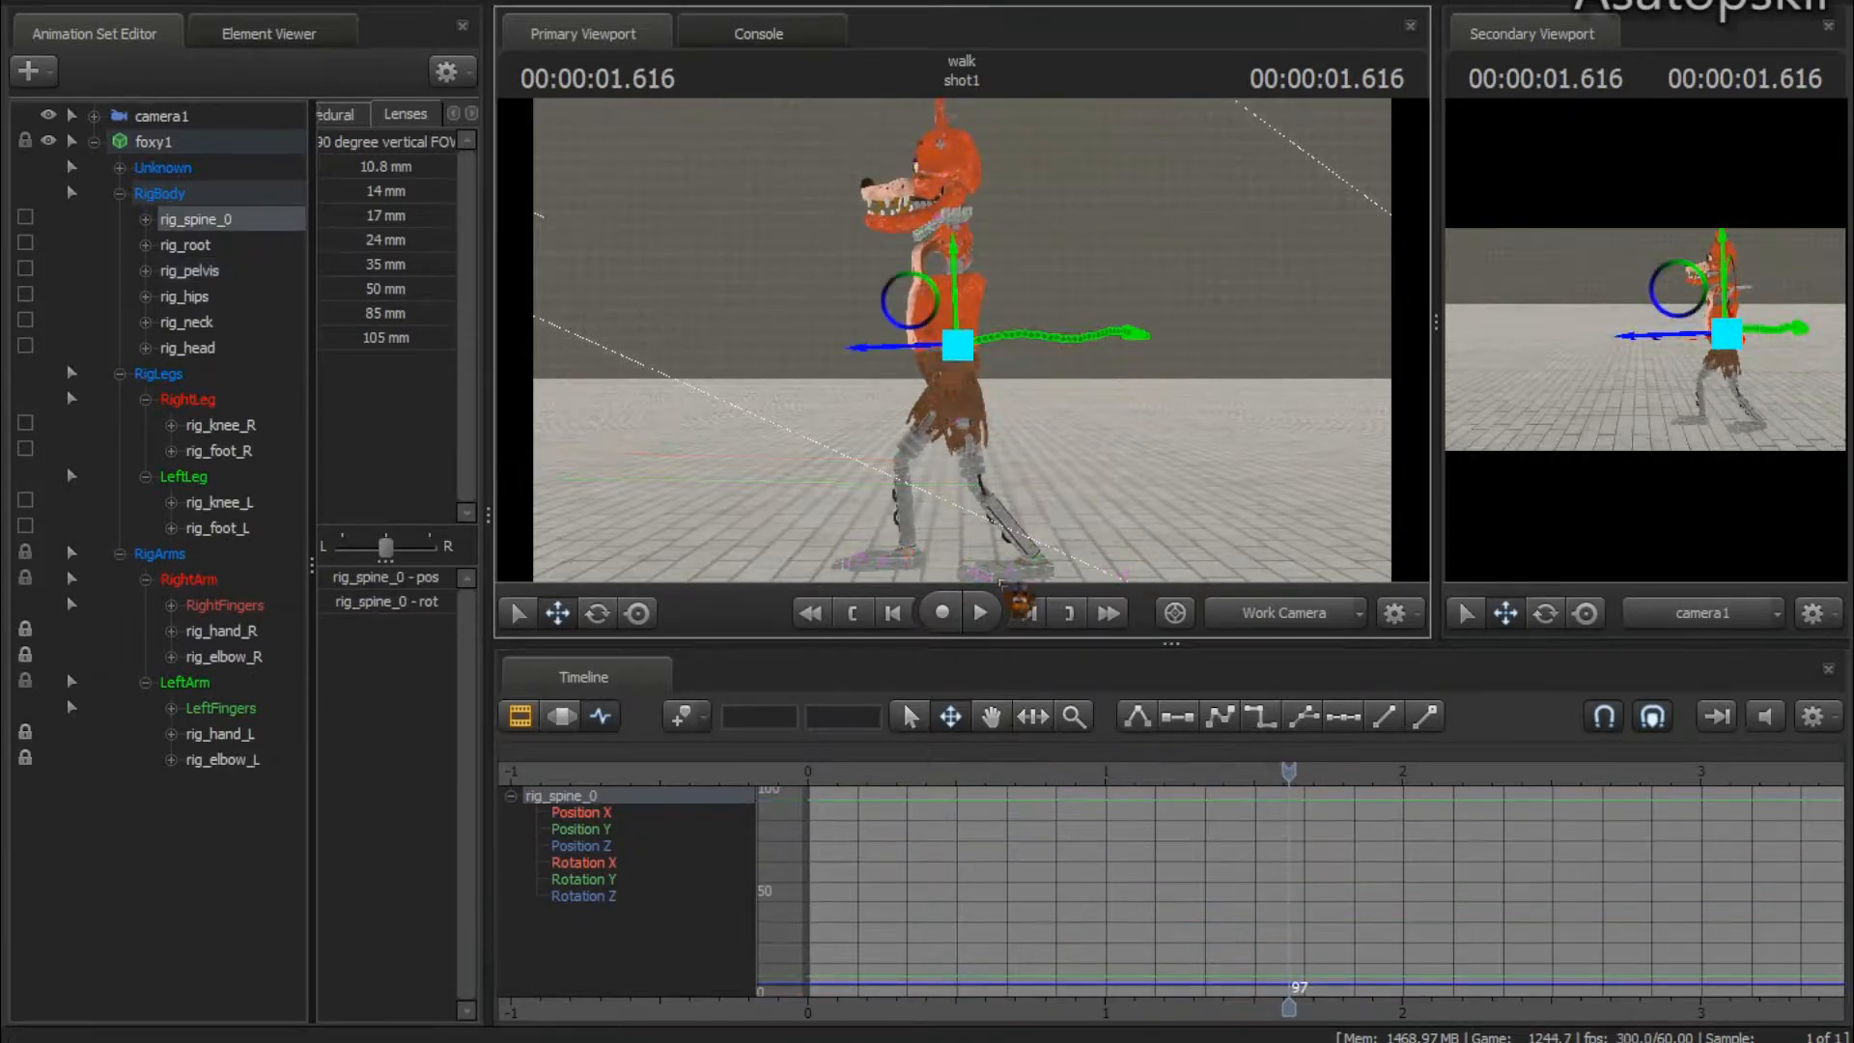
{"action": "left_click", "coordinate": [189, 270]}
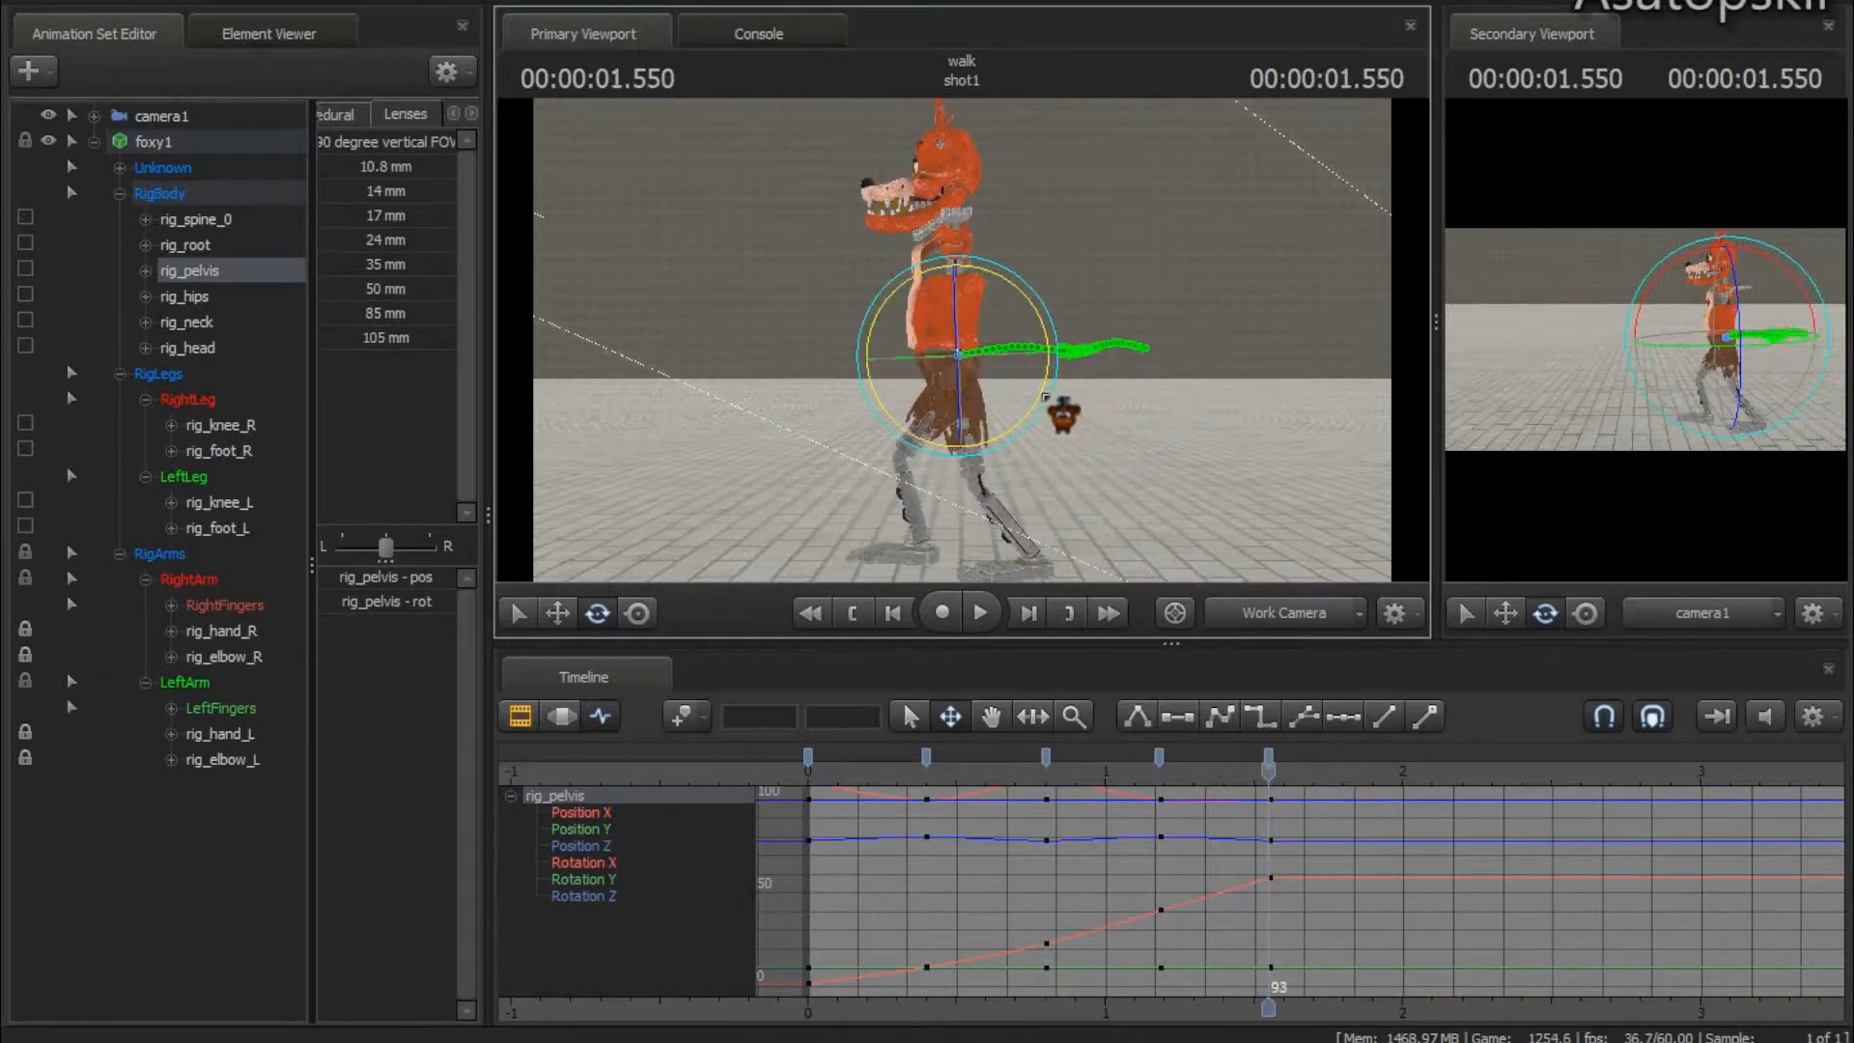
{"action": "left_click", "coordinate": [979, 612]}
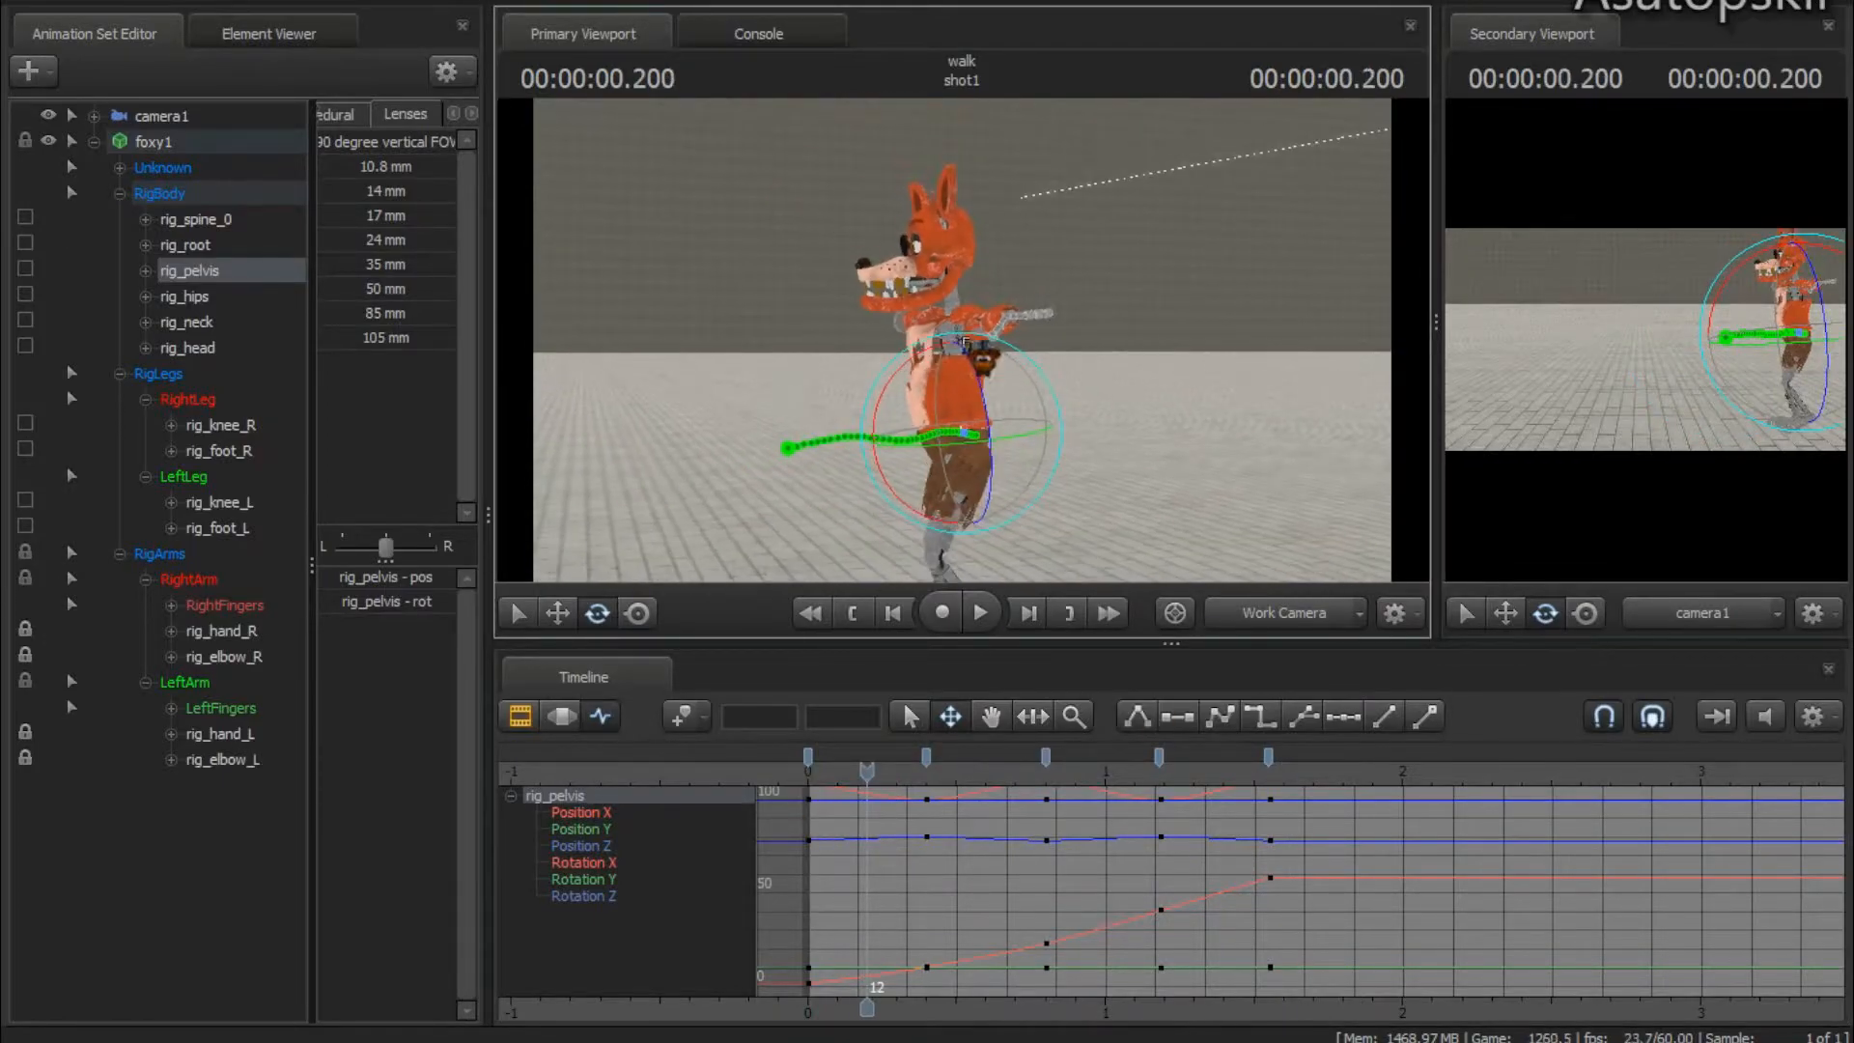
{"action": "left_click", "coordinate": [185, 322]}
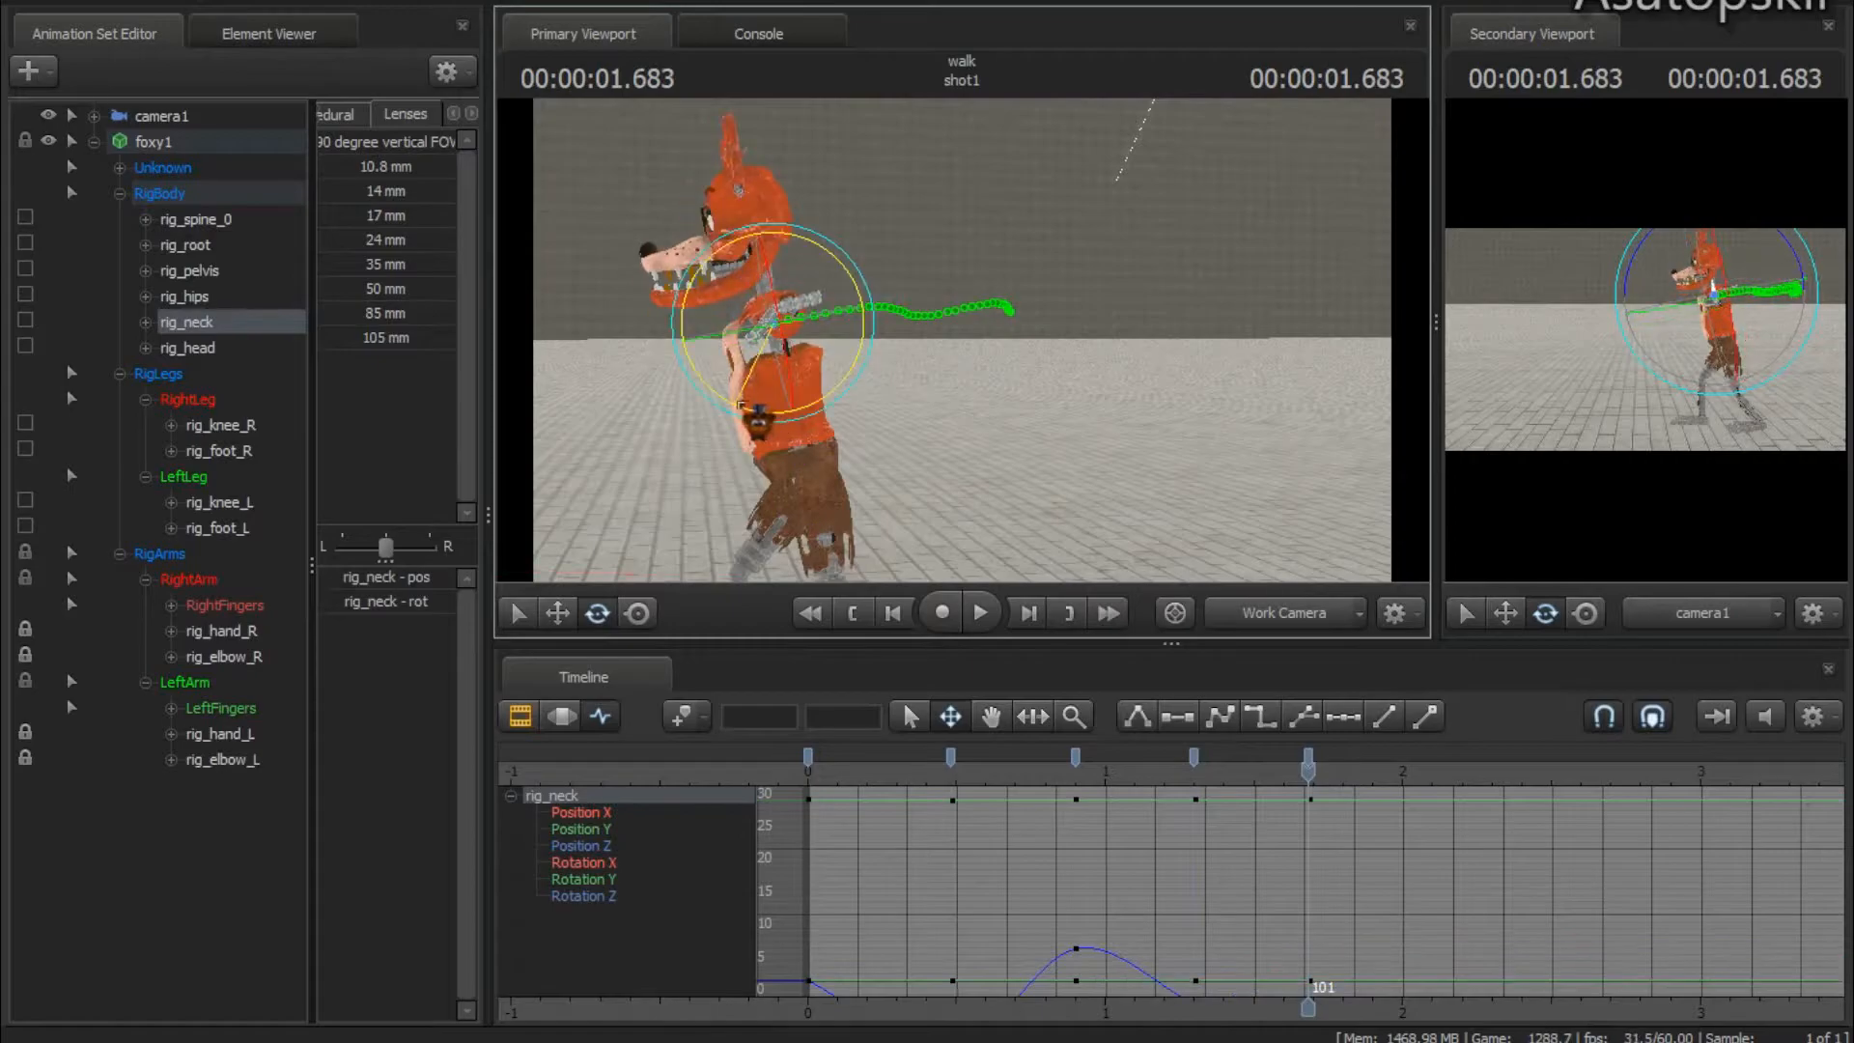
Play back and stop the walk to check the neck's delayed tilt
{"action": "left_click", "coordinate": [979, 613]}
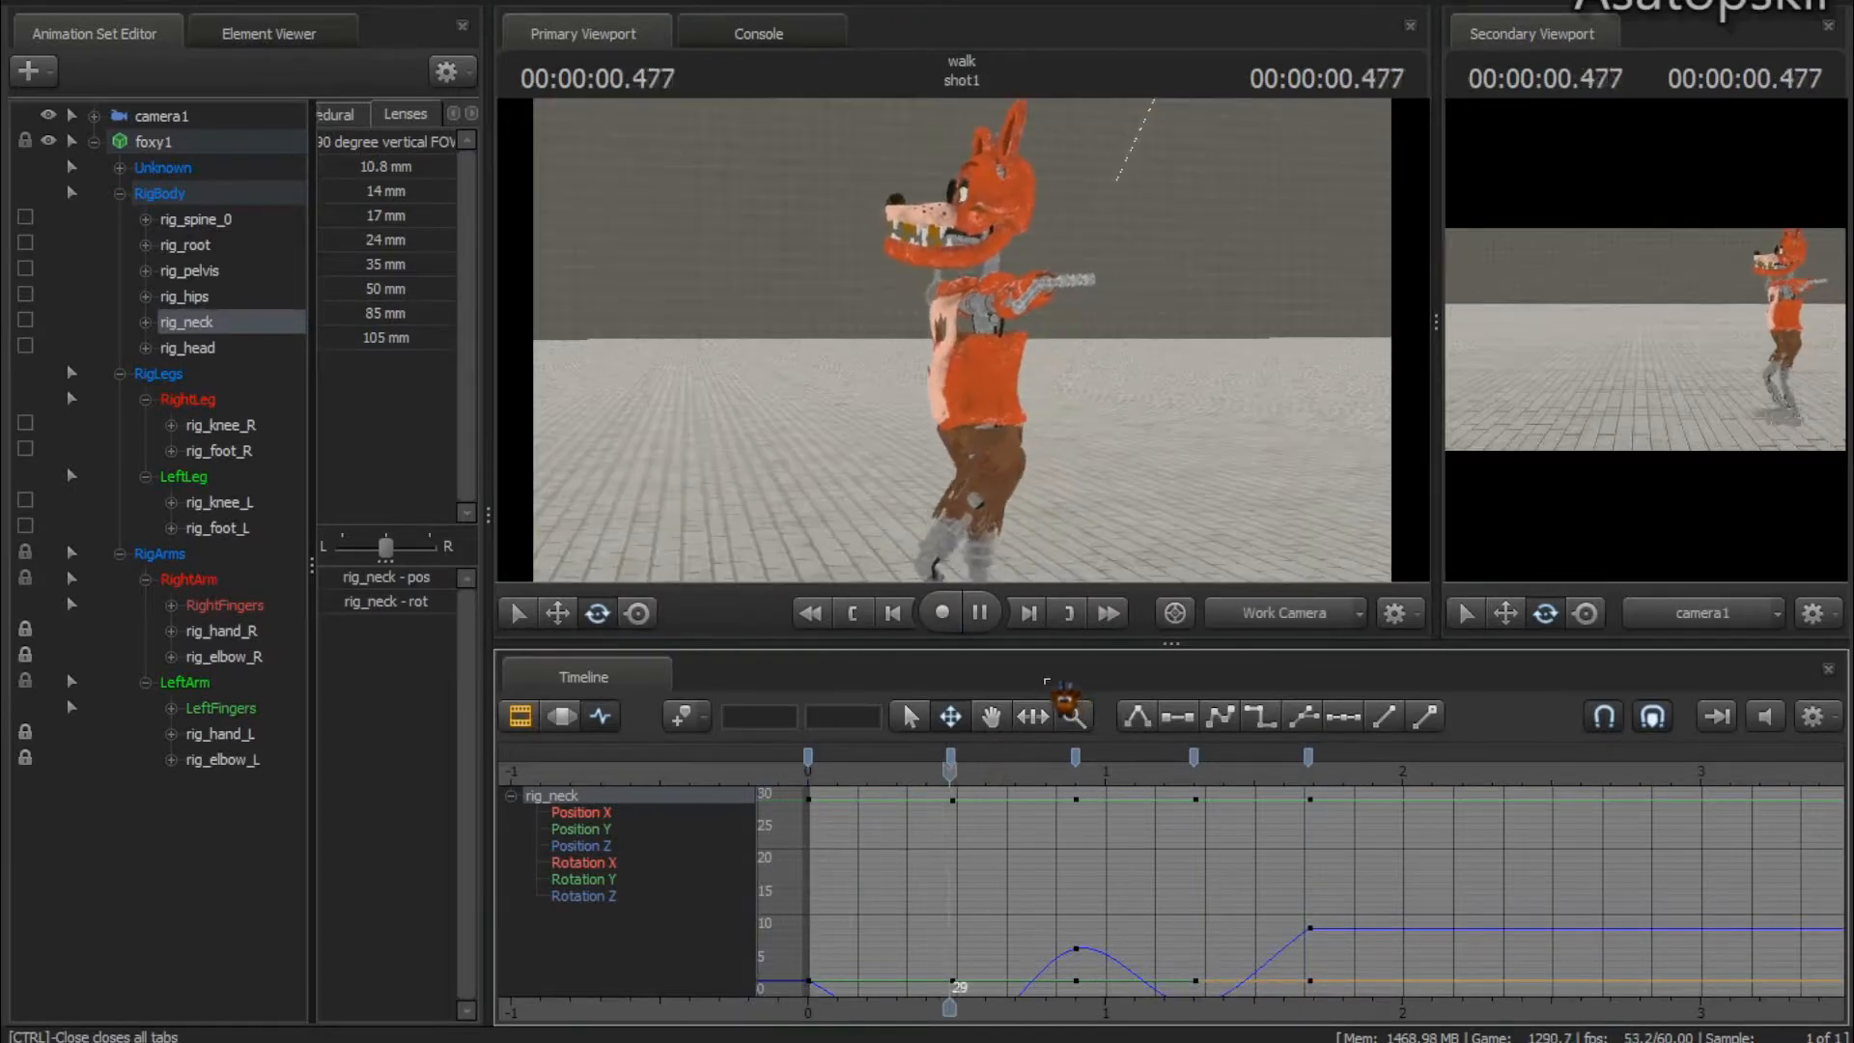
{"action": "left_click", "coordinate": [980, 613]}
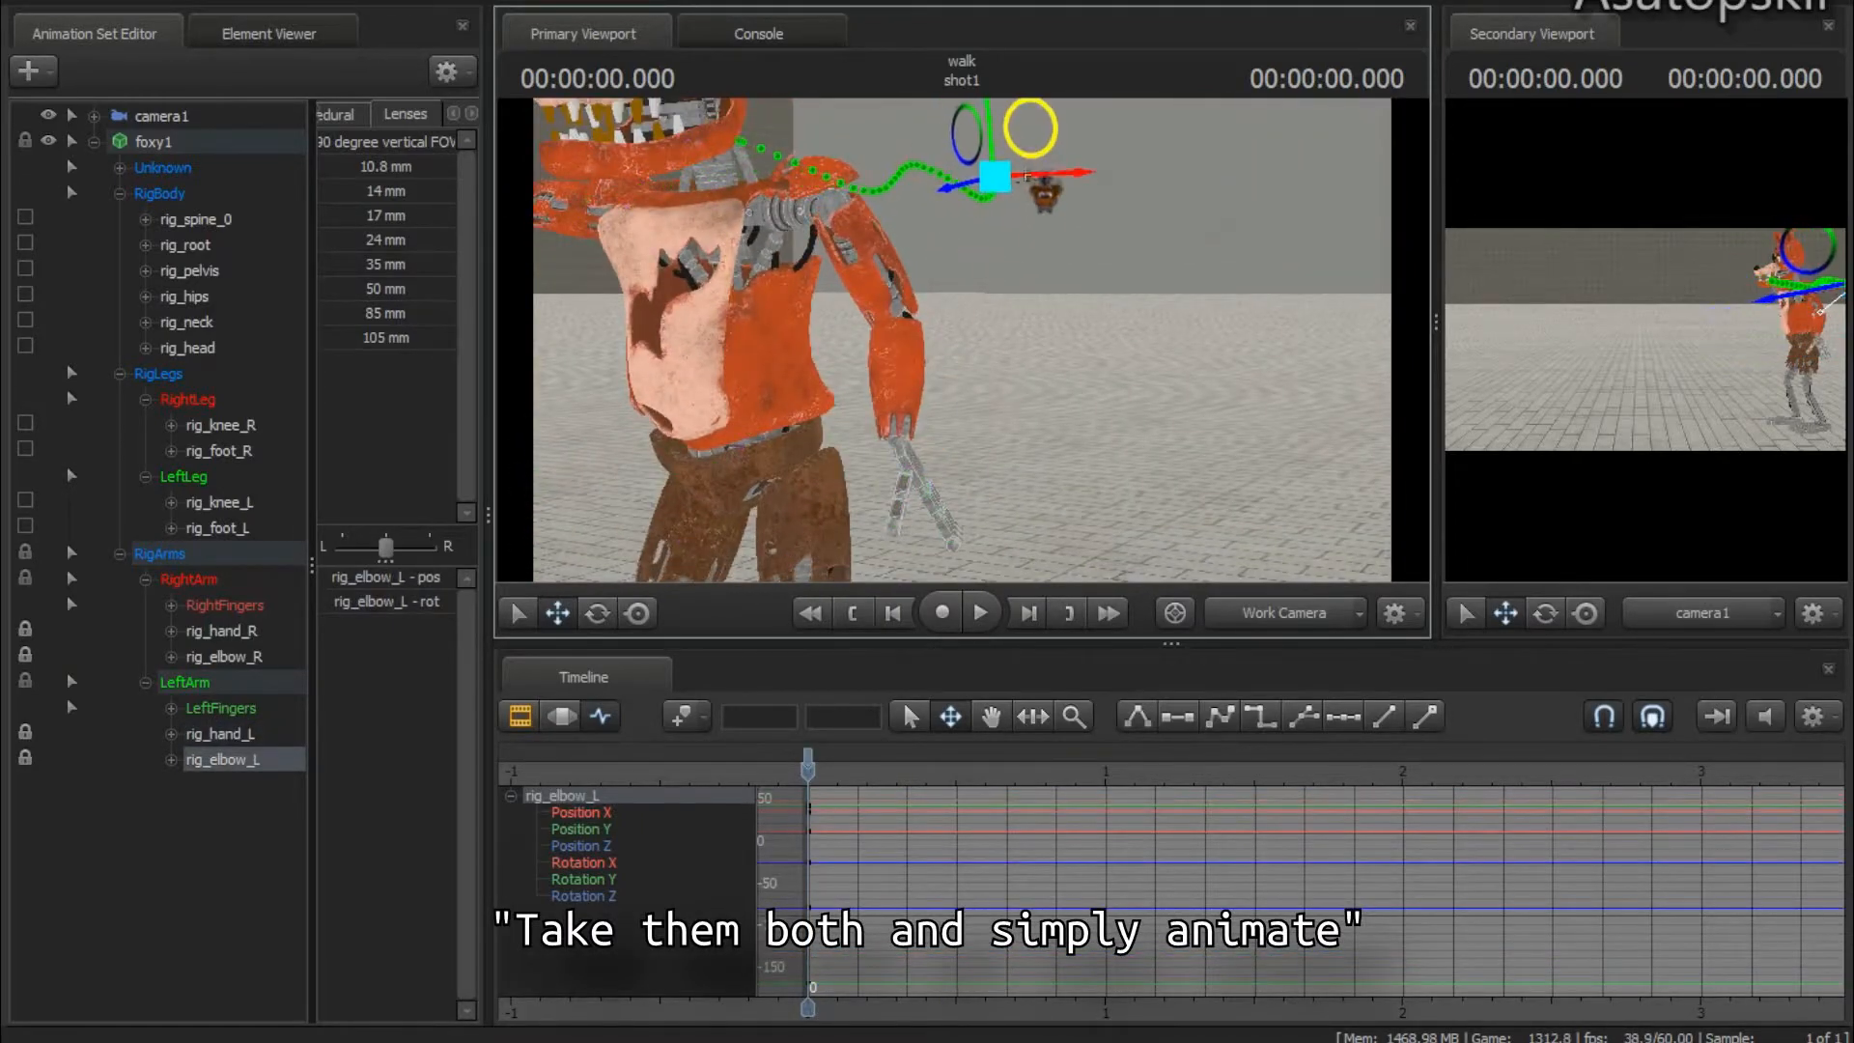
Select rig_hand_R and rotate it forward to begin the arm swing
{"action": "left_click", "coordinate": [220, 733]}
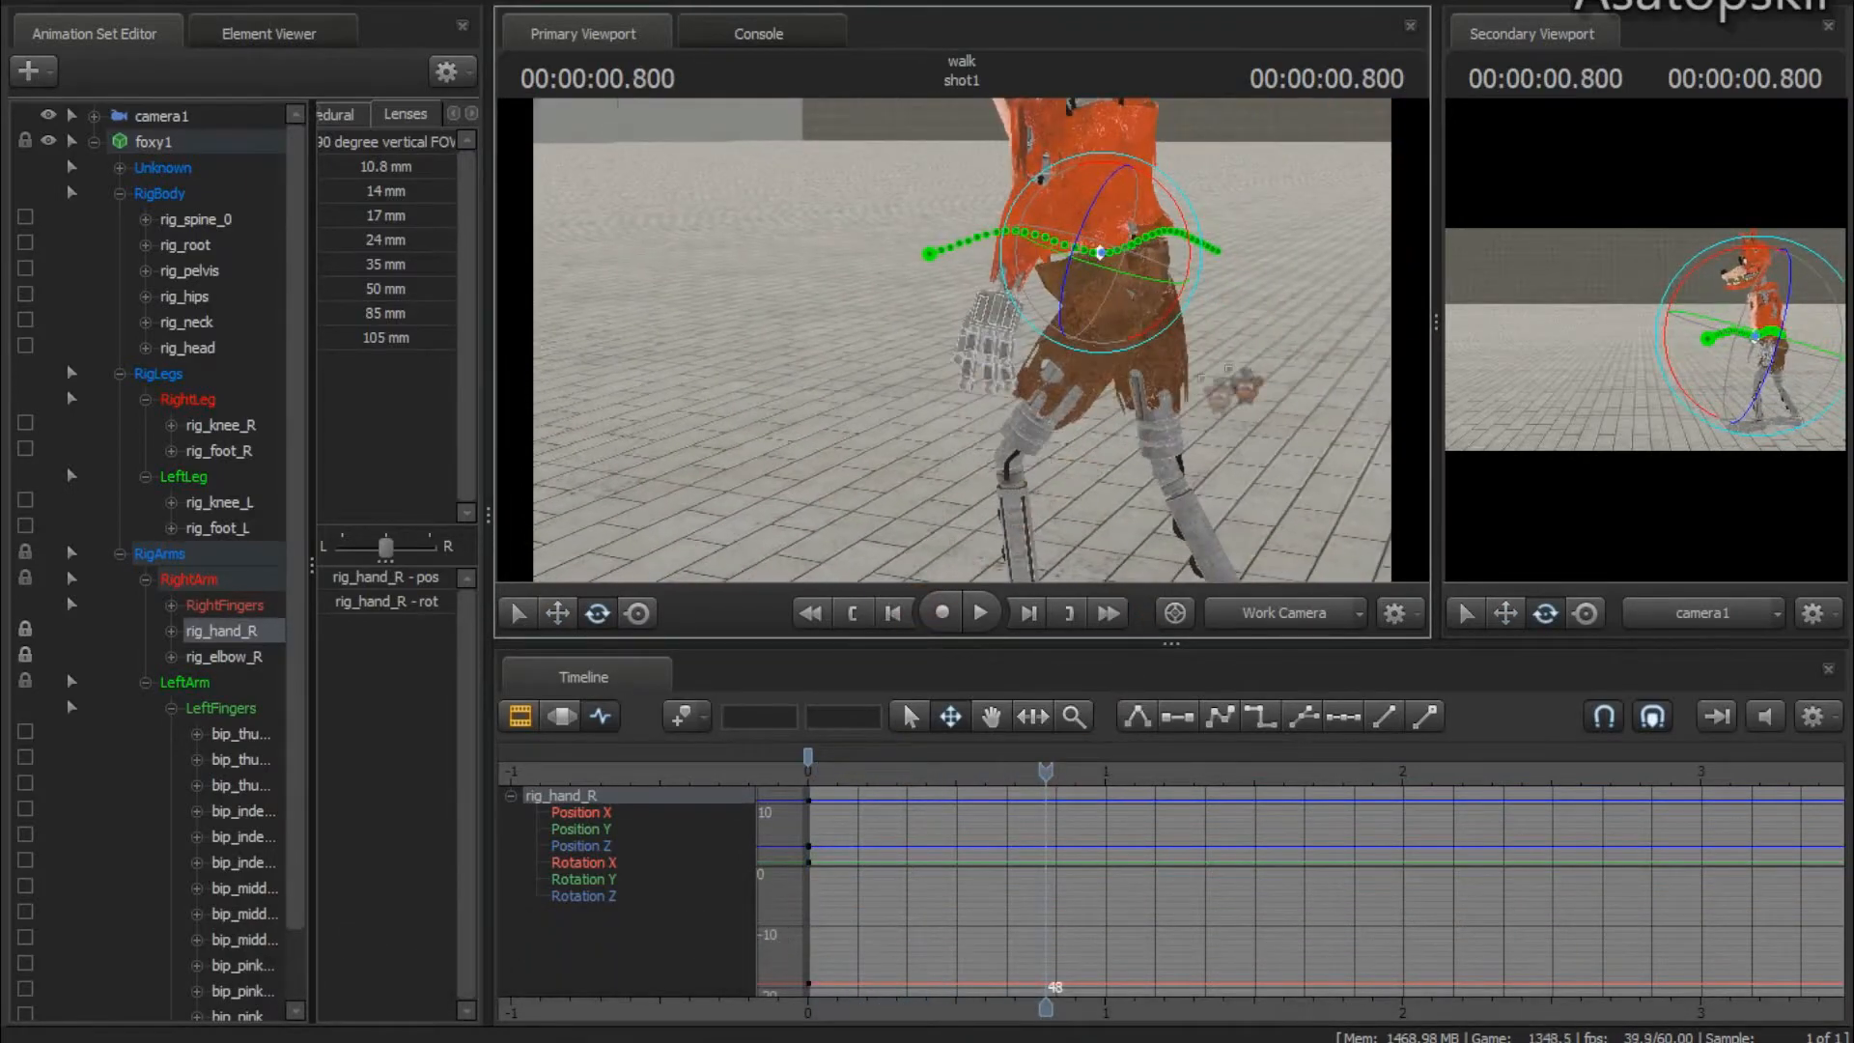
{"action": "left_click_drag", "start_coordinate": [1043, 754], "coordinate": [824, 754]}
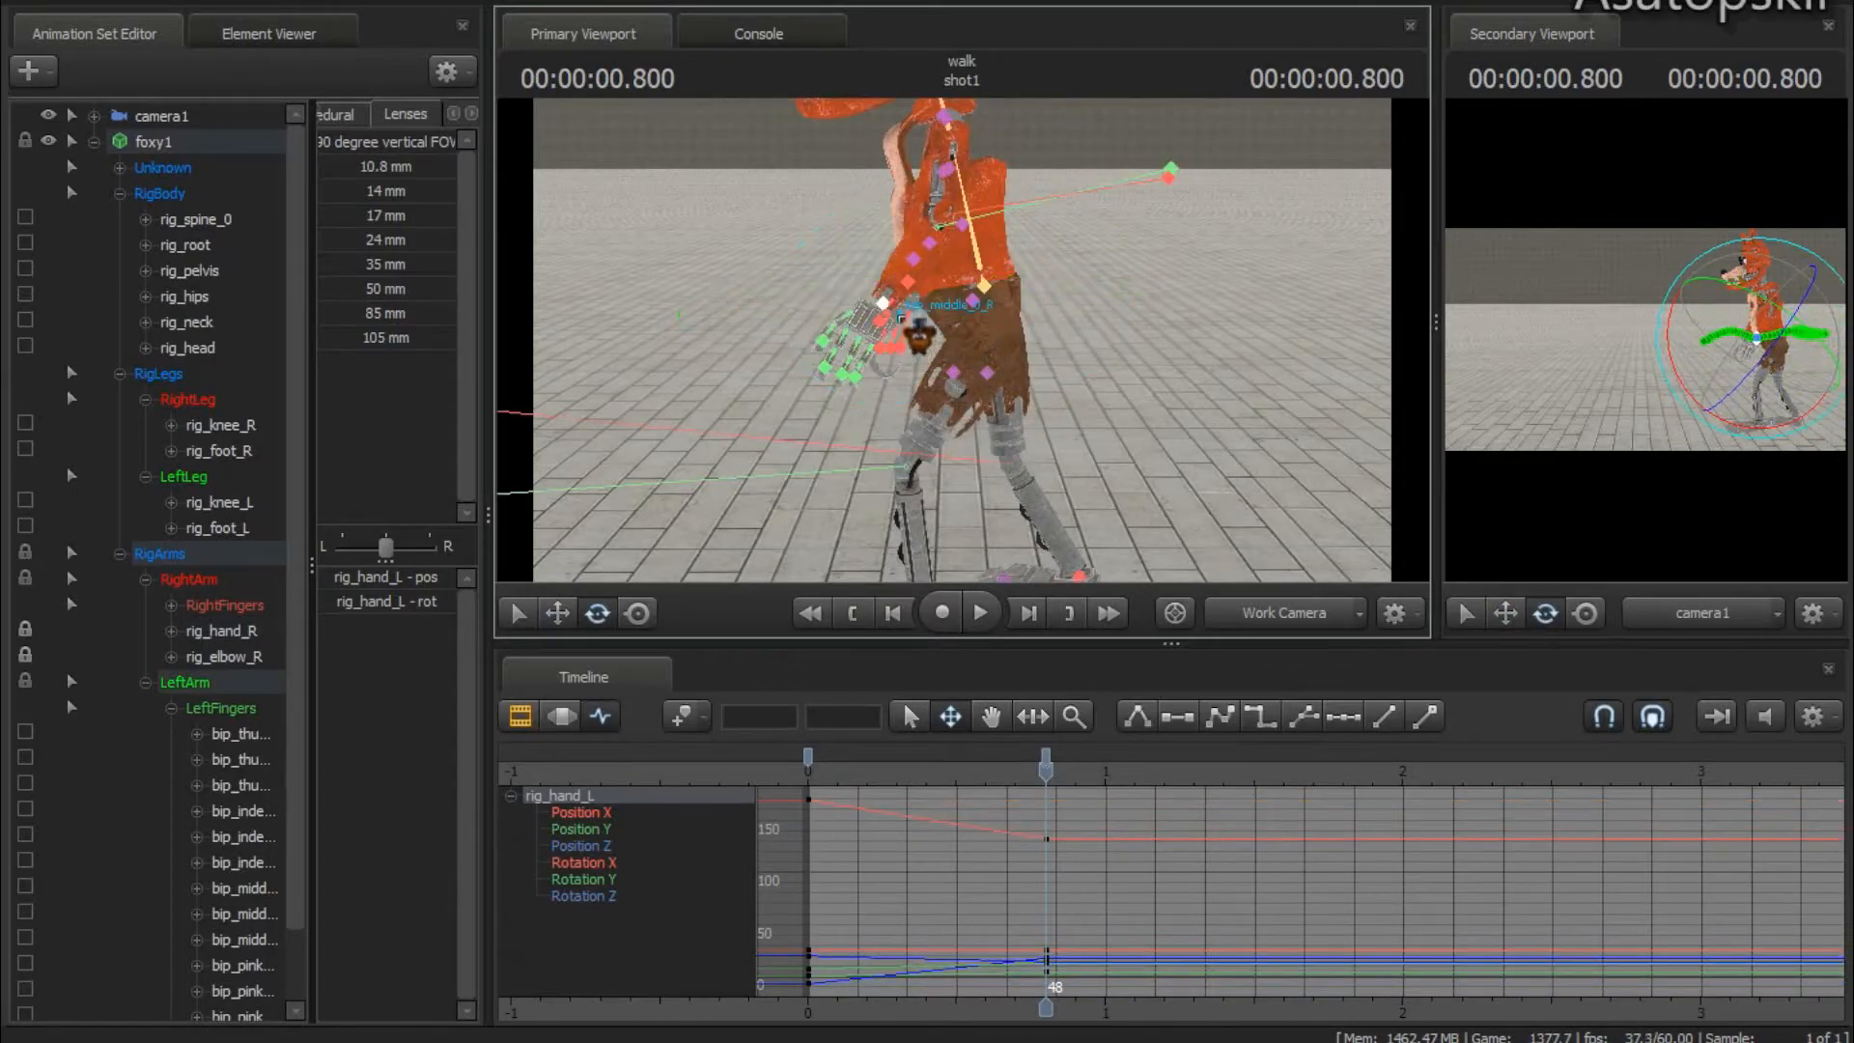
Reselect rig_hand_R and rotate it into its frame-48 swing pose
{"action": "left_click", "coordinate": [222, 630]}
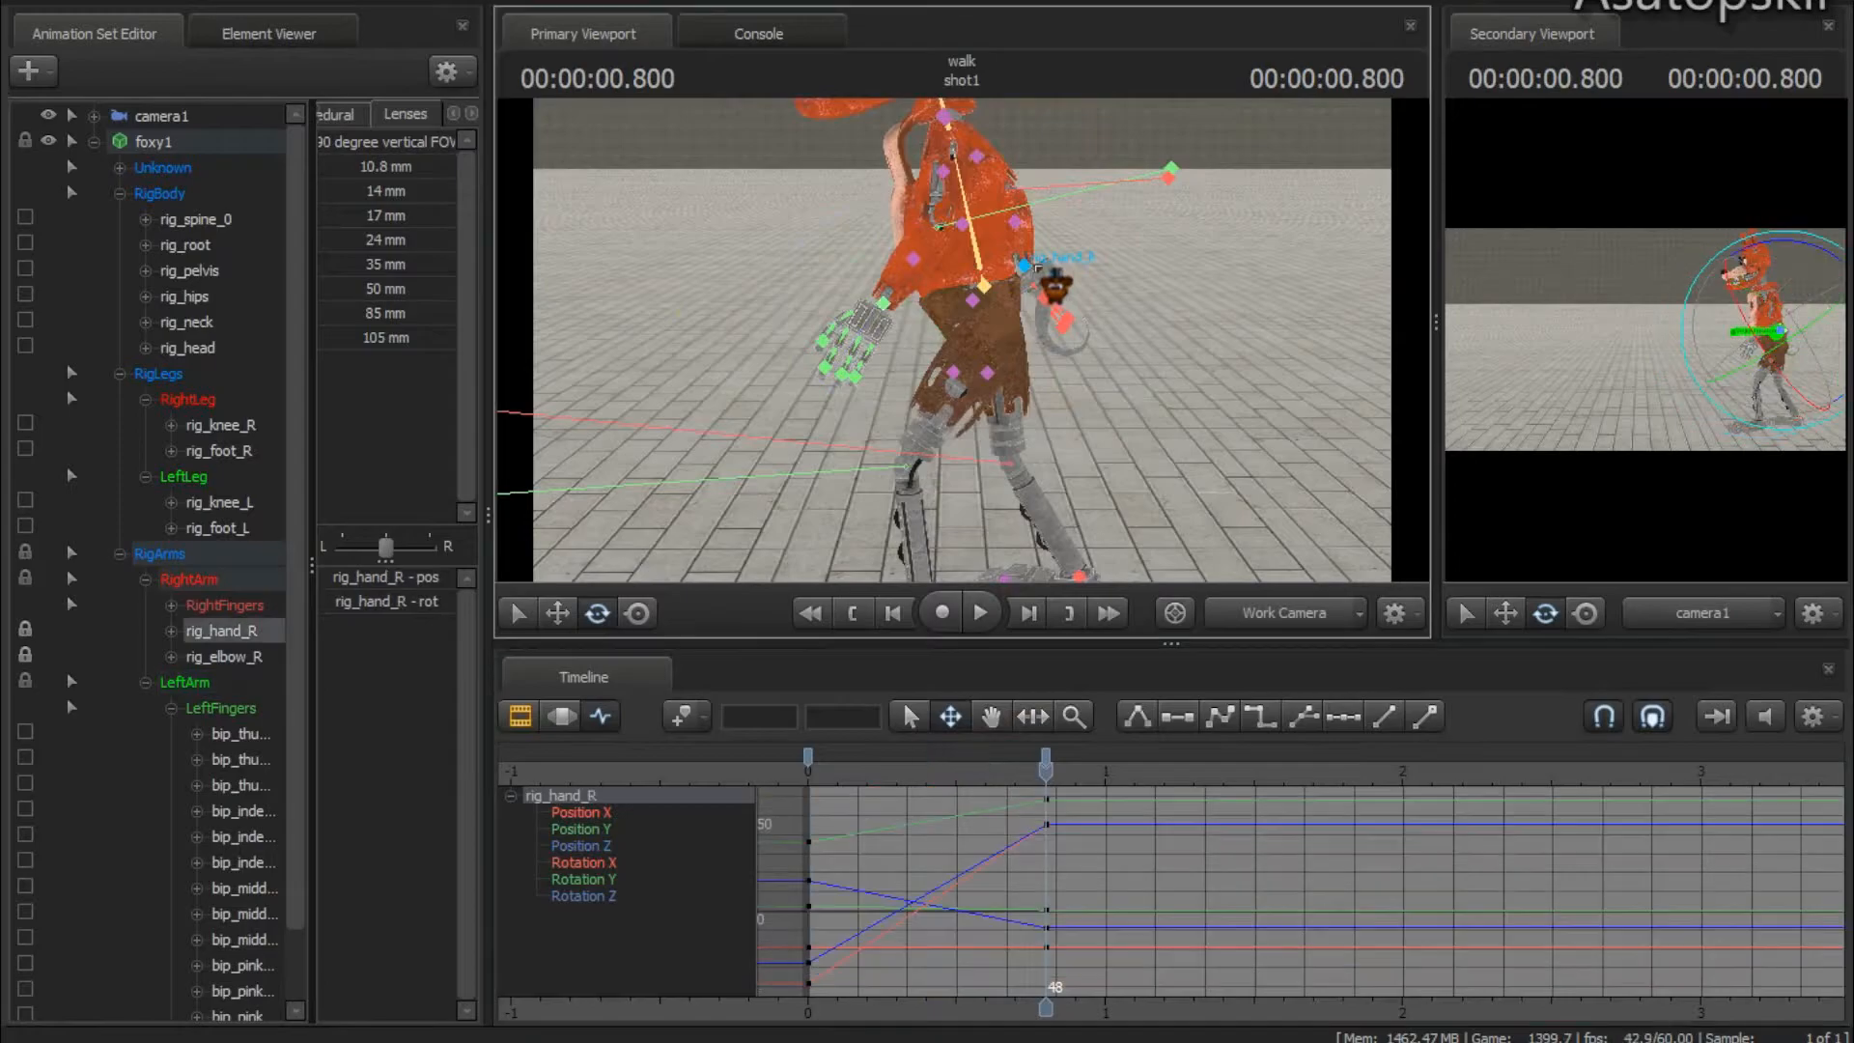
{"action": "left_click_drag", "start_coordinate": [1044, 757], "coordinate": [921, 757]}
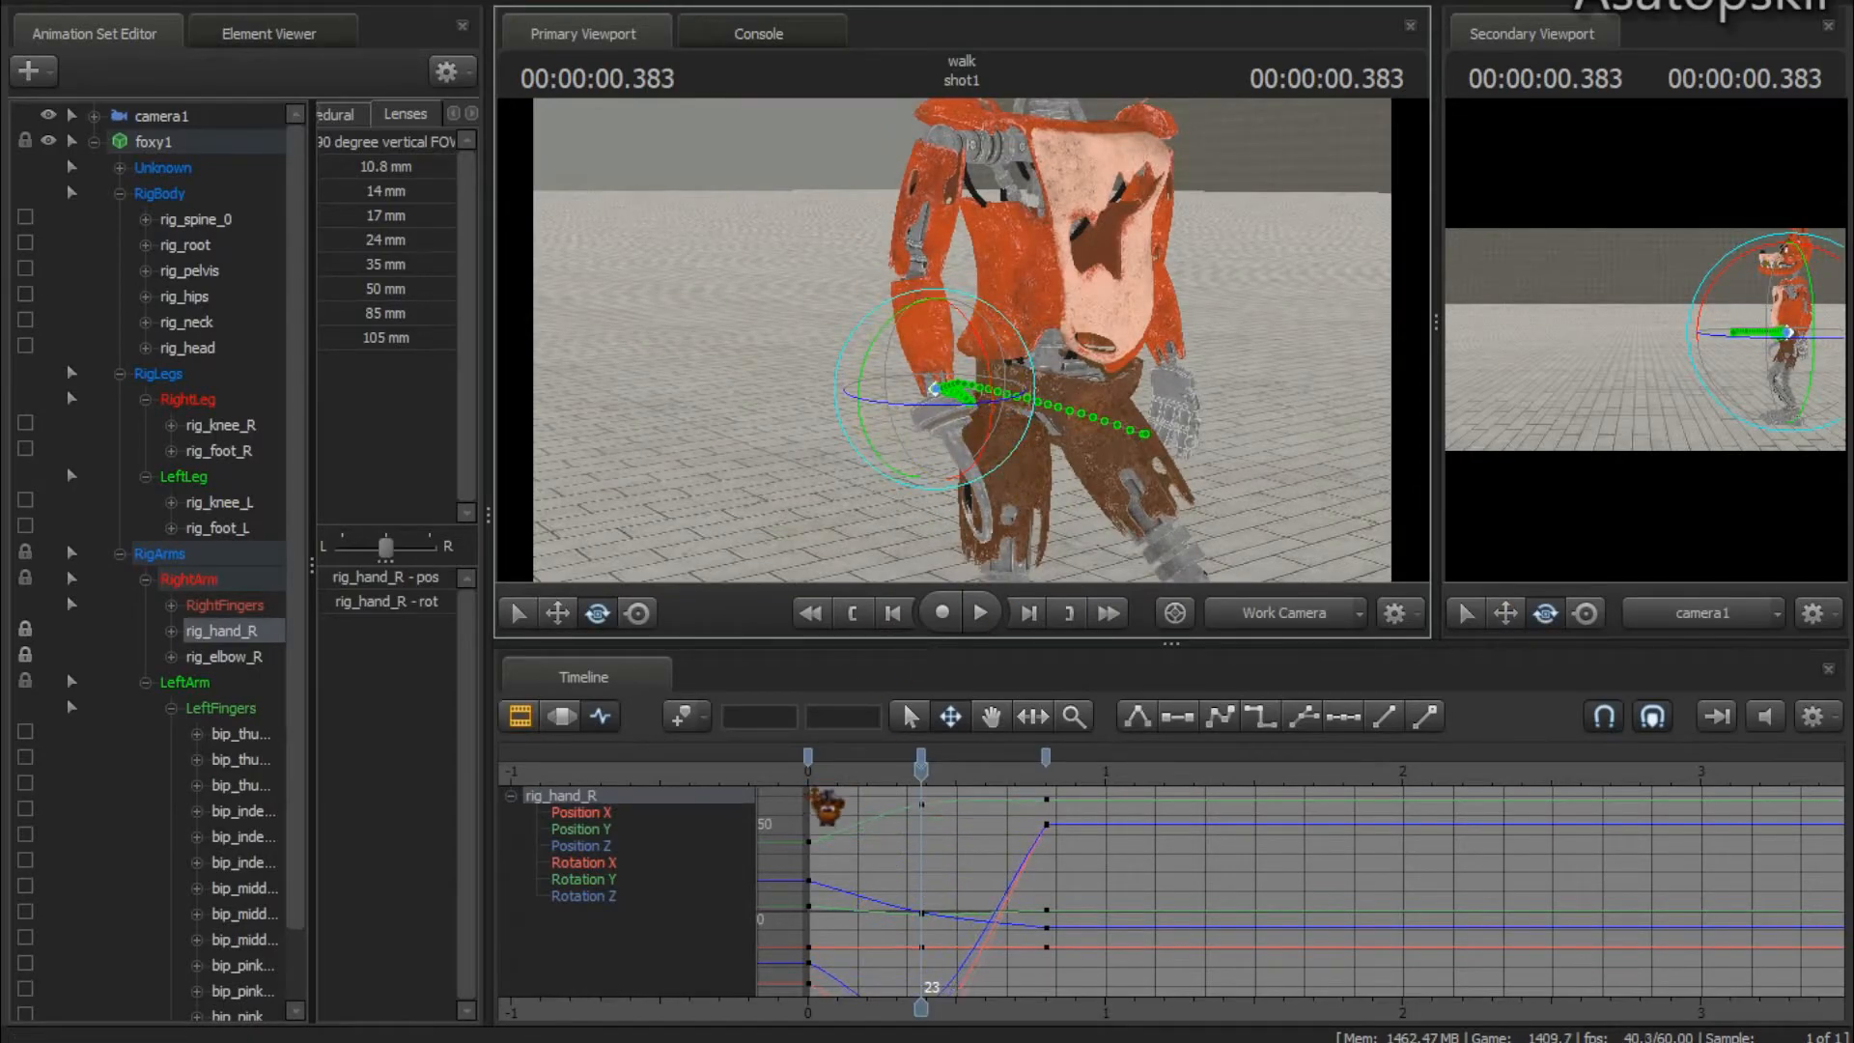
Play back and stop the animation to review the right hand's swing arc
{"action": "left_click", "coordinate": [978, 611]}
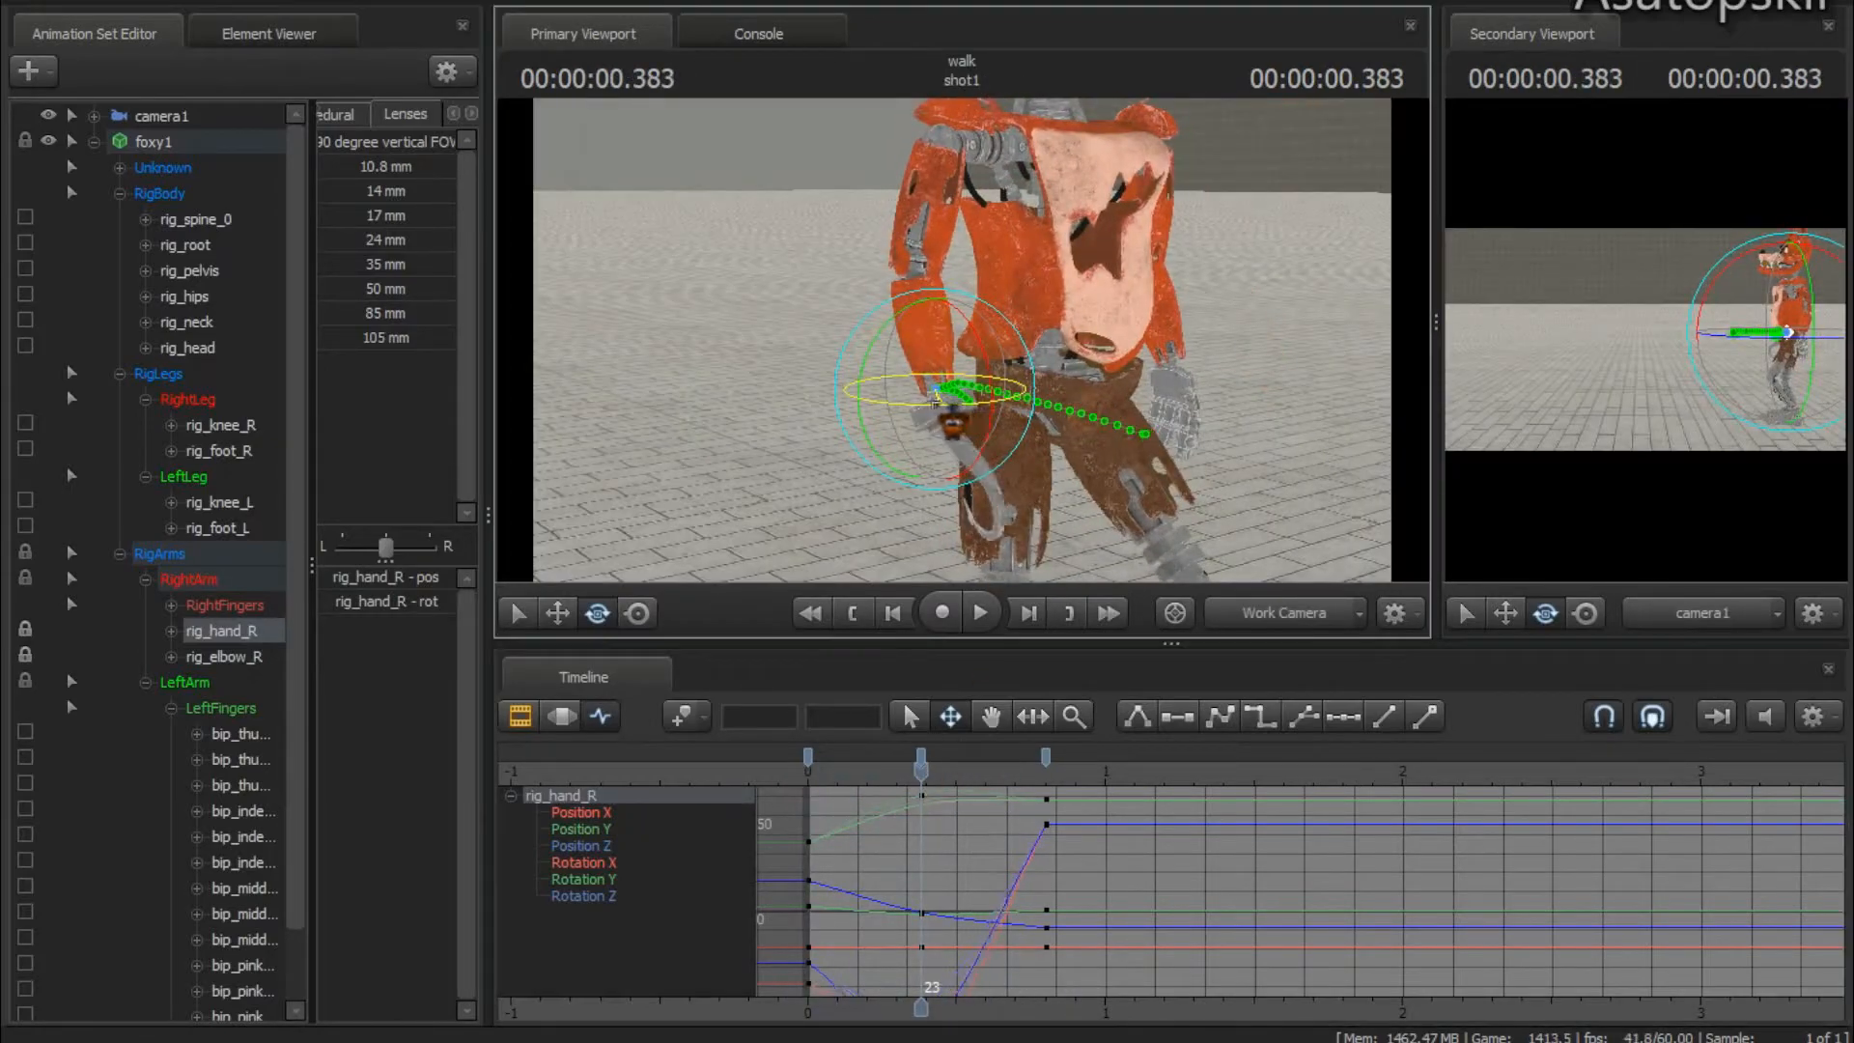
{"action": "left_click", "coordinate": [979, 611]}
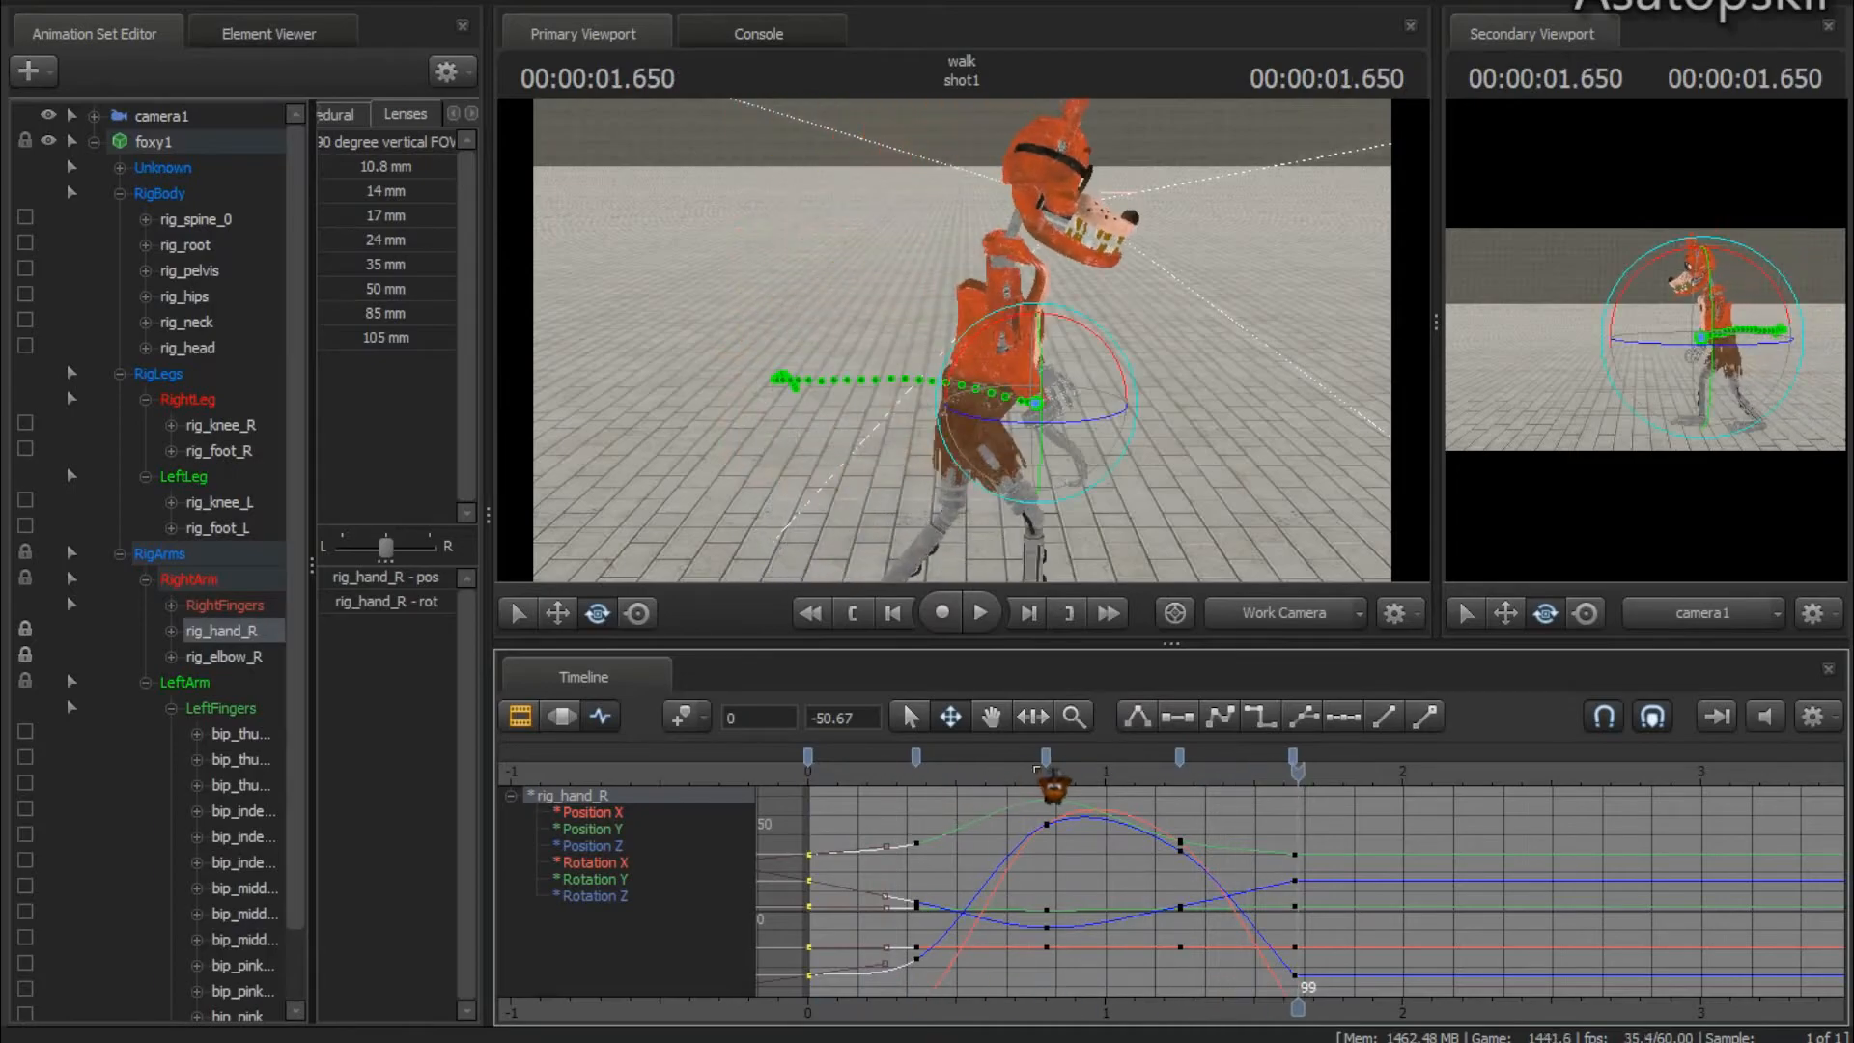
Rotate the right hand into its next swing pose and move the left hand into position
{"action": "left_click_drag", "start_coordinate": [1296, 1006], "coordinate": [1070, 1006]}
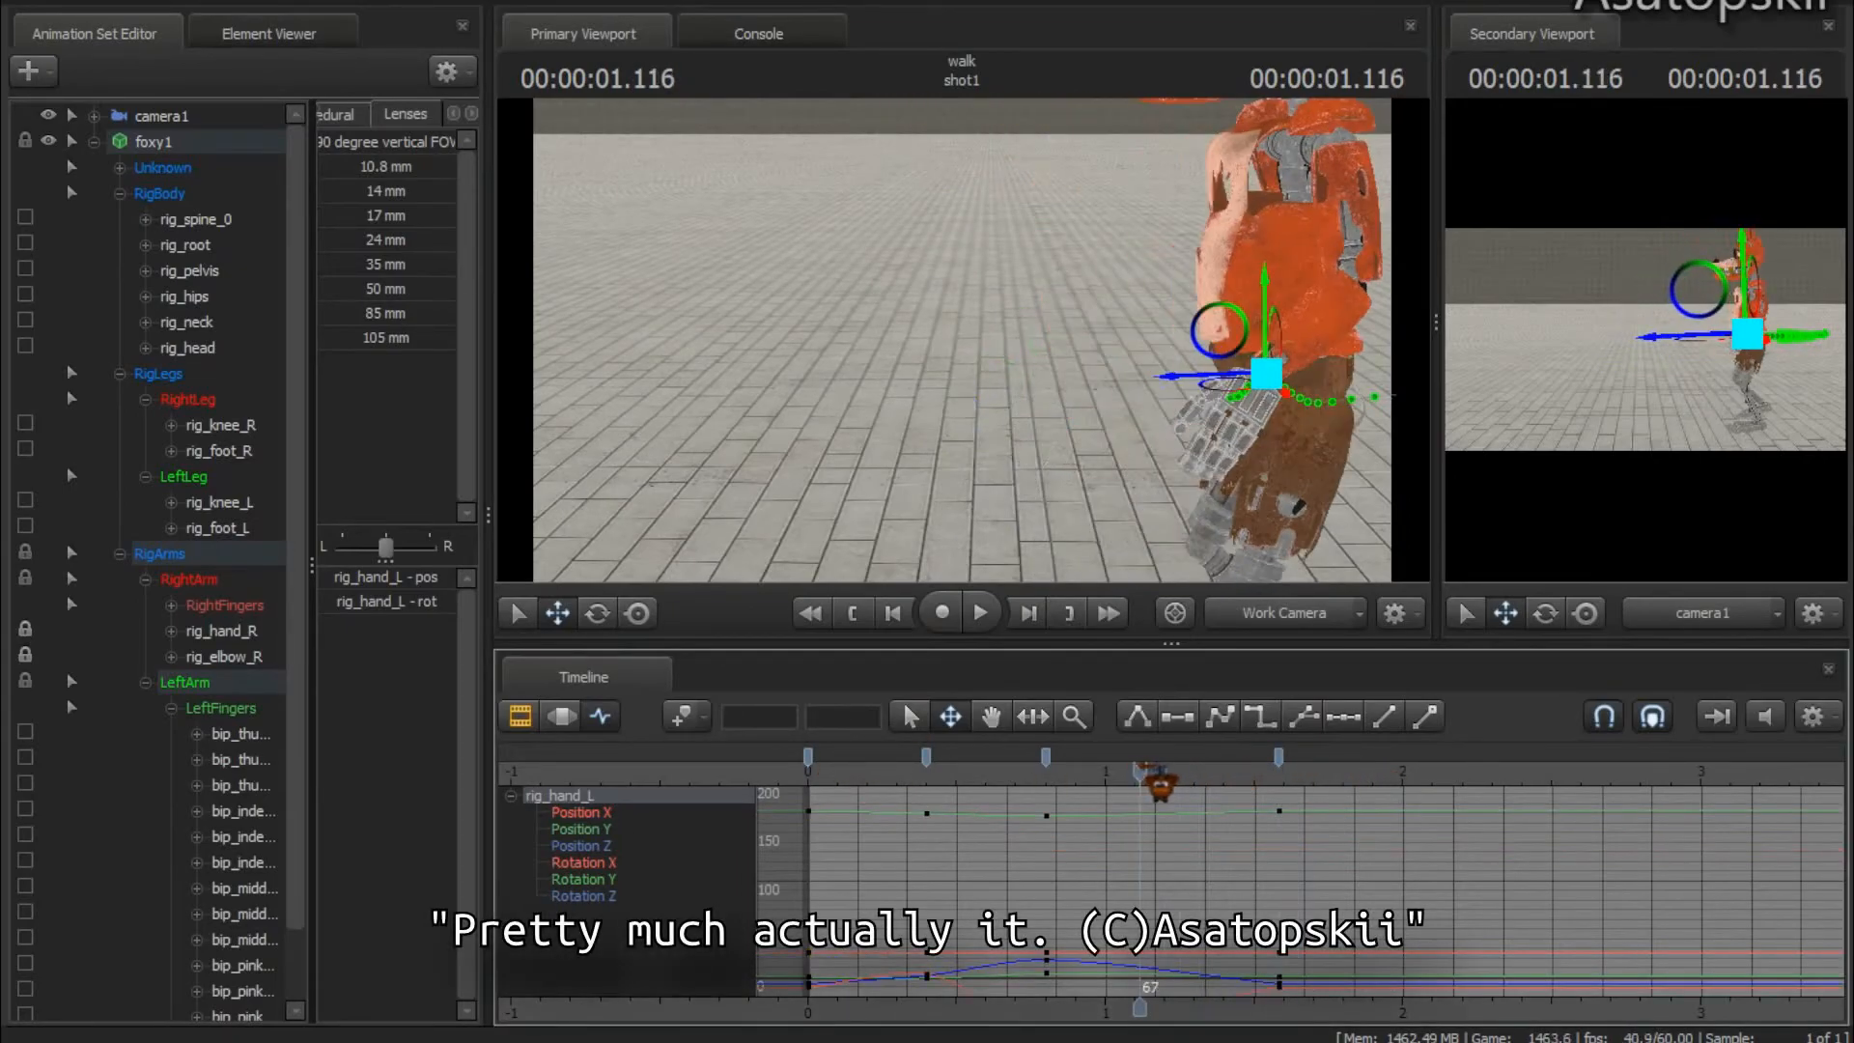
{"action": "left_click_drag", "start_coordinate": [1139, 1007], "coordinate": [871, 1007]}
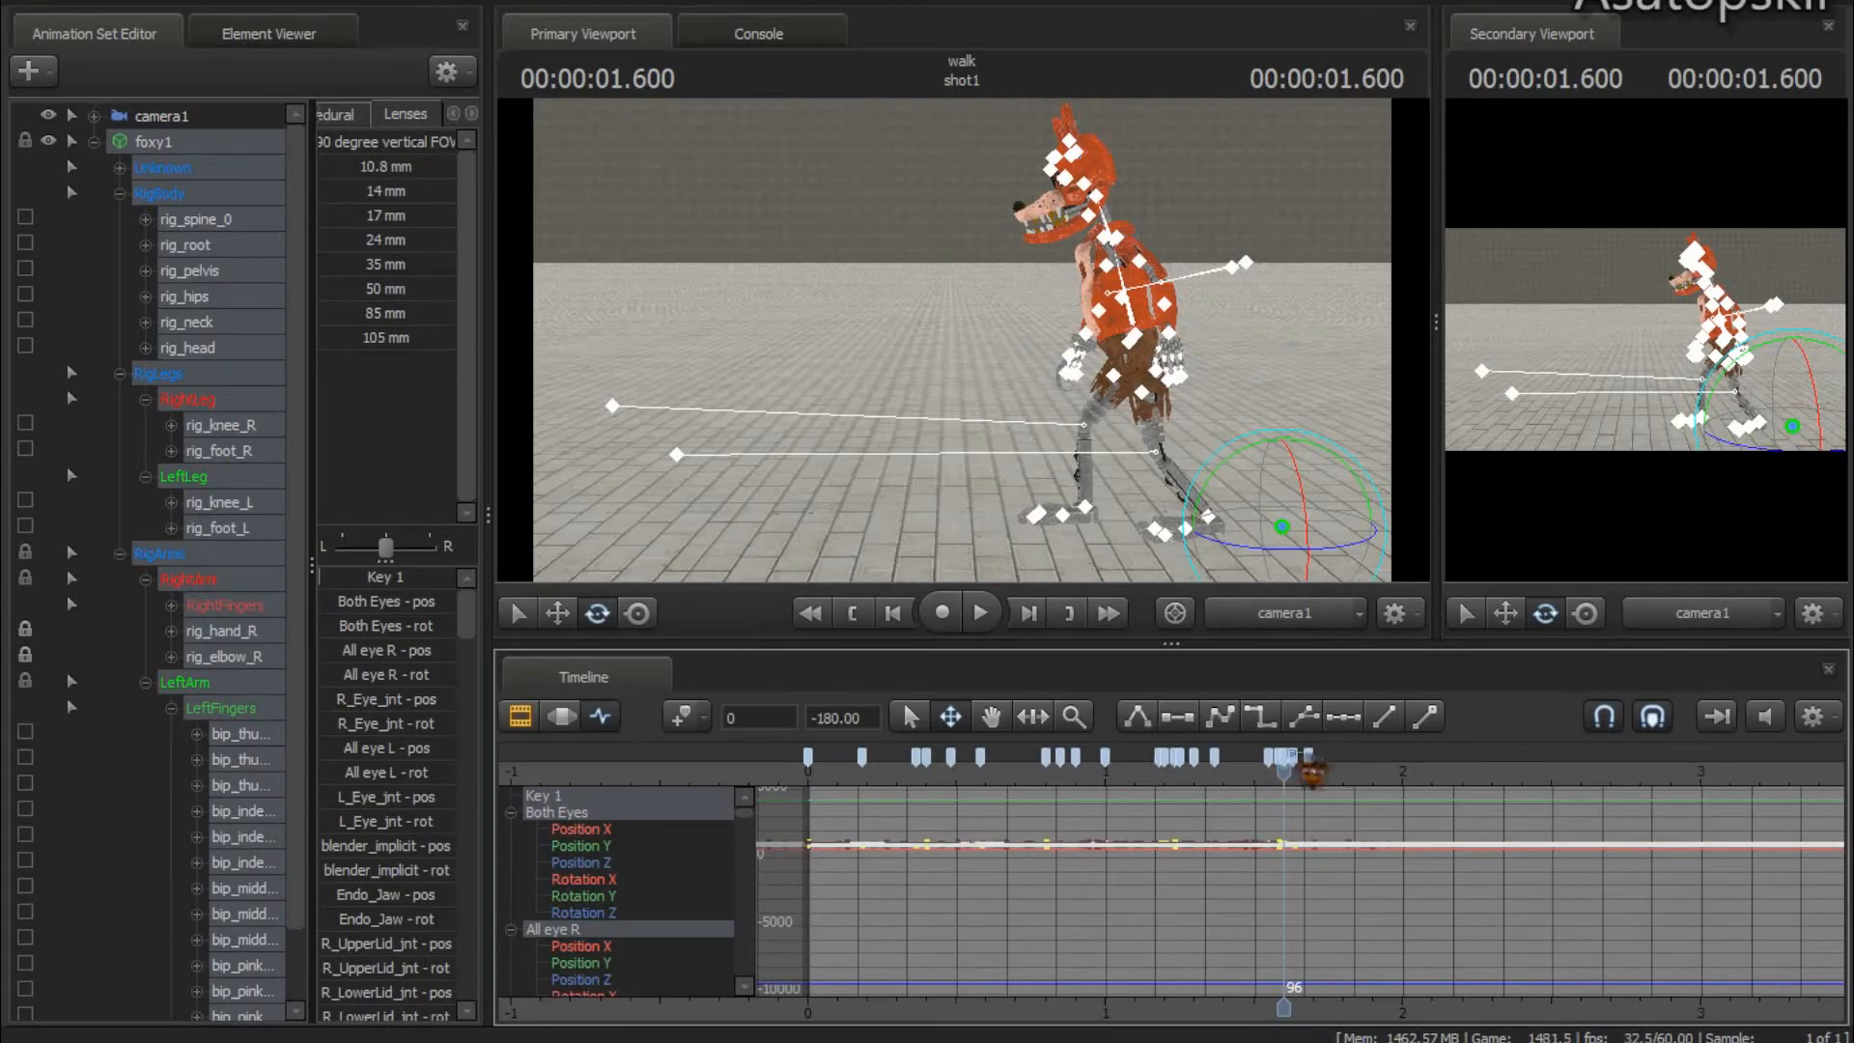
{"action": "left_click", "coordinate": [979, 612]}
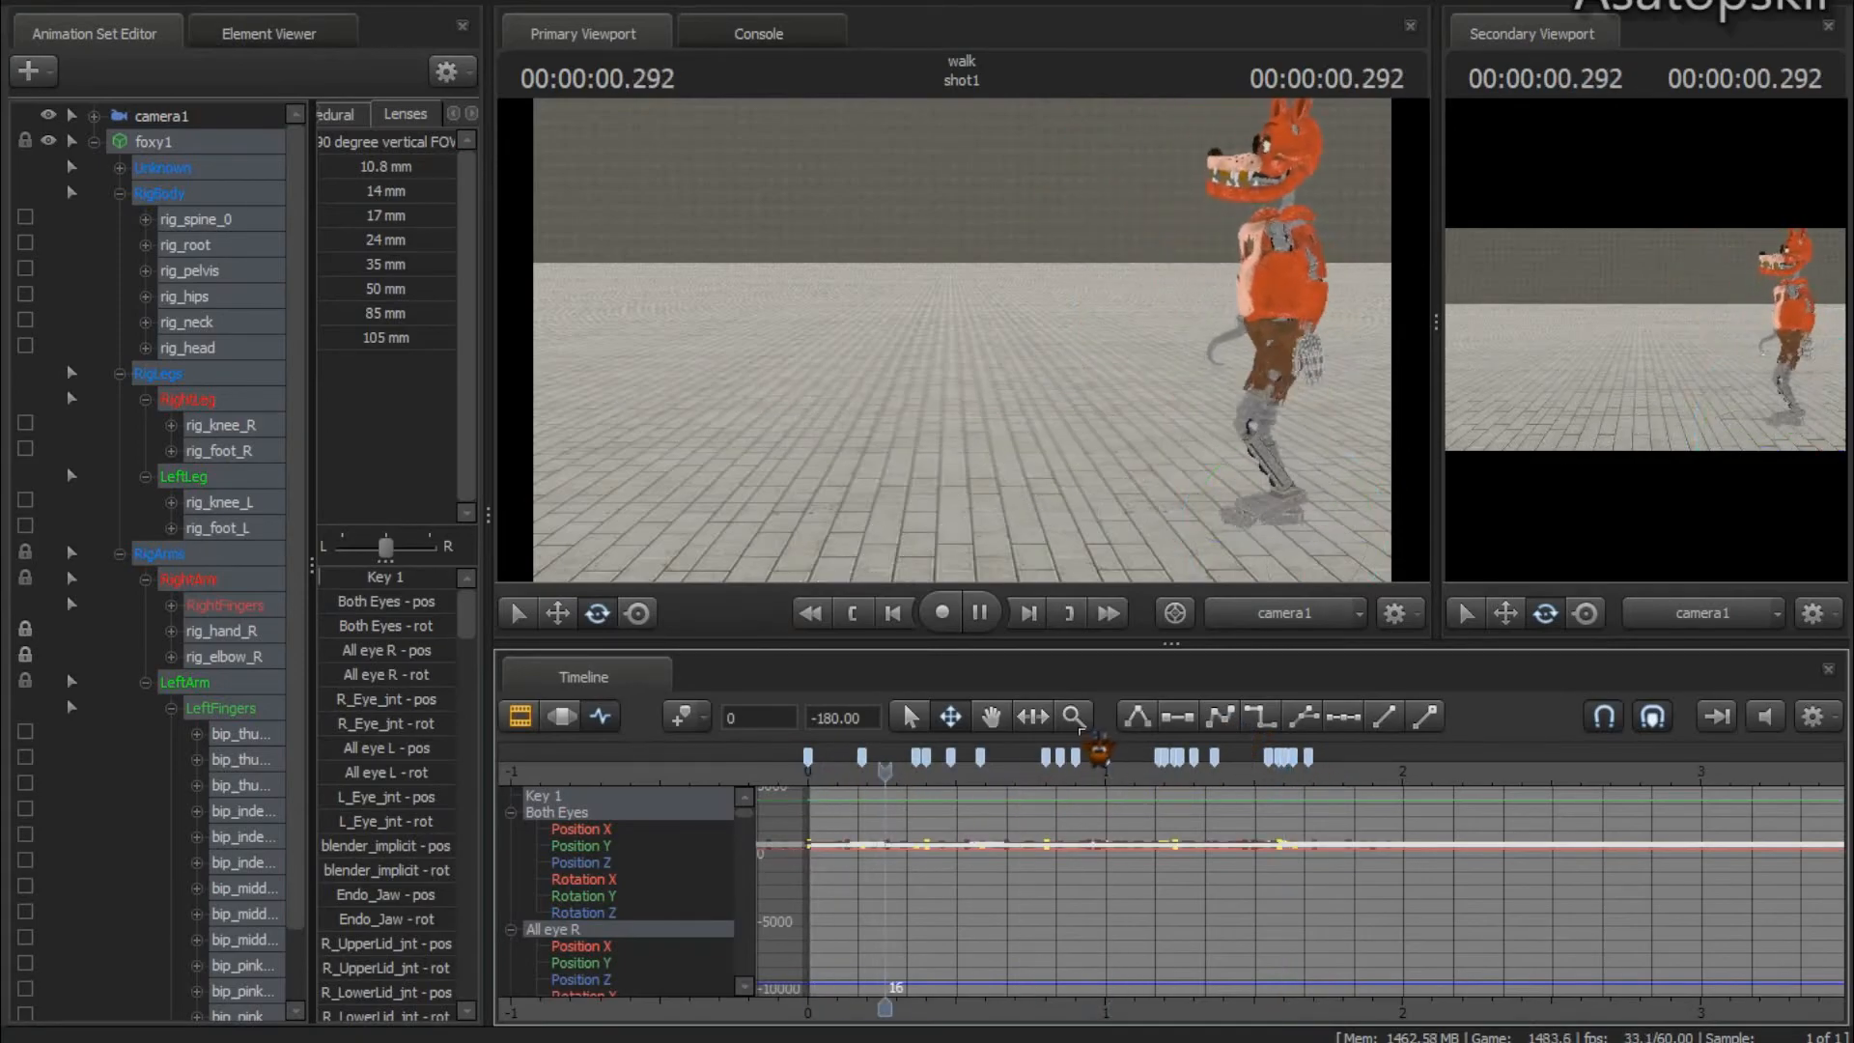
{"action": "left_click", "coordinate": [978, 612]}
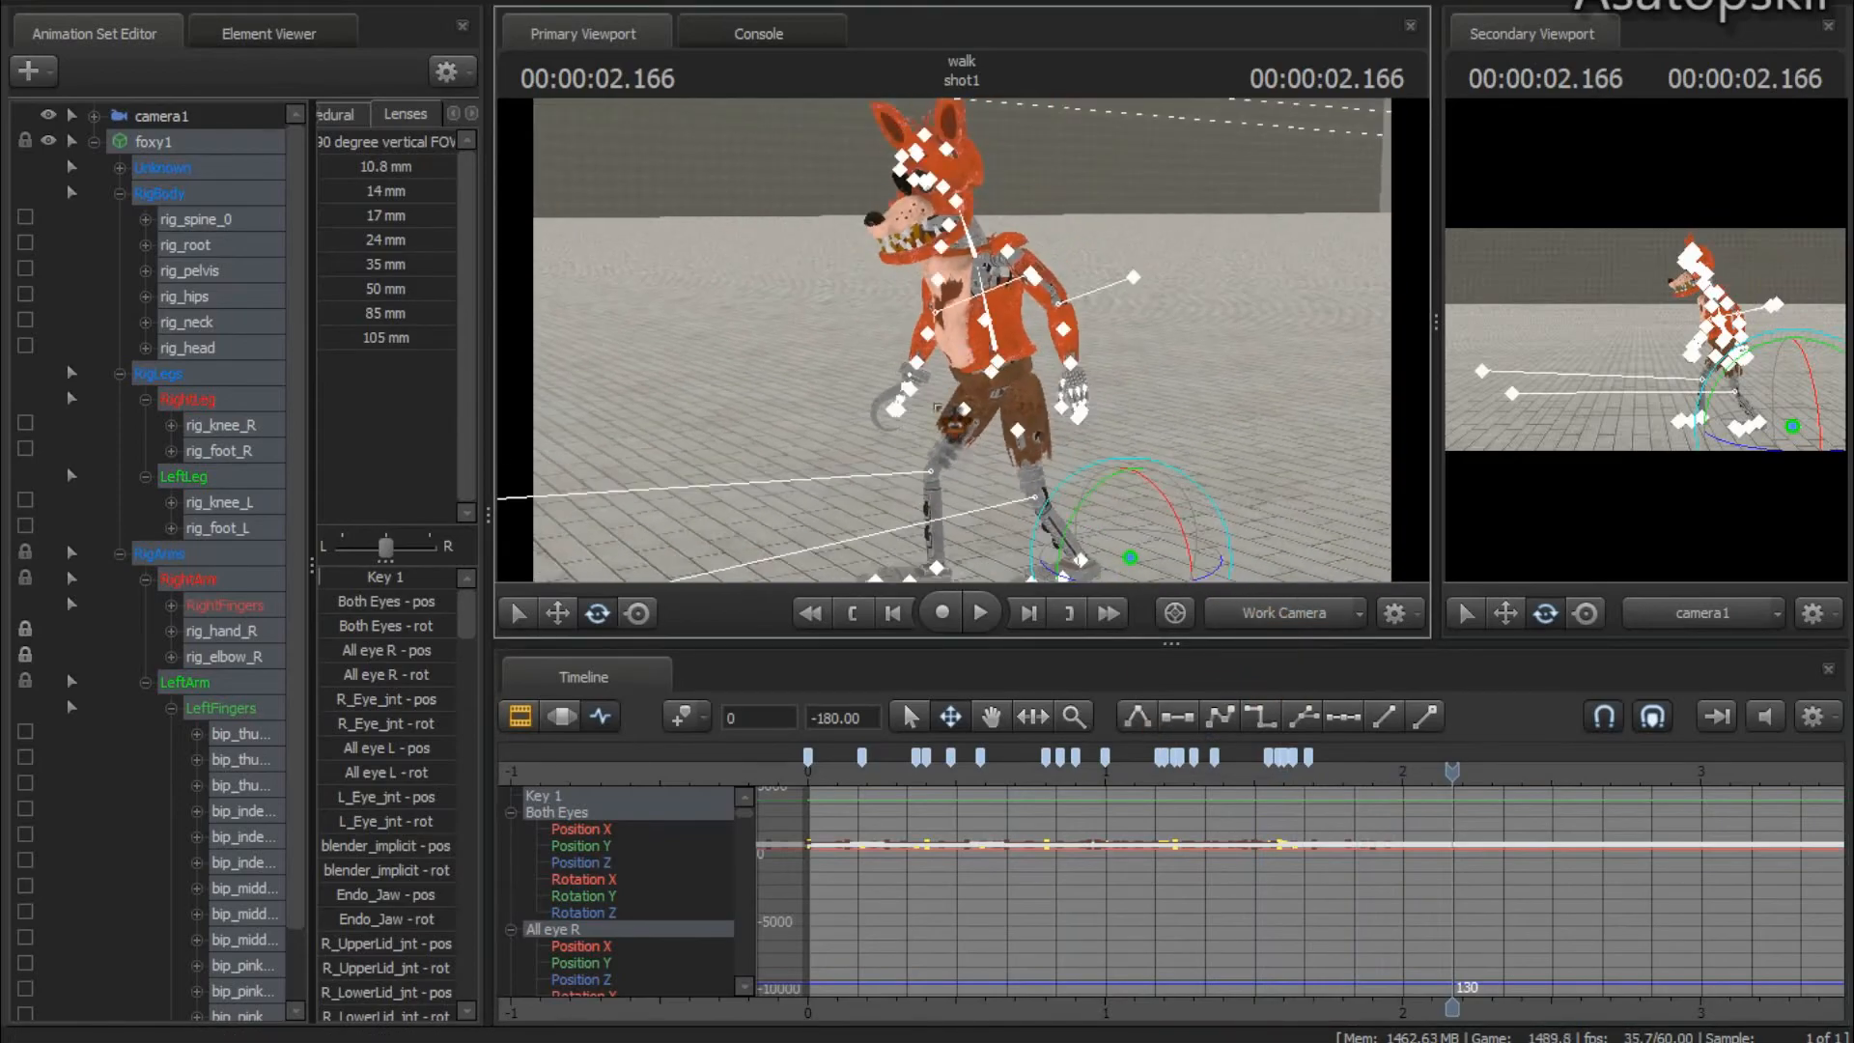
{"action": "left_click", "coordinate": [1015, 759]}
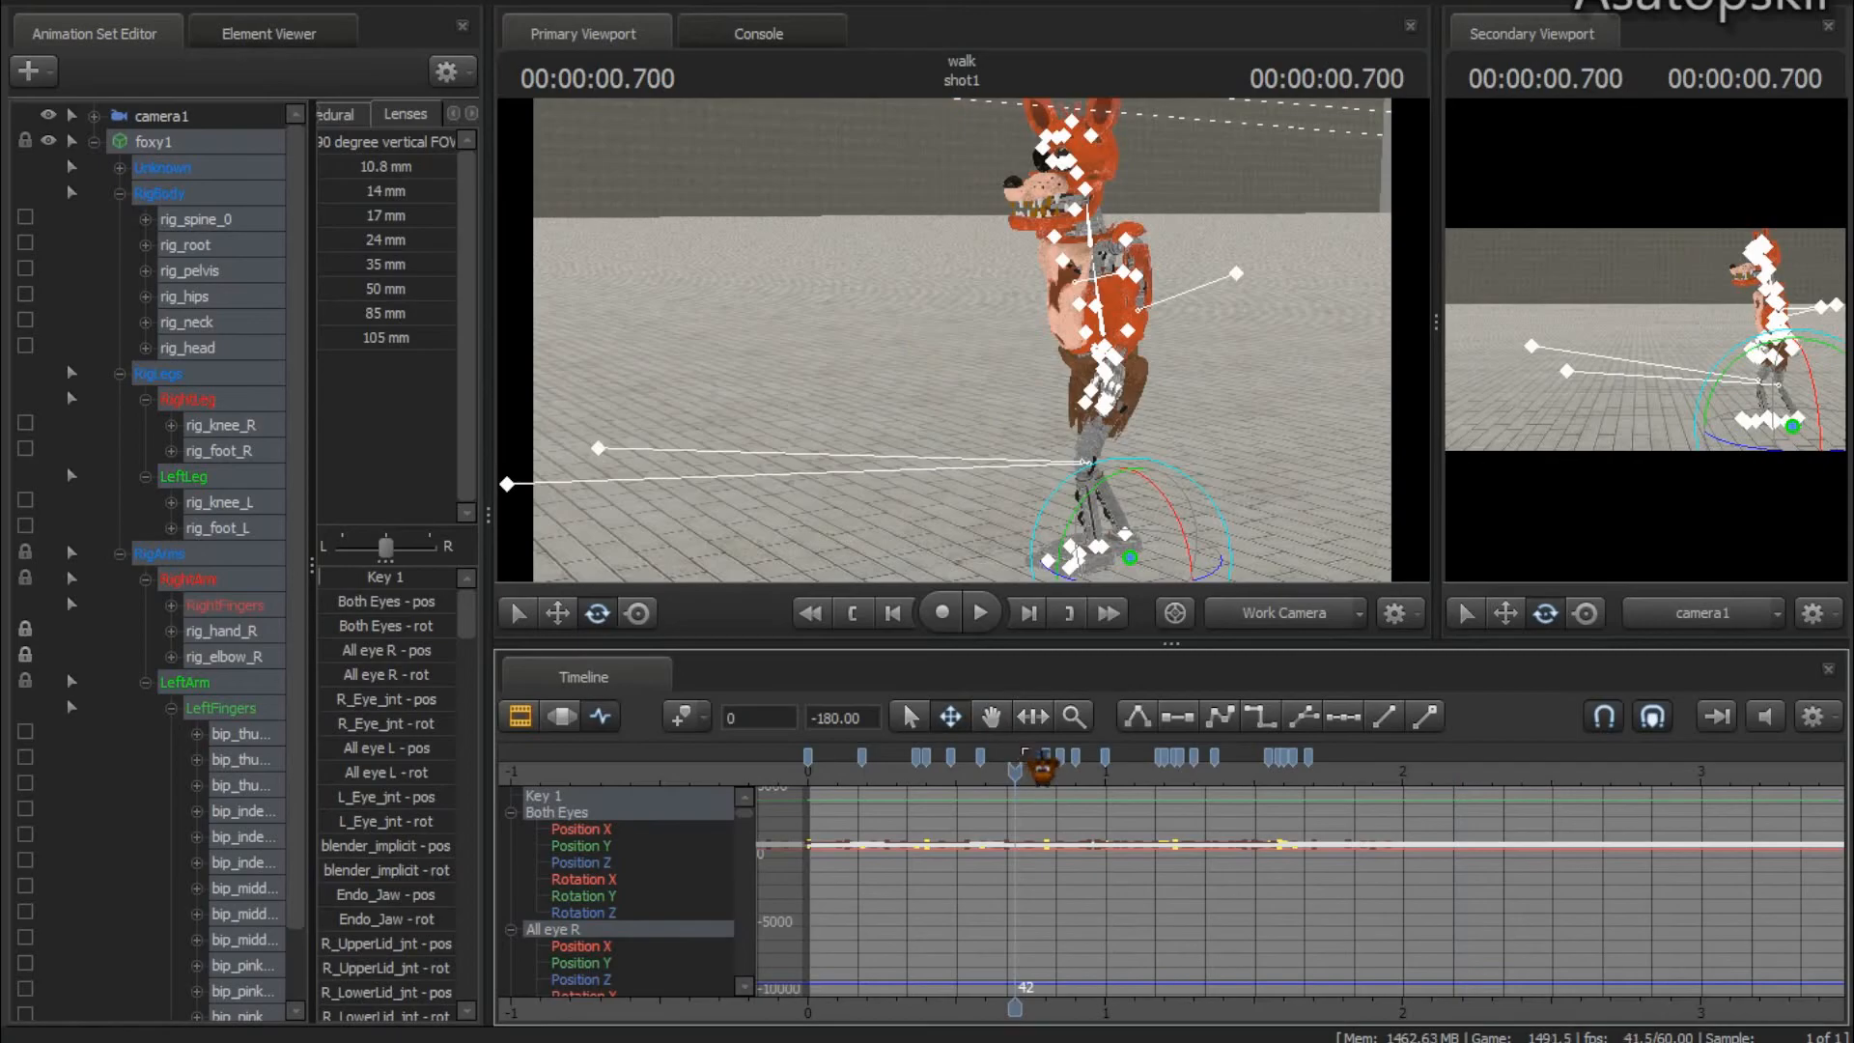